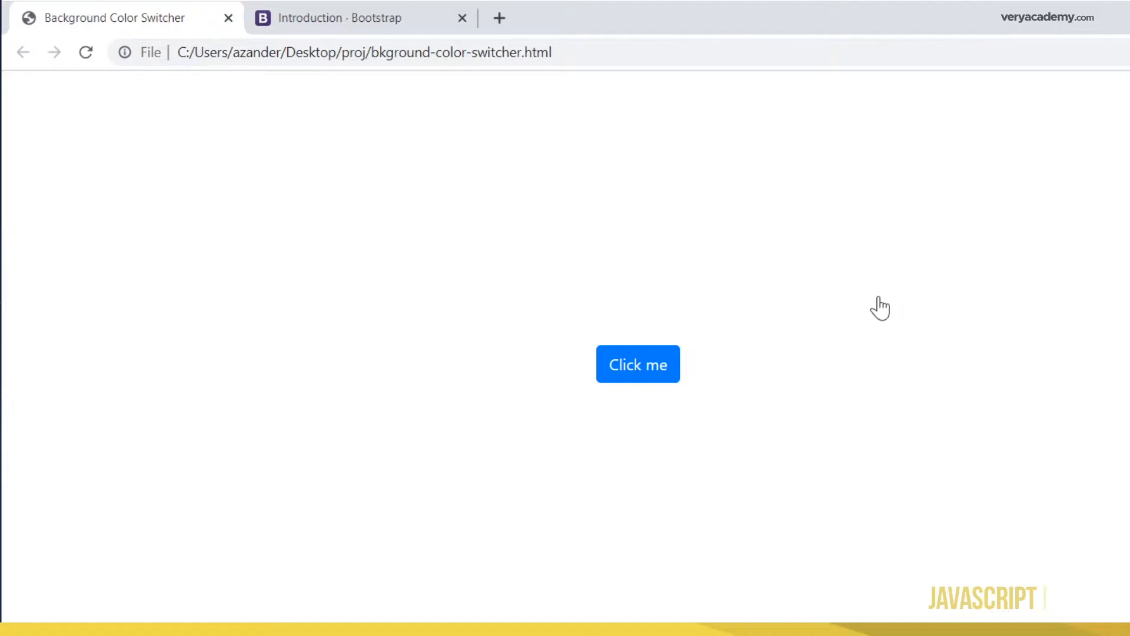
mouse_move(471, 177)
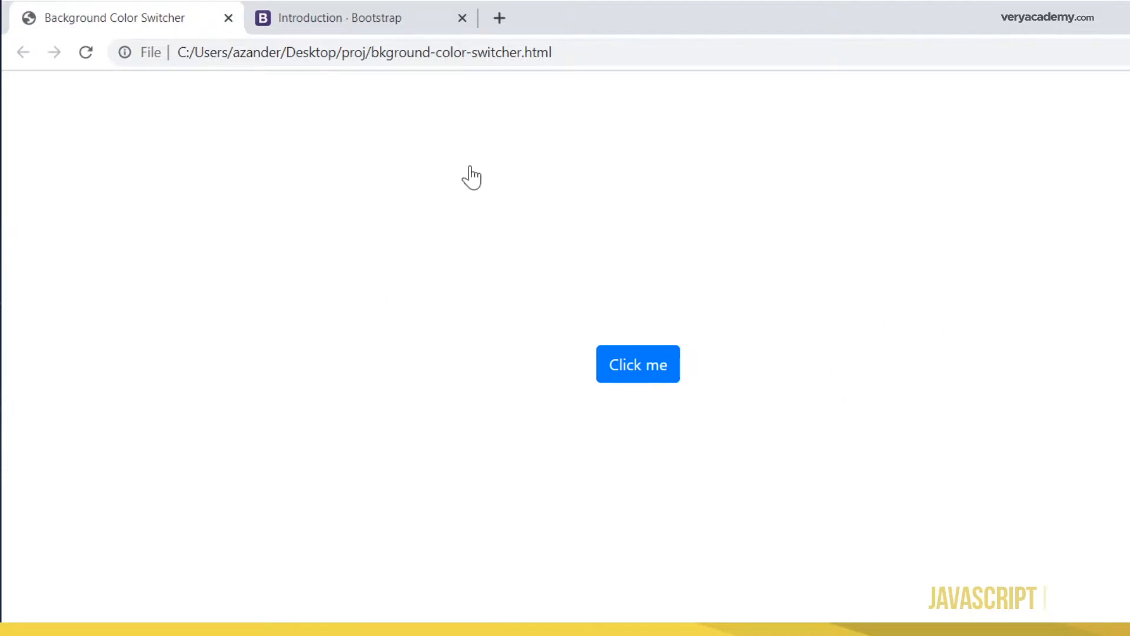
mouse_move(657, 382)
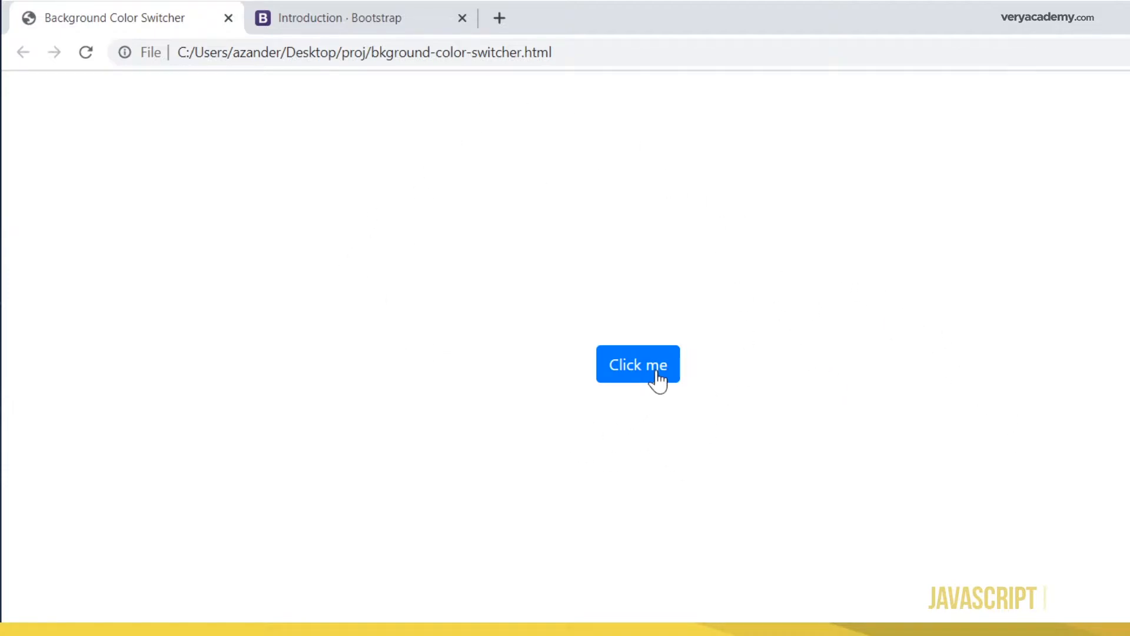
Step: Change the demo page background to several random colours, then move to the Bootstrap docs
left_click(637, 364)
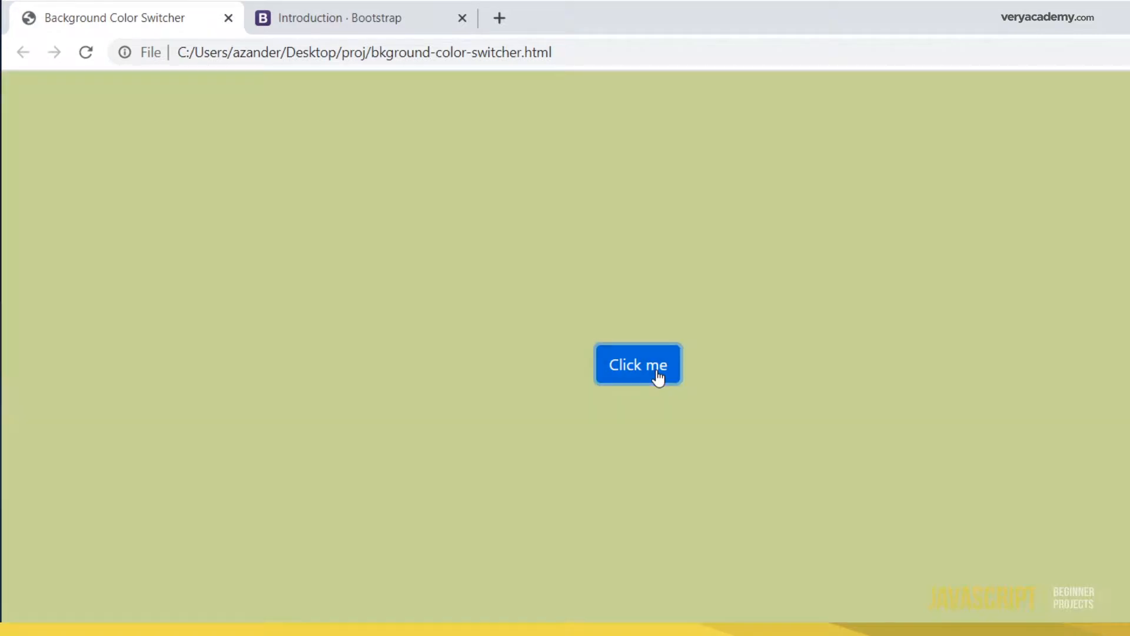
left_click(637, 363)
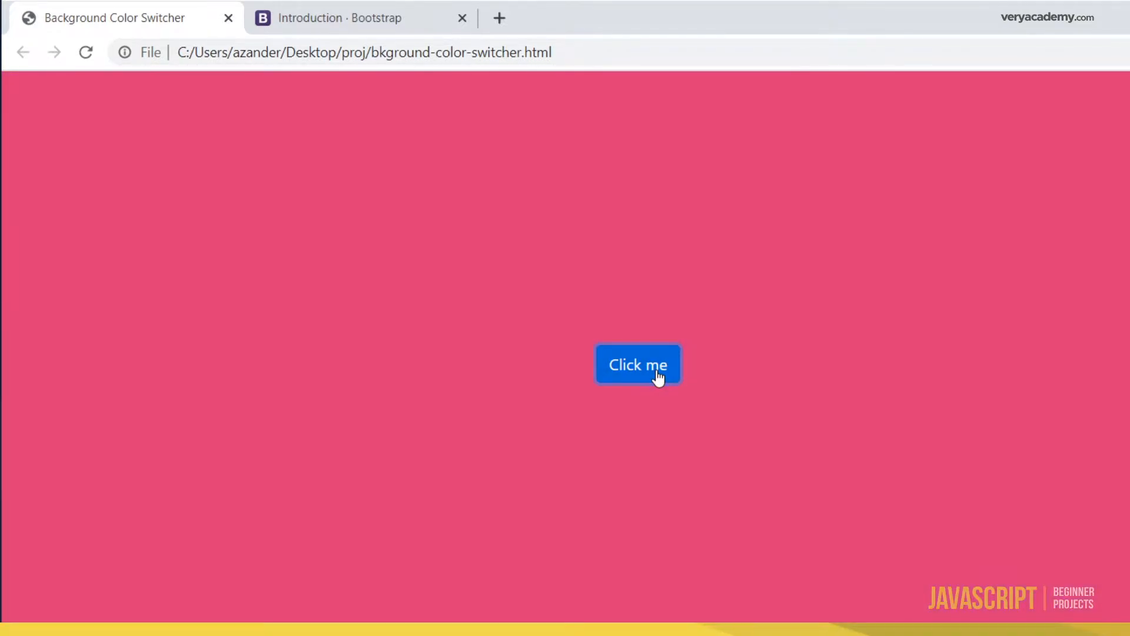
left_click(637, 363)
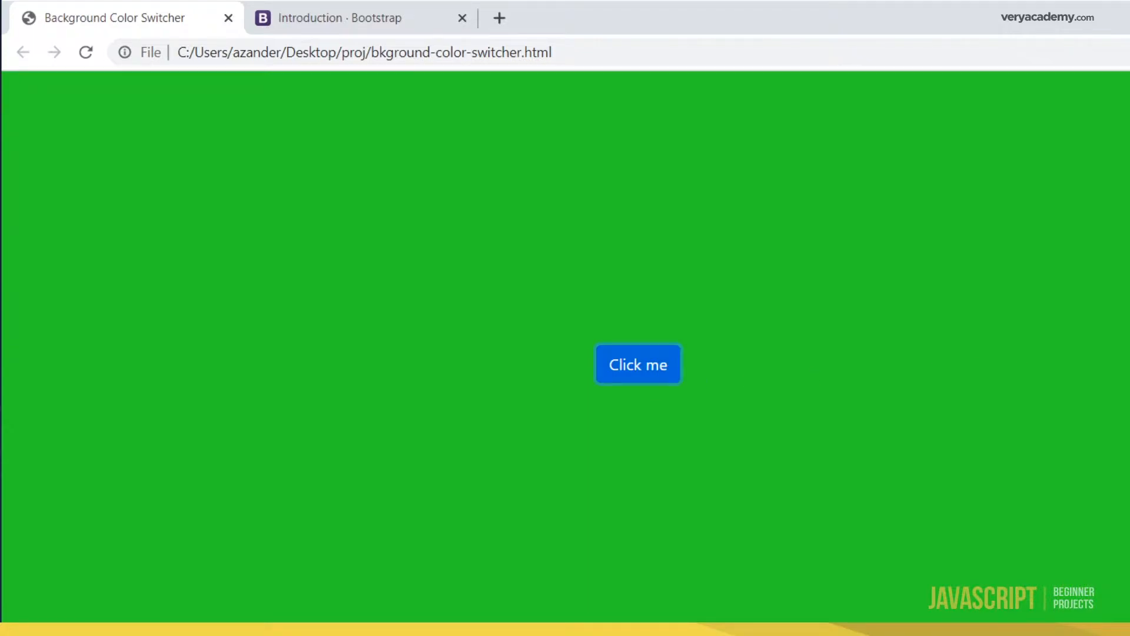
mouse_move(480, 219)
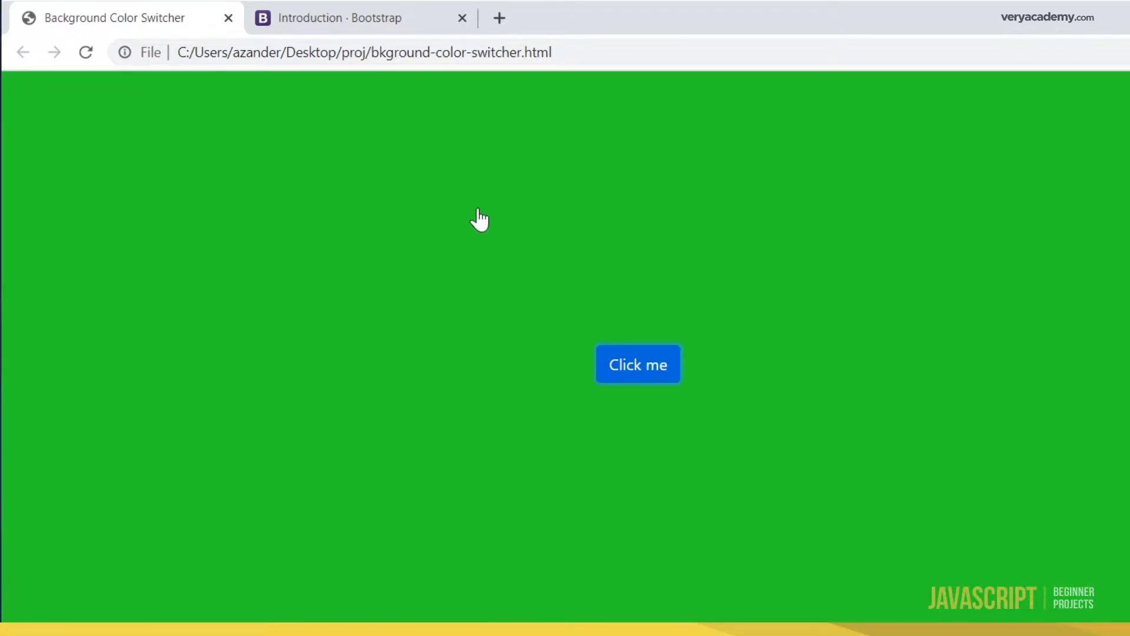
left_click(339, 18)
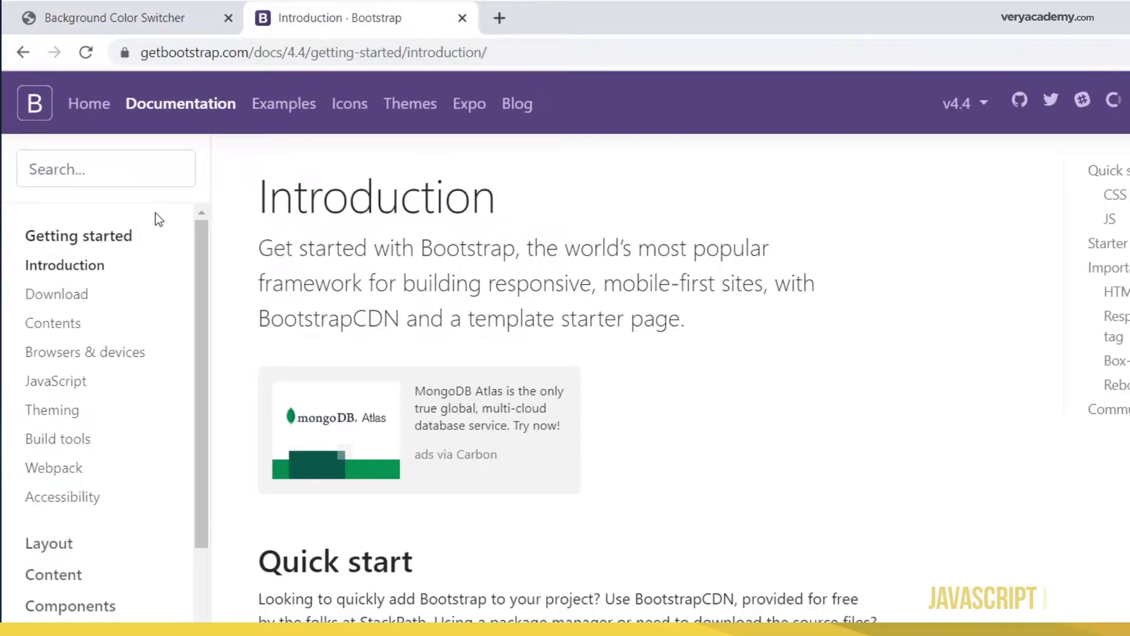
mouse_move(378, 394)
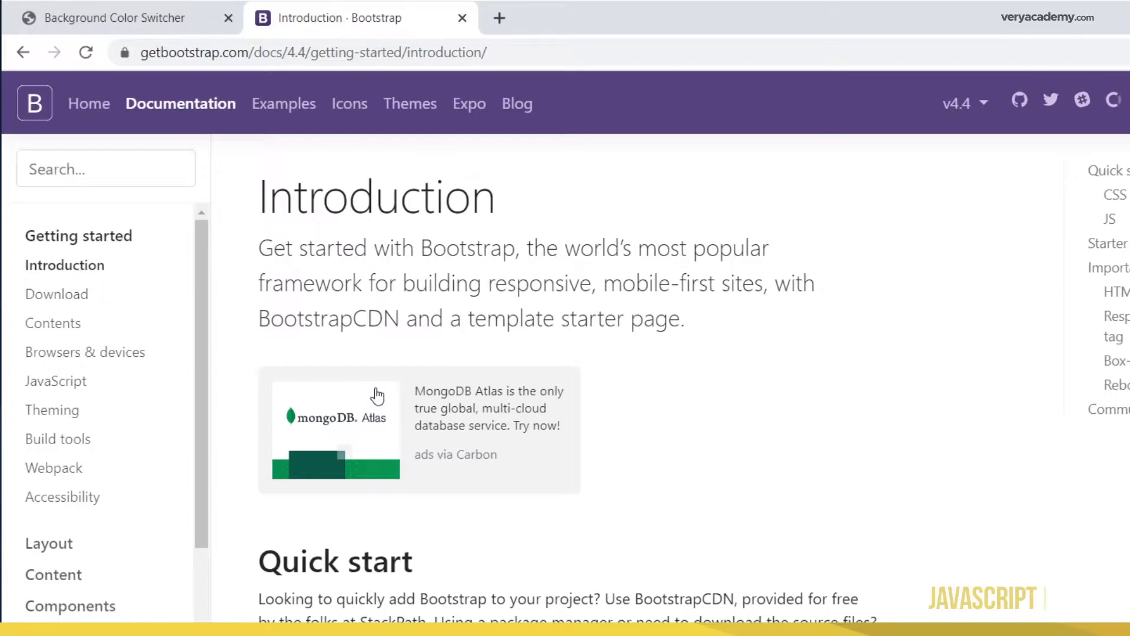
Step: Copy the Bootstrap starter template code from the Introduction docs
scroll("down", 3)
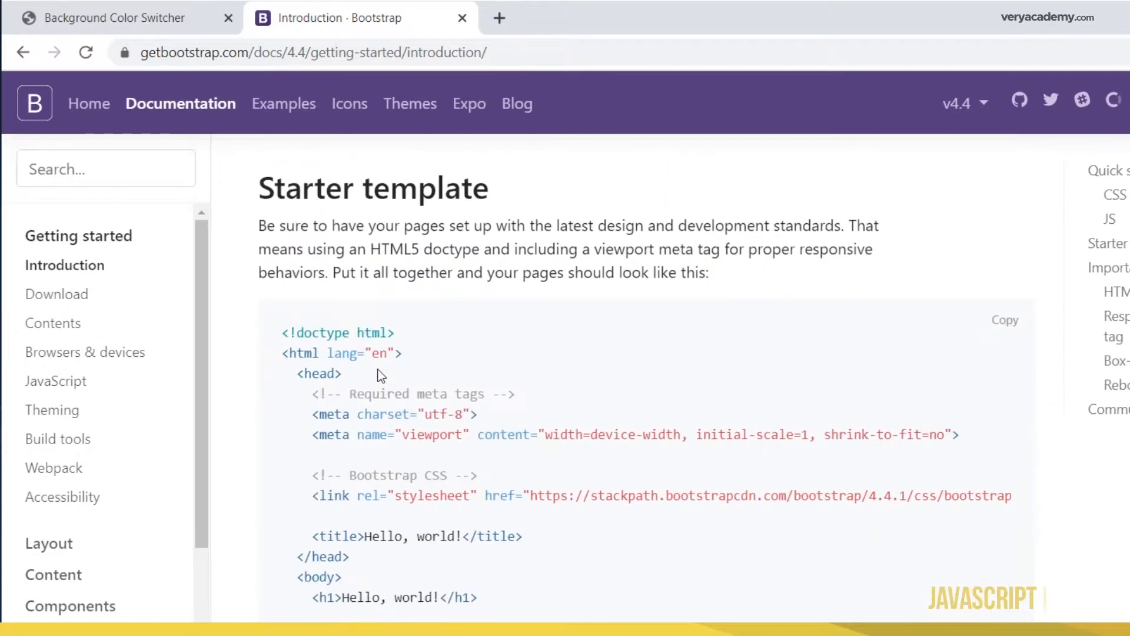
left_click(1005, 320)
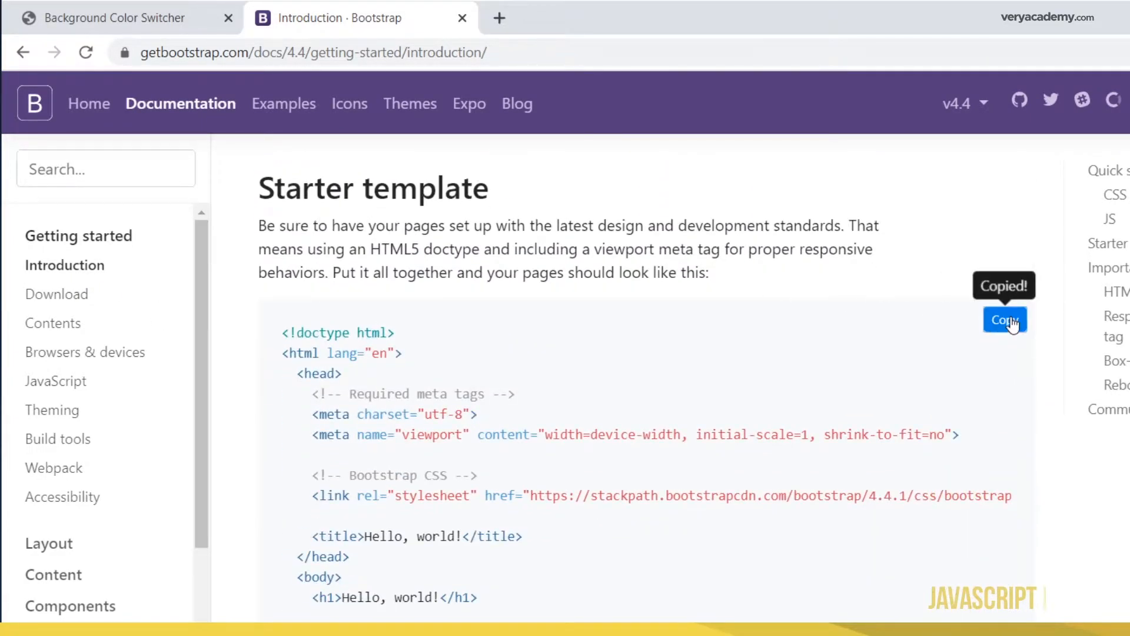
left_click(1004, 319)
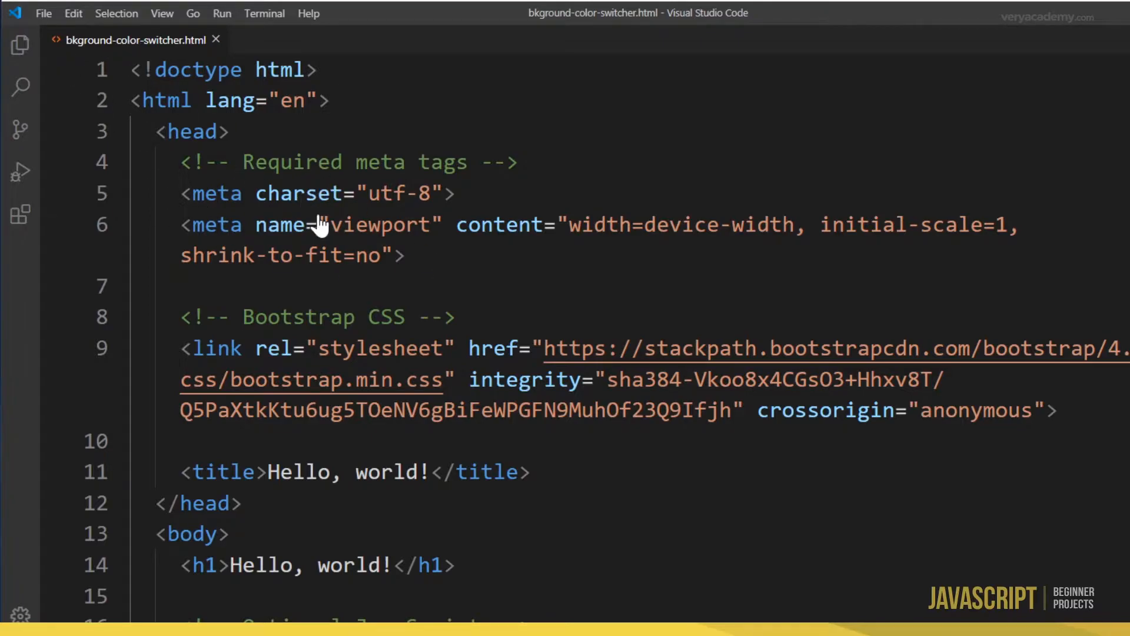
mouse_move(501, 263)
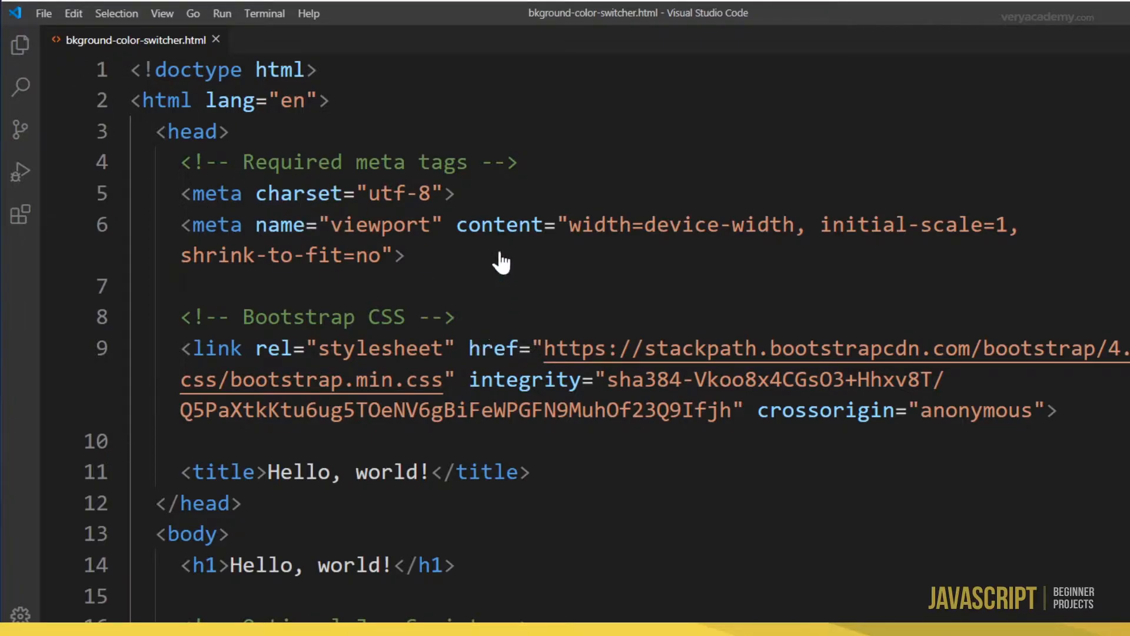
Step: Delete the Hello, world! heading so the template body is empty
scroll("down", 3)
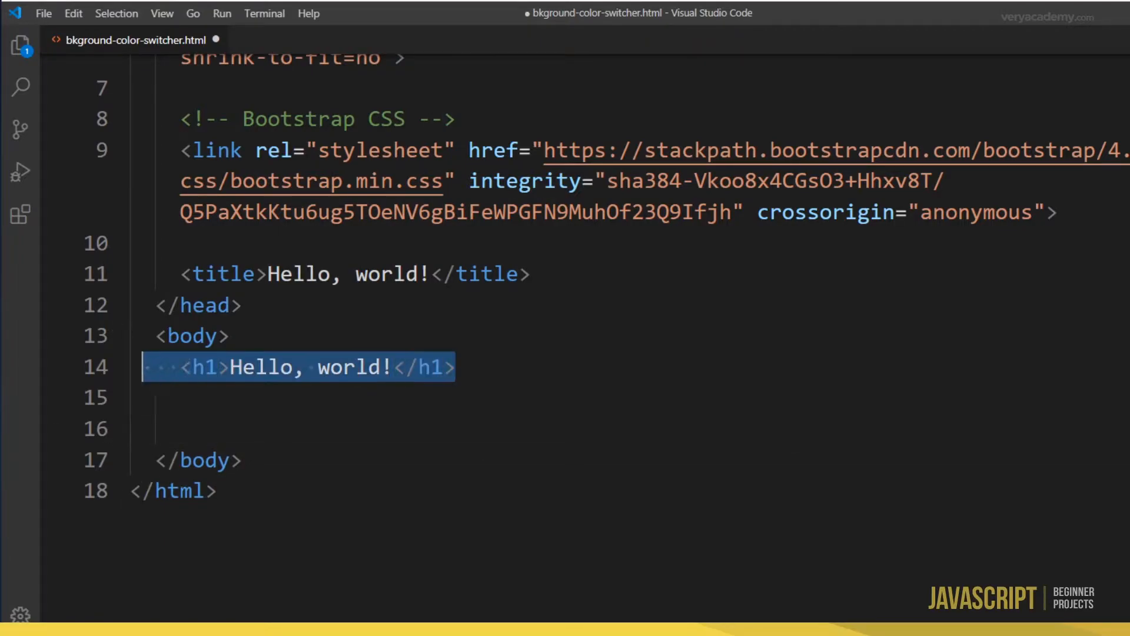
key("Delete")
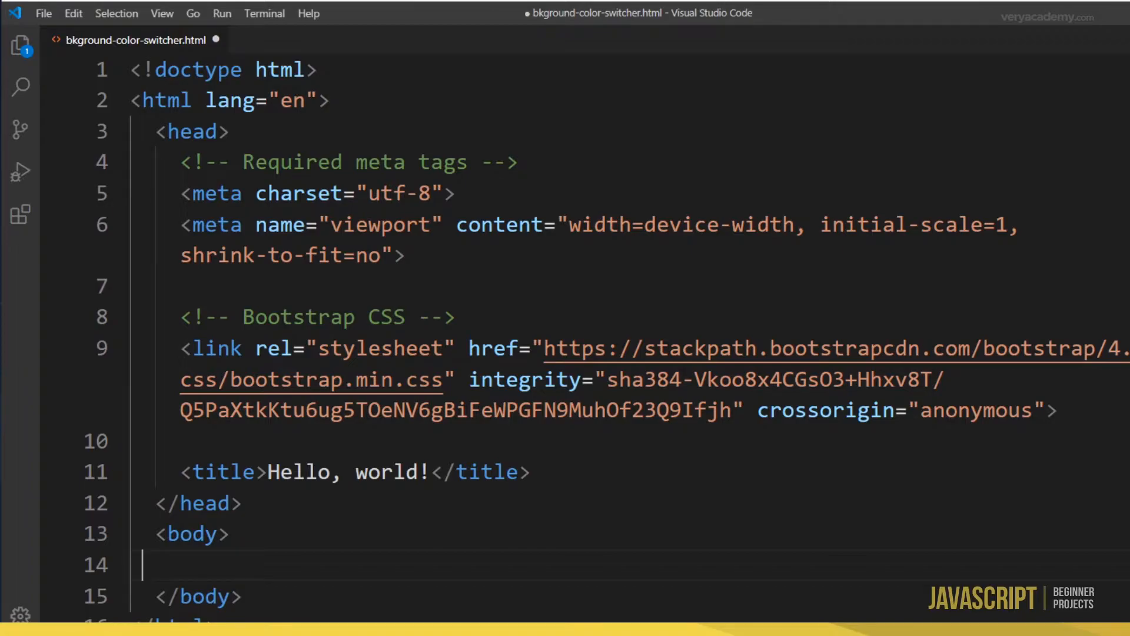
scroll("down", 3)
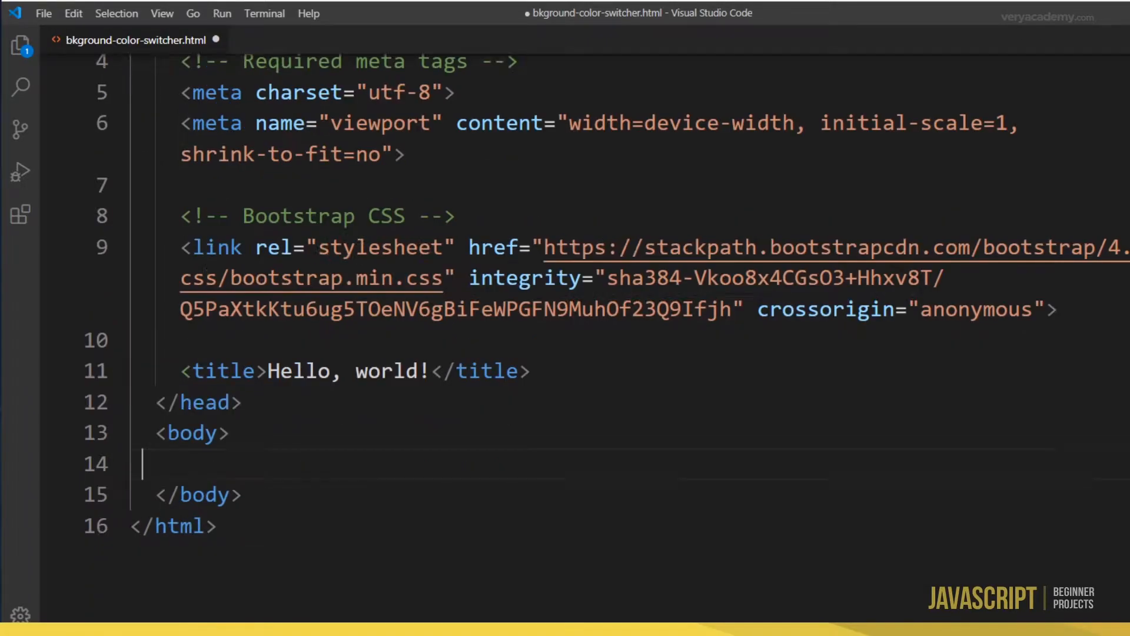
scroll("down", 3)
type("<div class=\"container\" style=\"height:100vh\">")
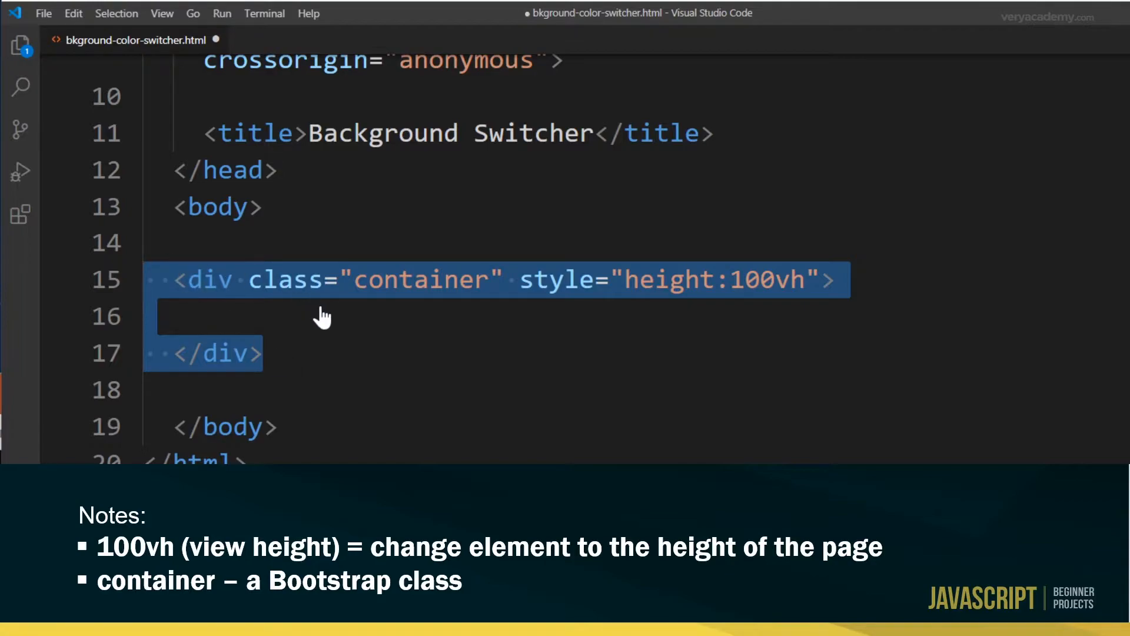
mouse_move(399, 299)
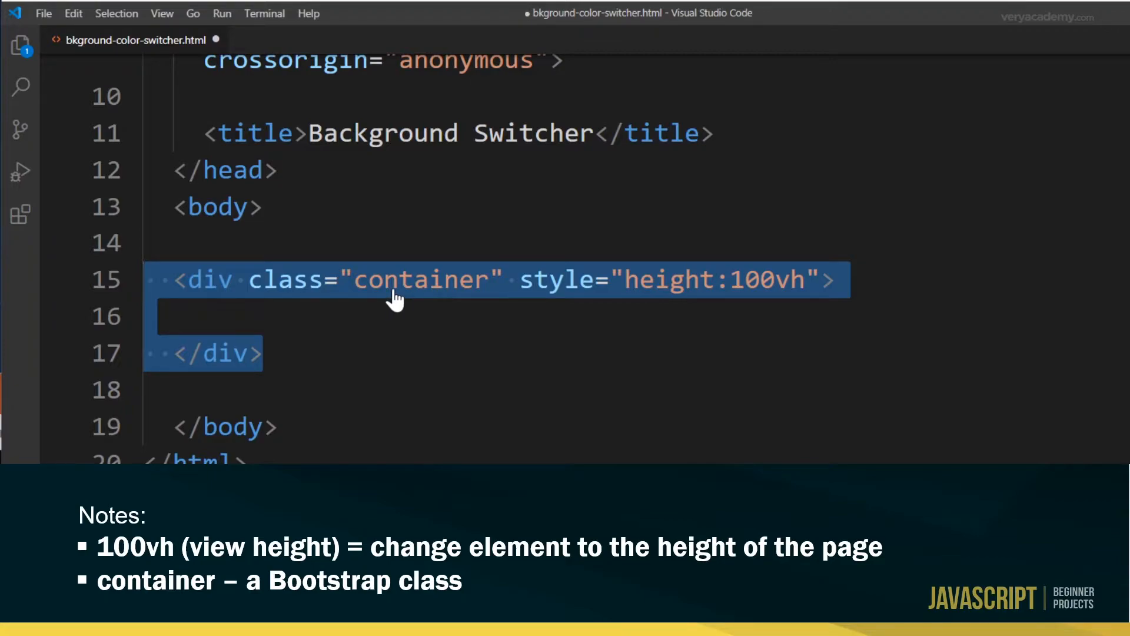
mouse_move(540, 280)
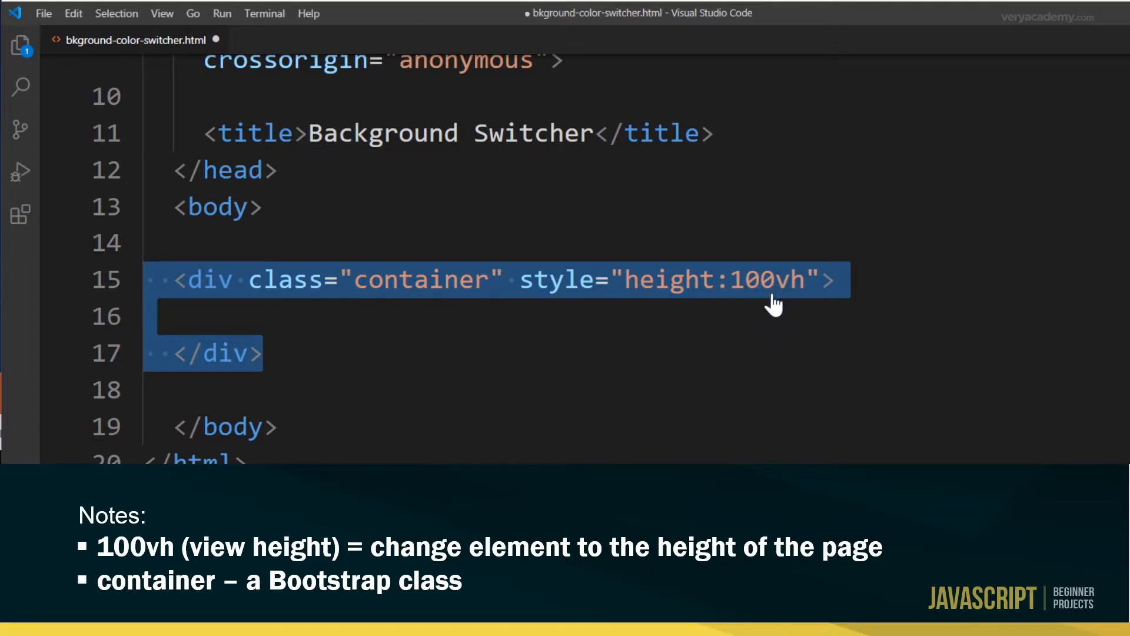
mouse_move(798, 302)
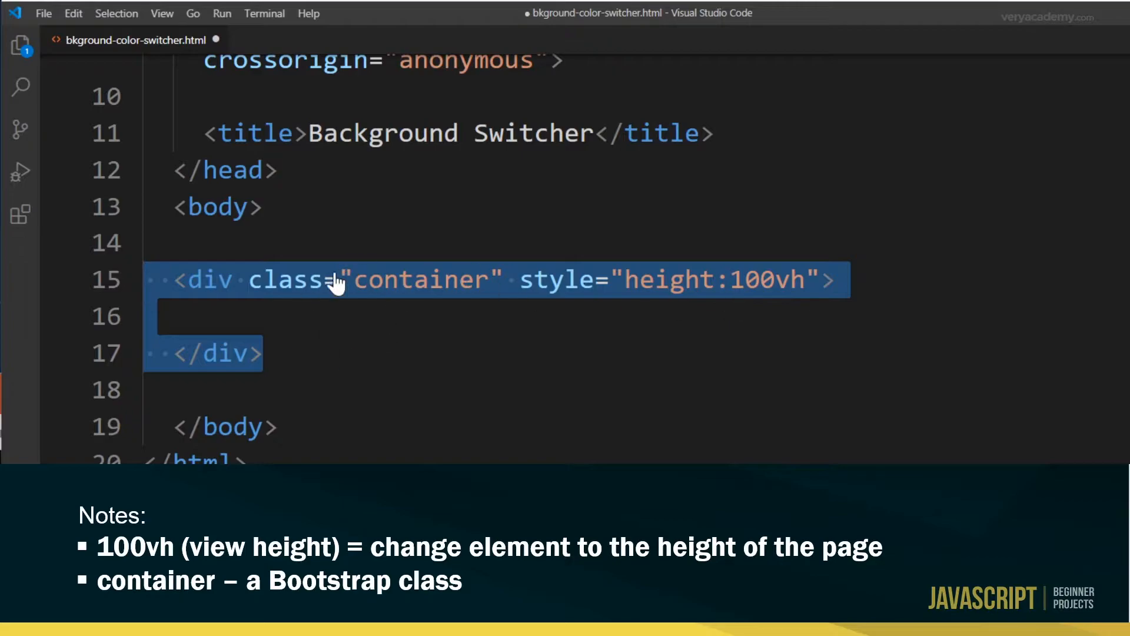
mouse_move(368, 306)
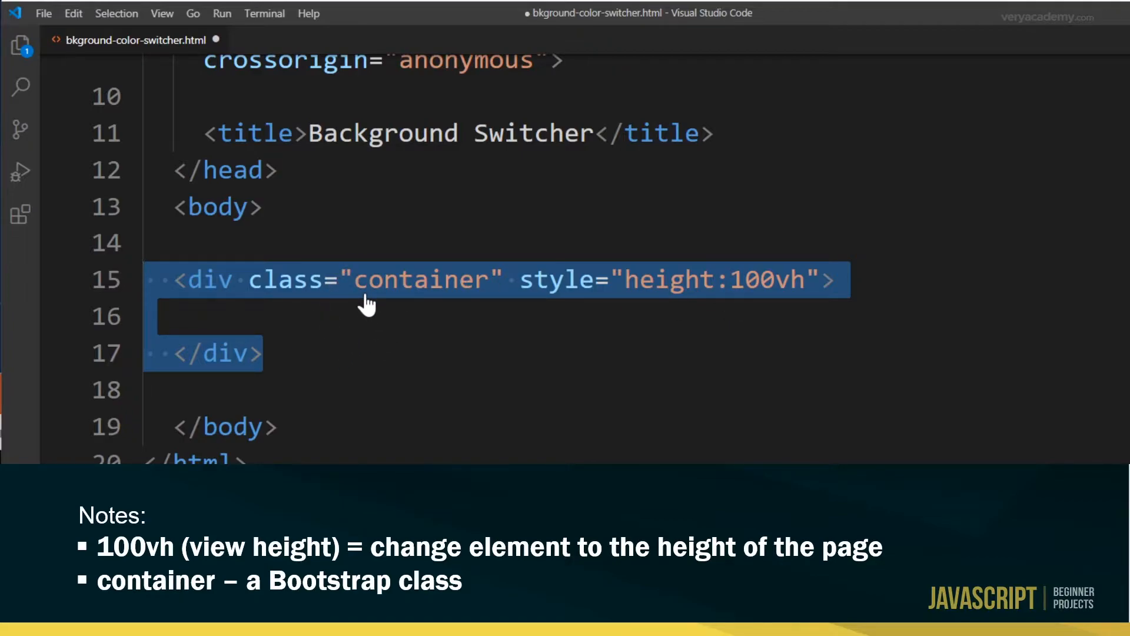
Step: Add <div class="row h-100 justify-content-center"> inside the full-height container
type("<div class=\"row h-100 justify-content-center\">")
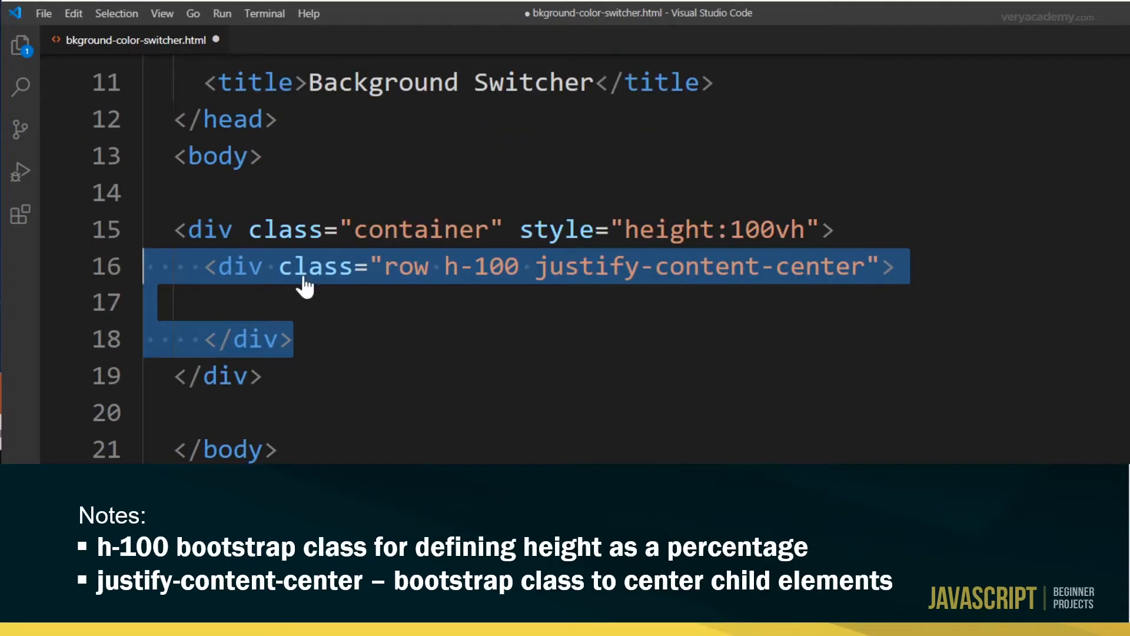
mouse_move(292, 292)
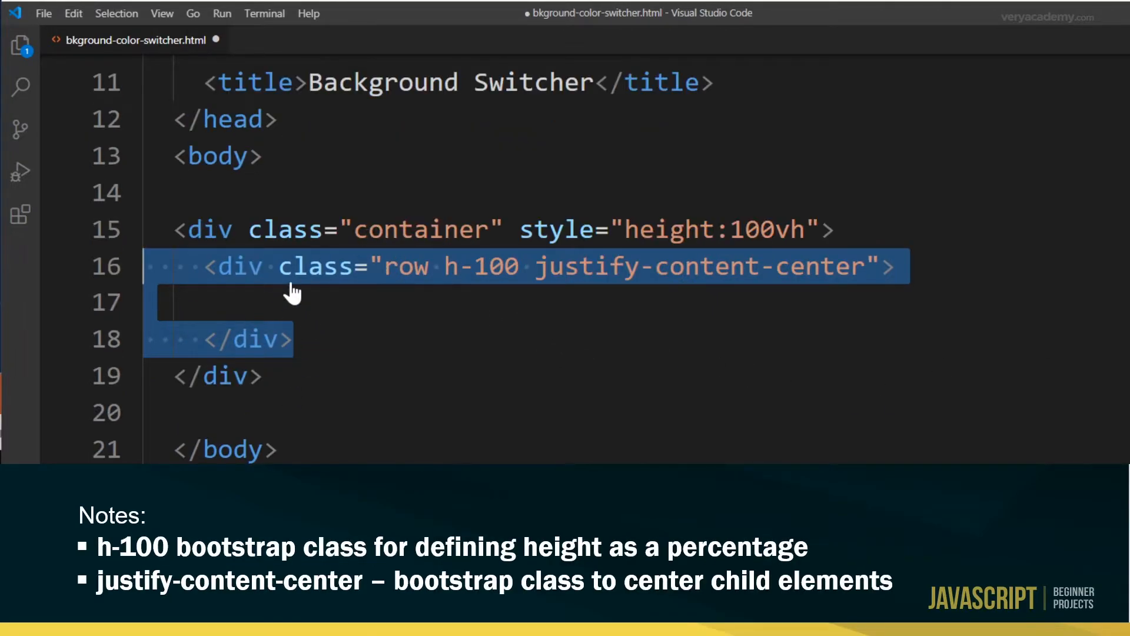
mouse_move(472, 288)
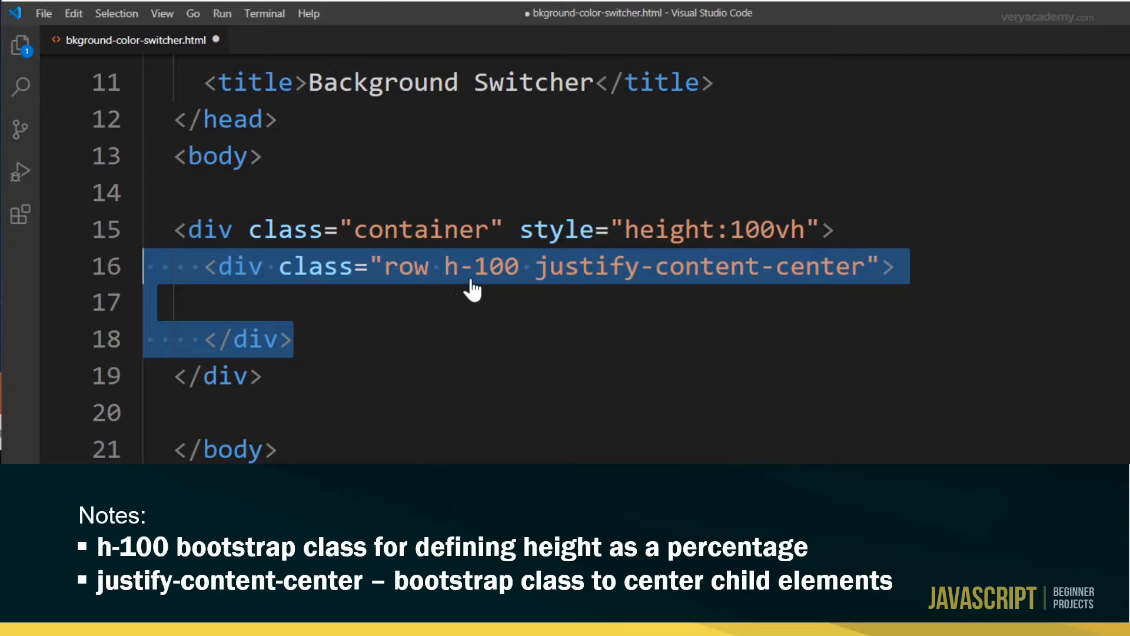
mouse_move(512, 278)
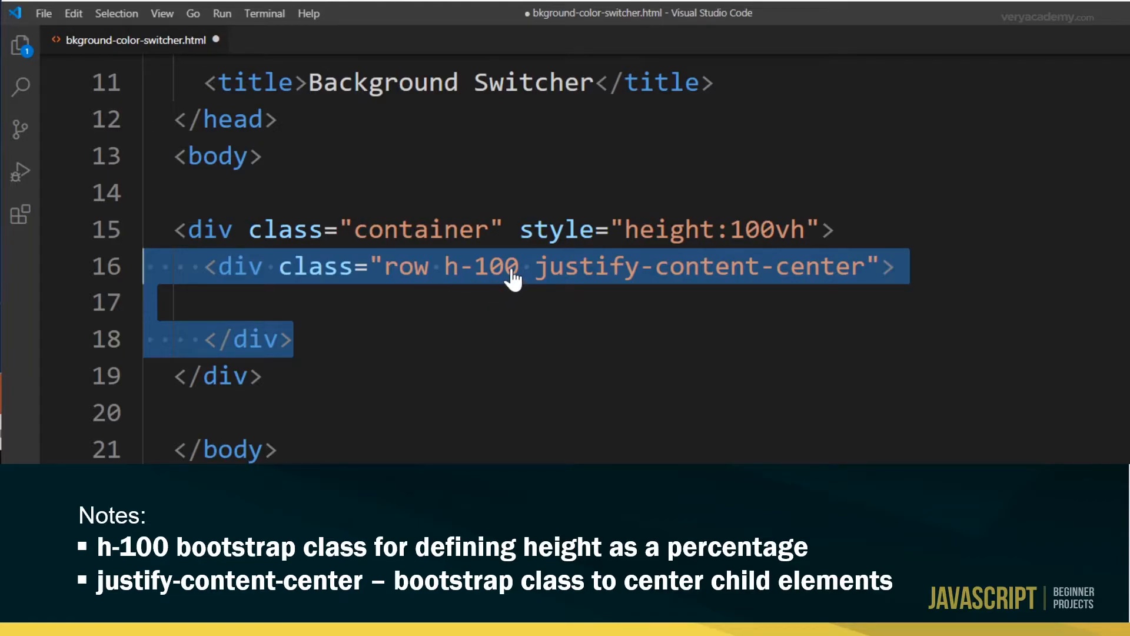
mouse_move(413, 294)
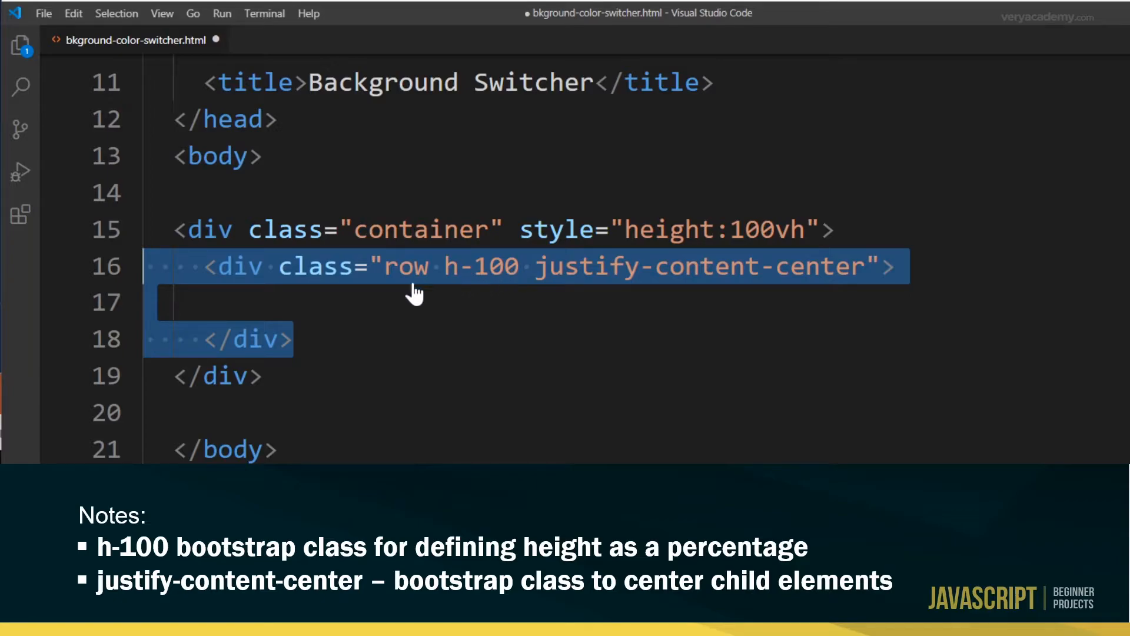
mouse_move(288, 339)
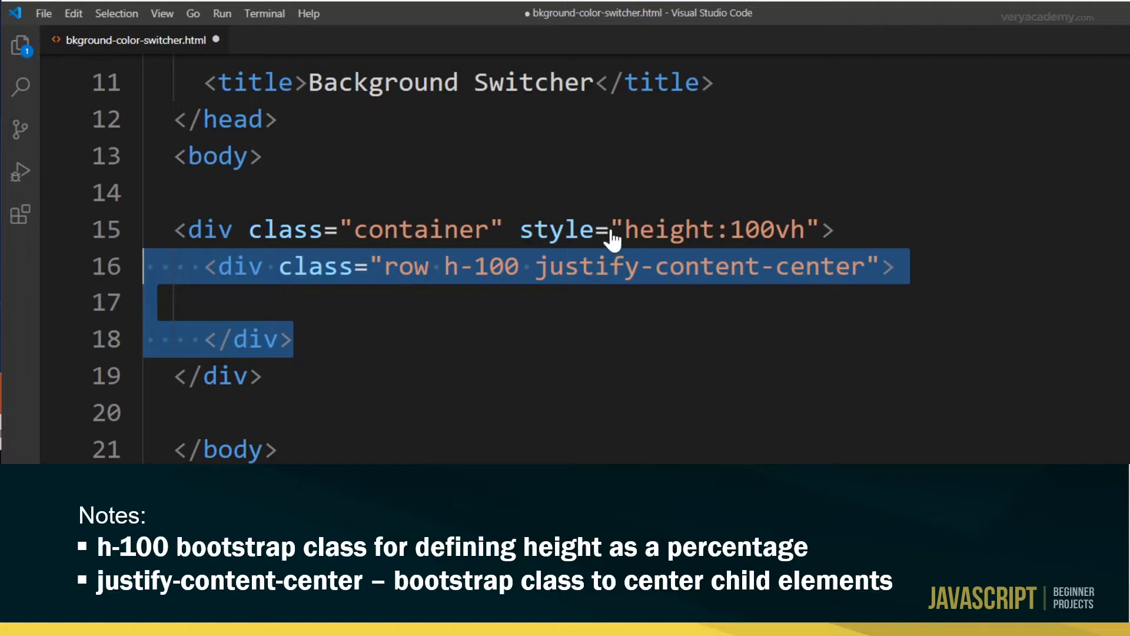
mouse_move(710, 248)
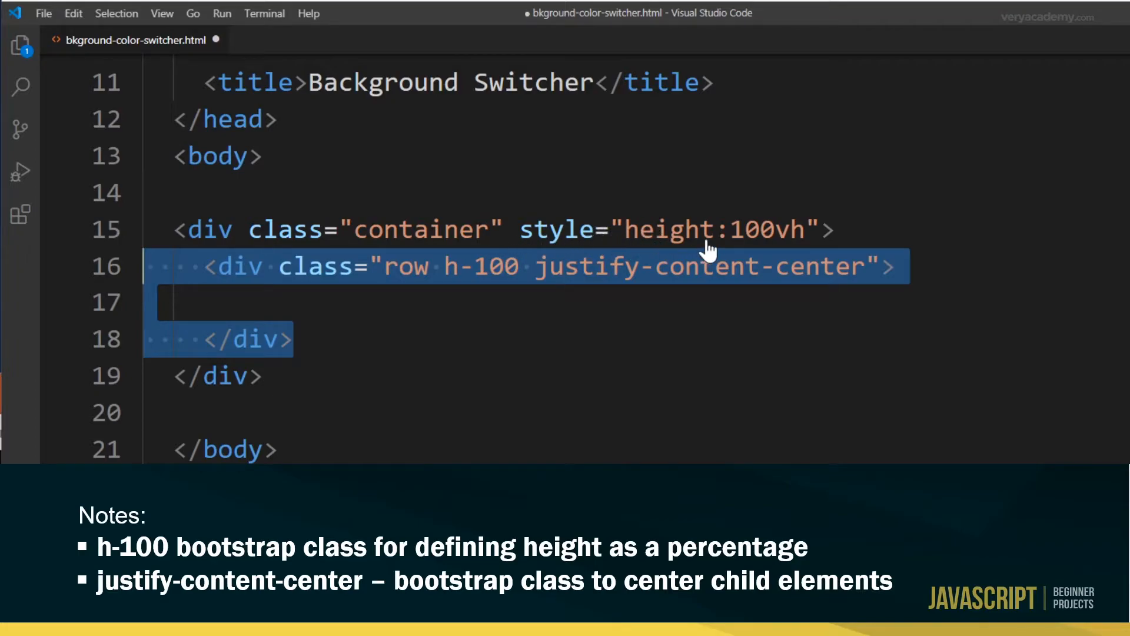
mouse_move(375, 277)
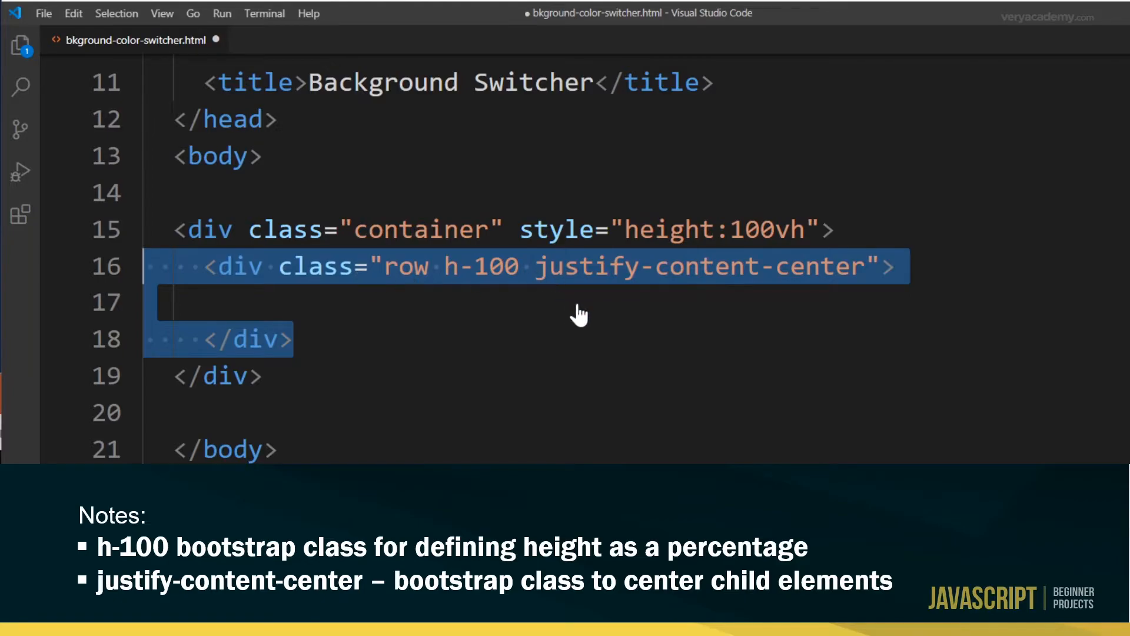
mouse_move(681, 285)
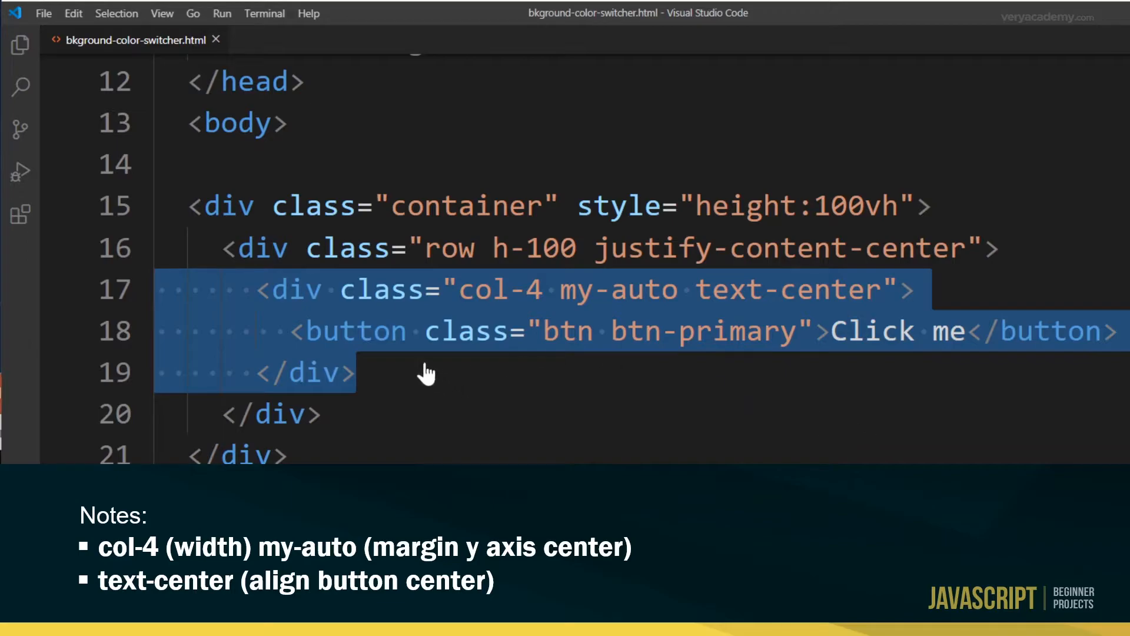
mouse_move(372, 352)
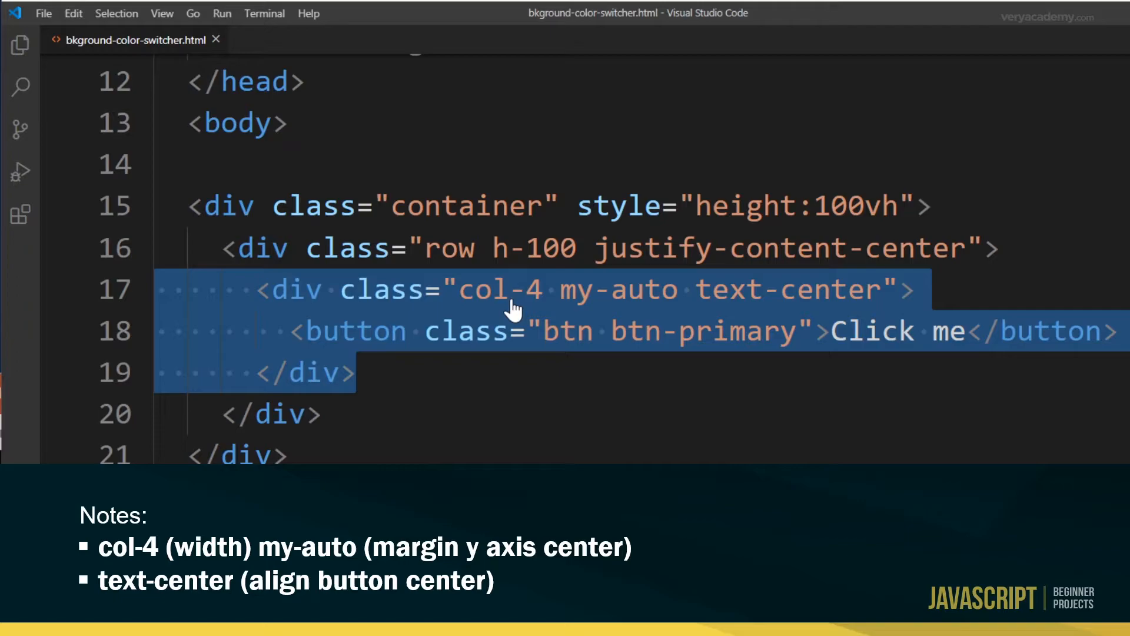
mouse_move(534, 307)
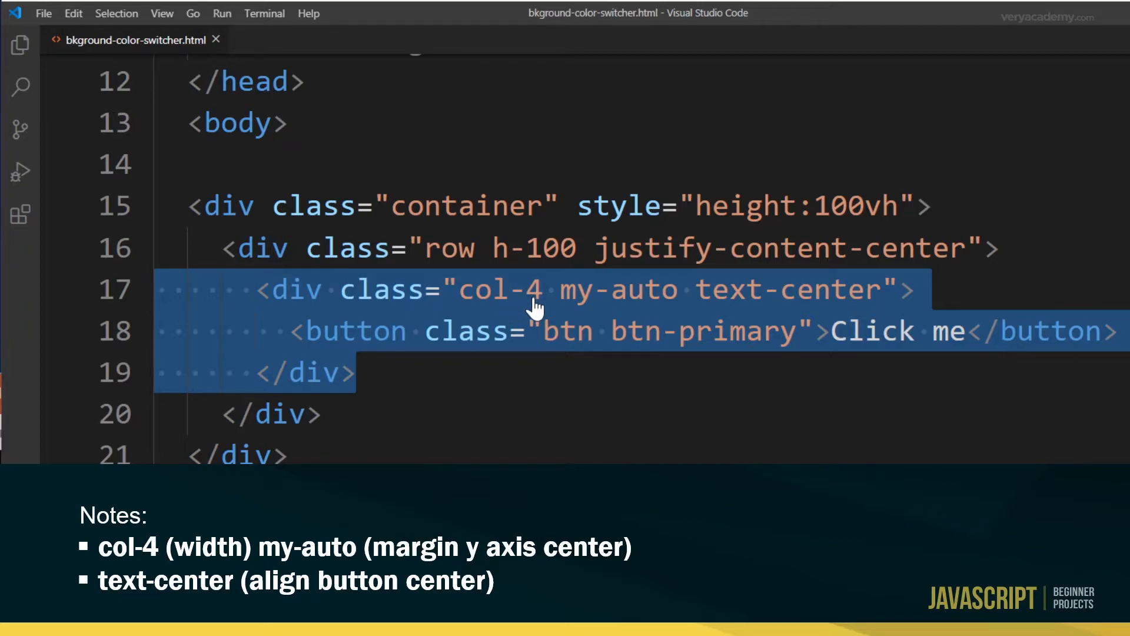
mouse_move(295, 299)
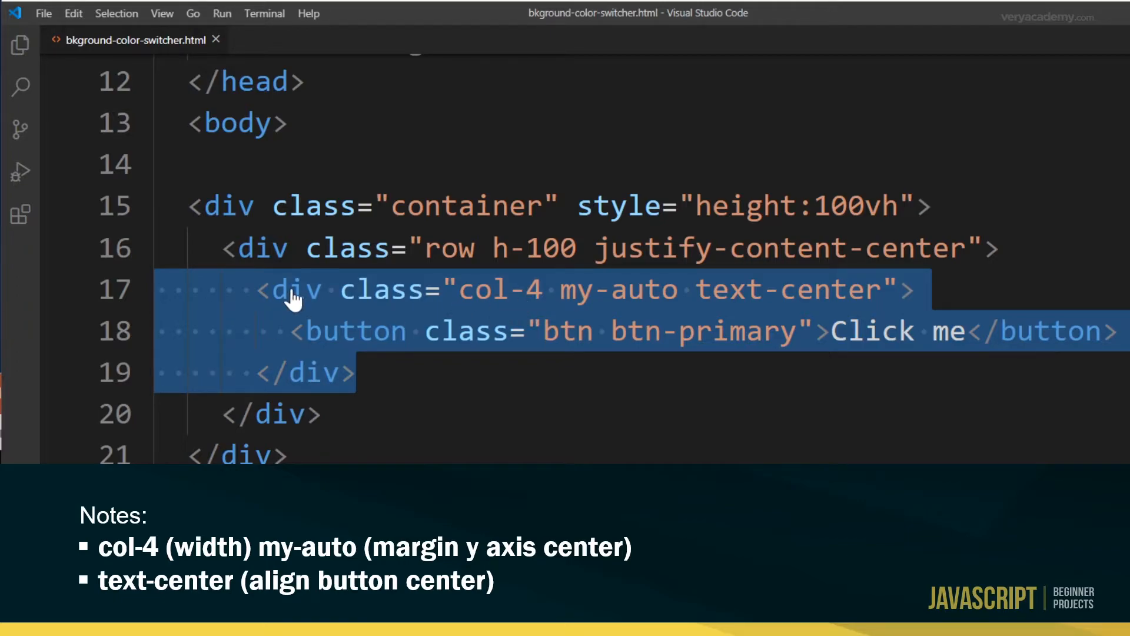
mouse_move(657, 310)
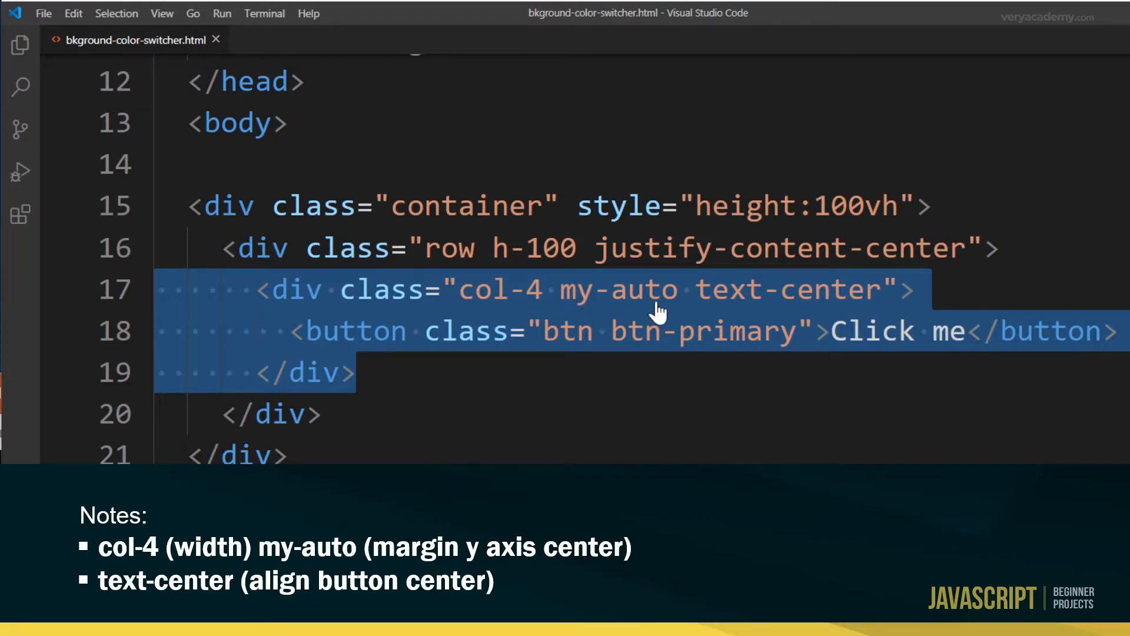
mouse_move(570, 309)
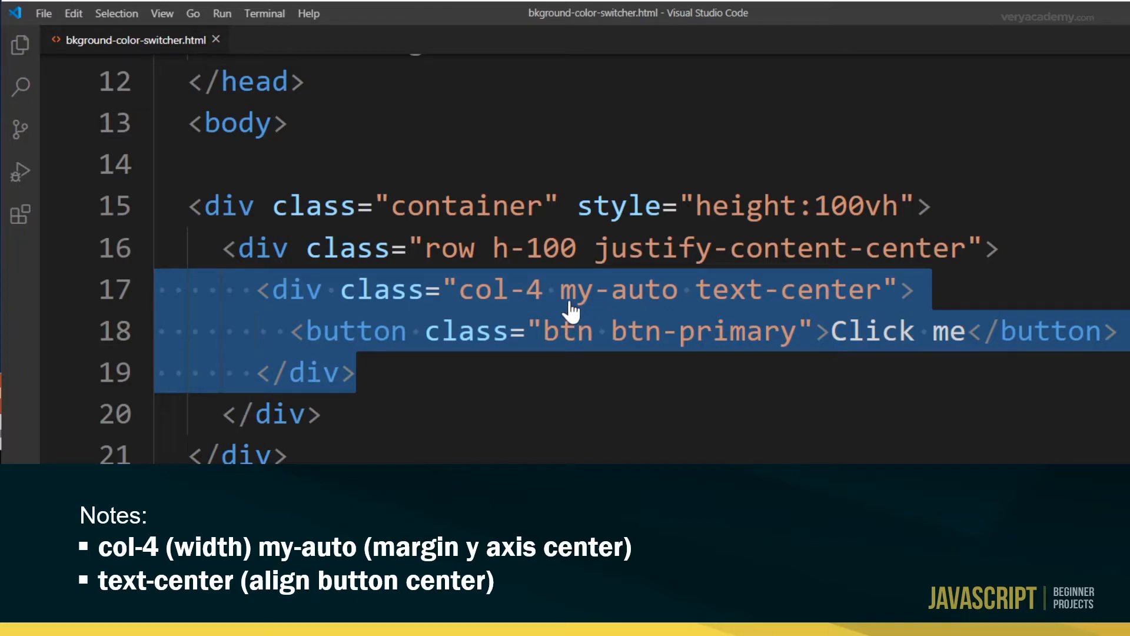
mouse_move(607, 310)
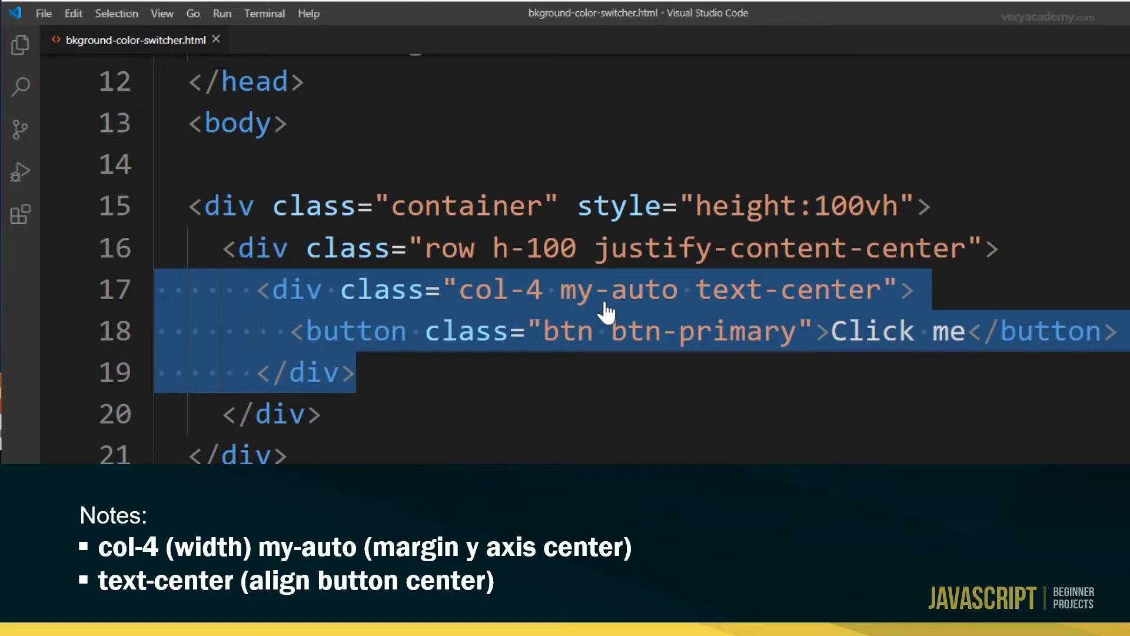
mouse_move(771, 274)
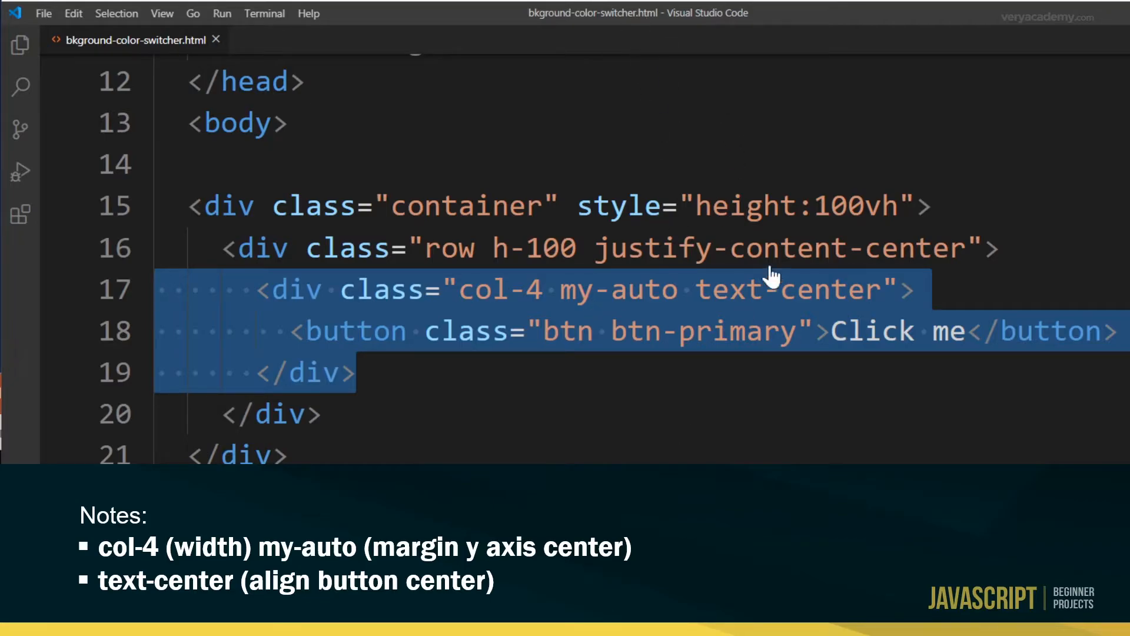
mouse_move(346, 357)
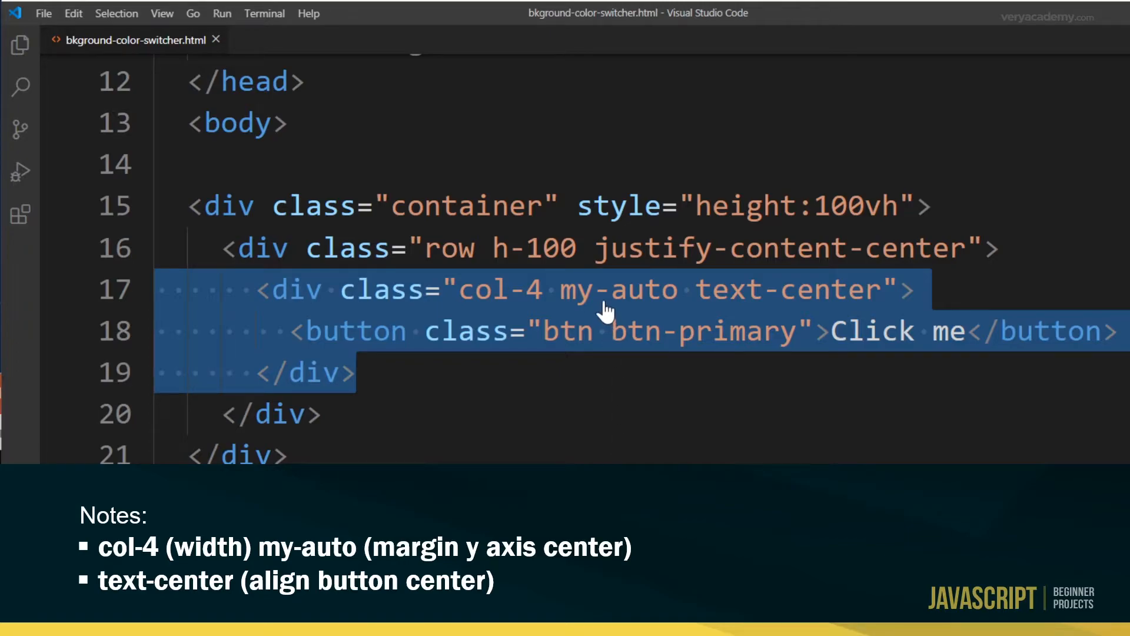
mouse_move(641, 302)
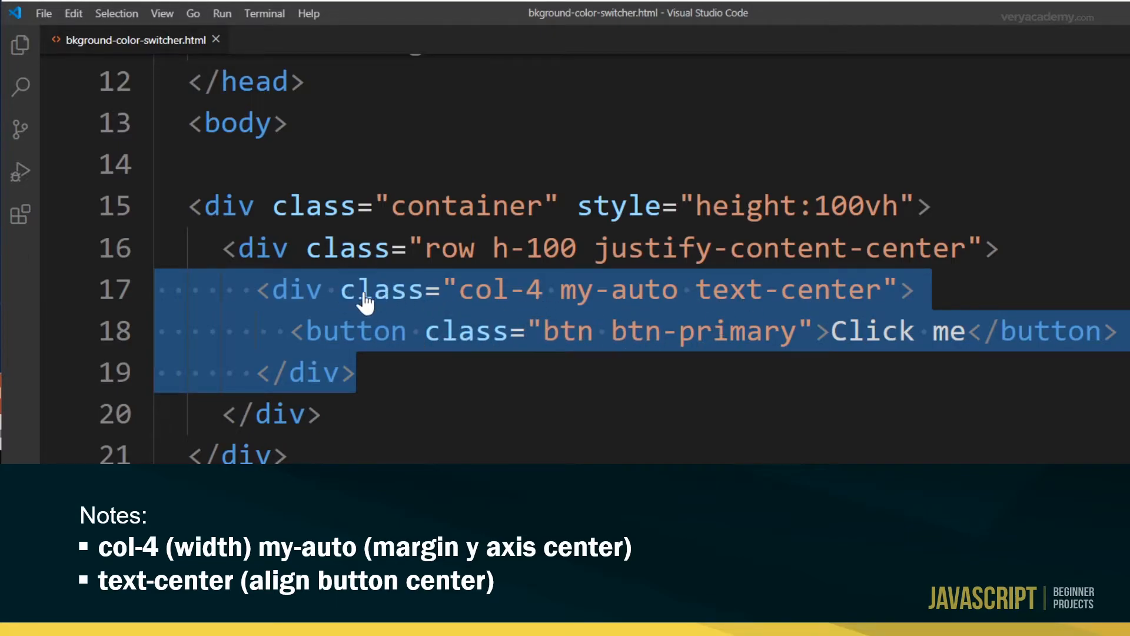
mouse_move(332, 396)
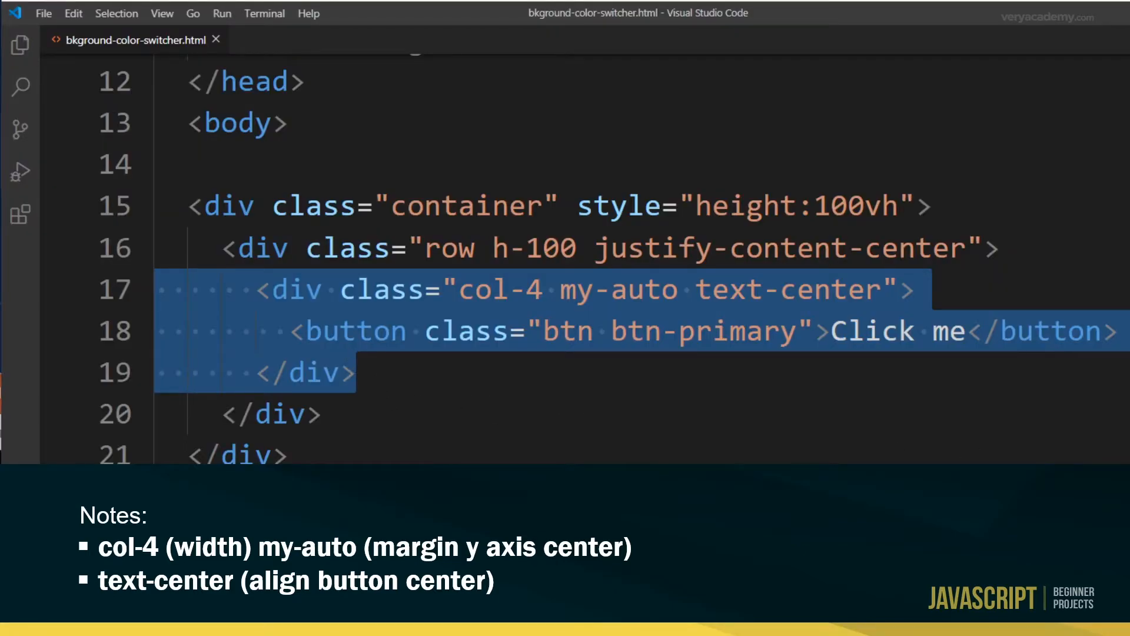
Step: Highlight the Click me button markup and its btn btn-primary classes to explain them
left_click(353, 331)
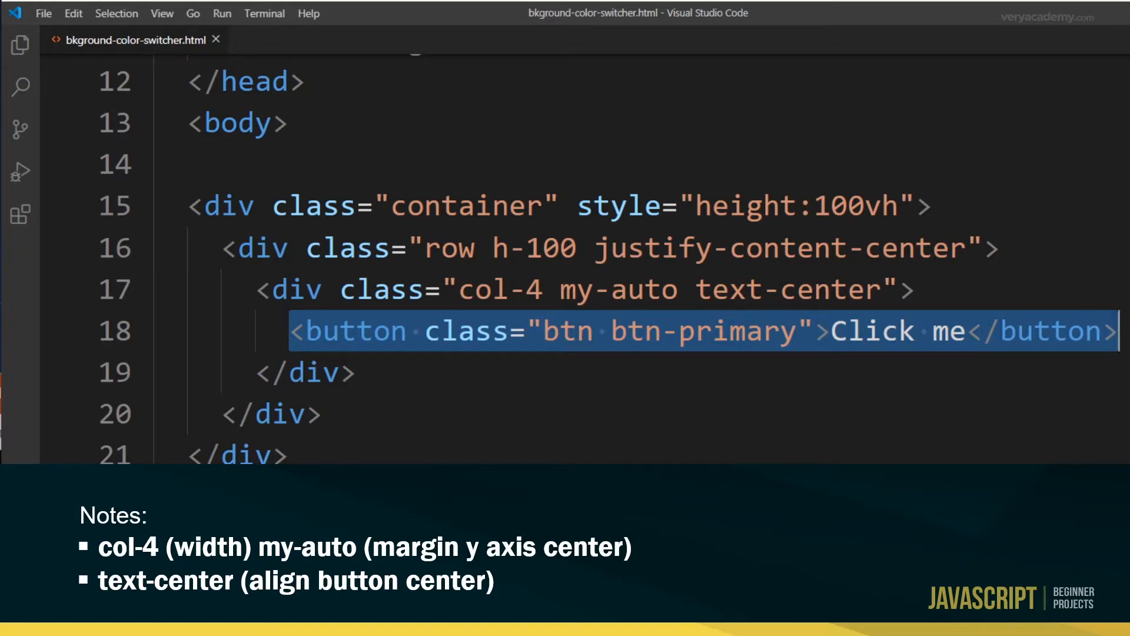
double_click(750, 332)
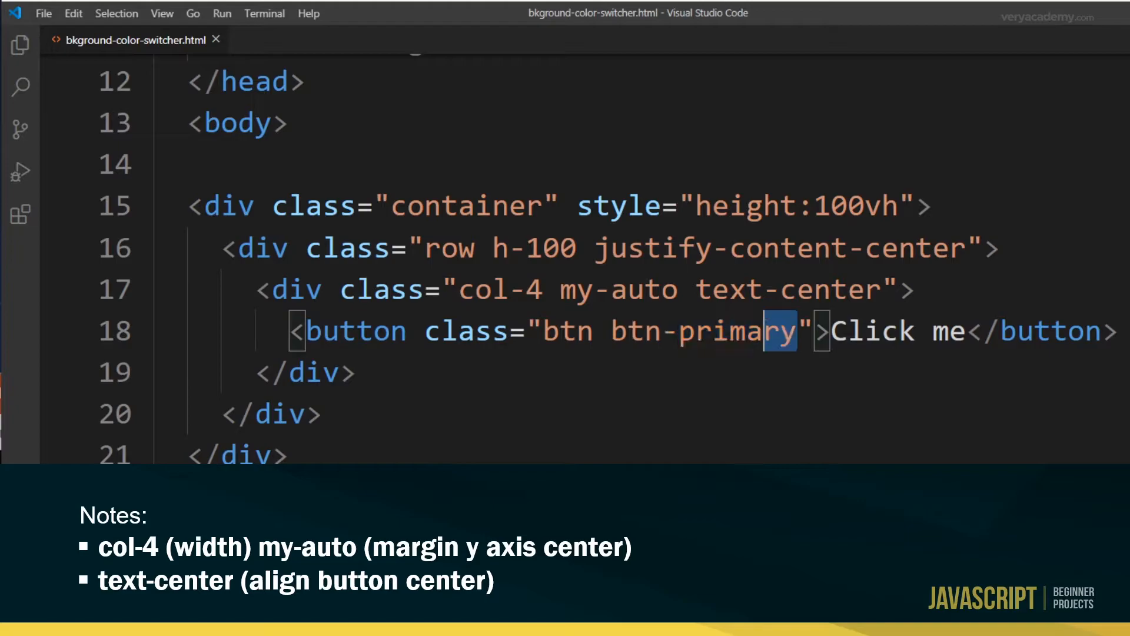
double_click(703, 332)
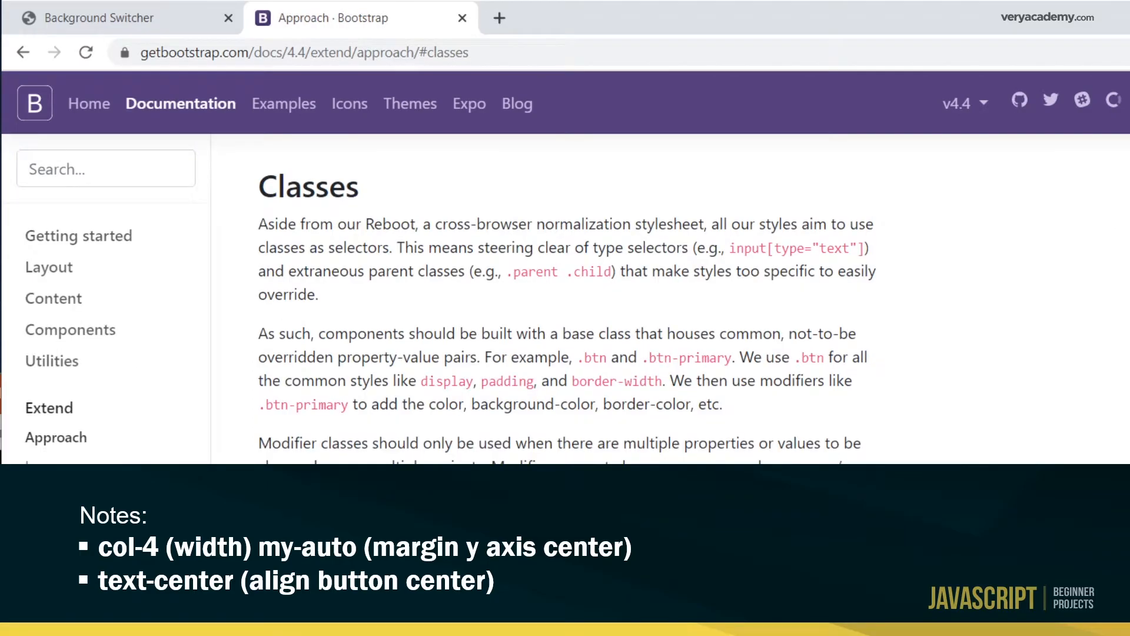
scroll("down", 3)
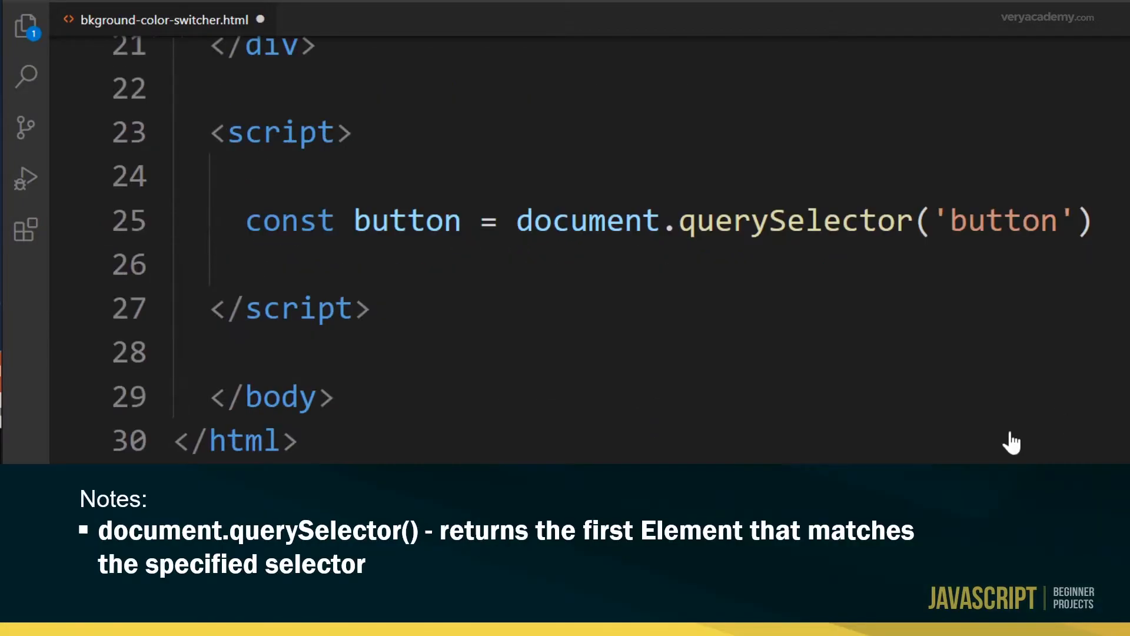
mouse_move(255, 231)
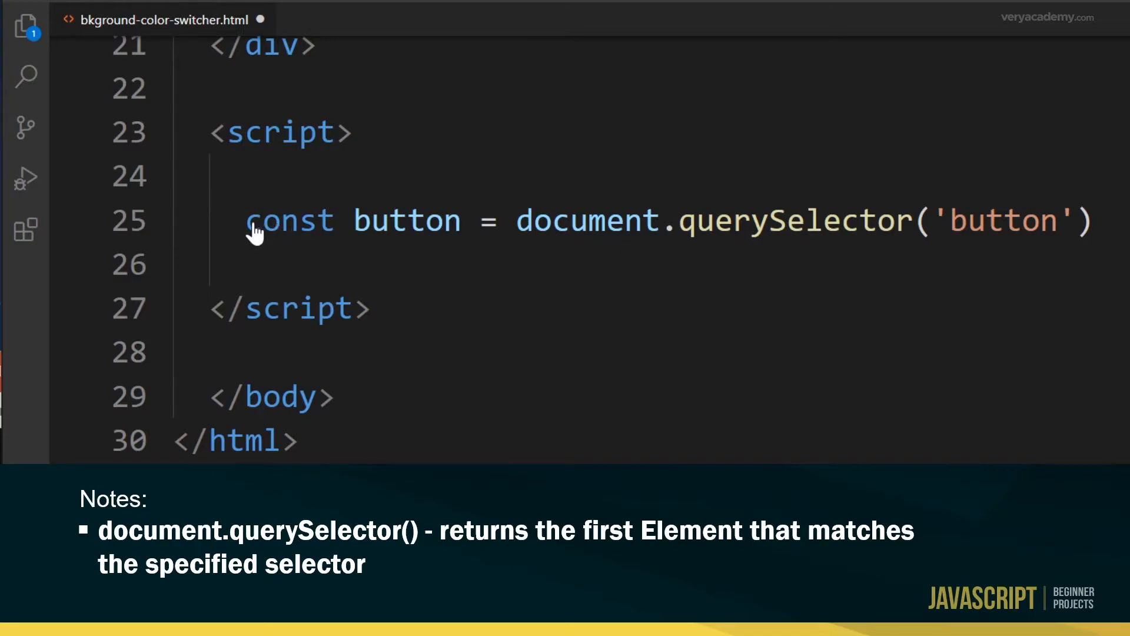
mouse_move(461, 235)
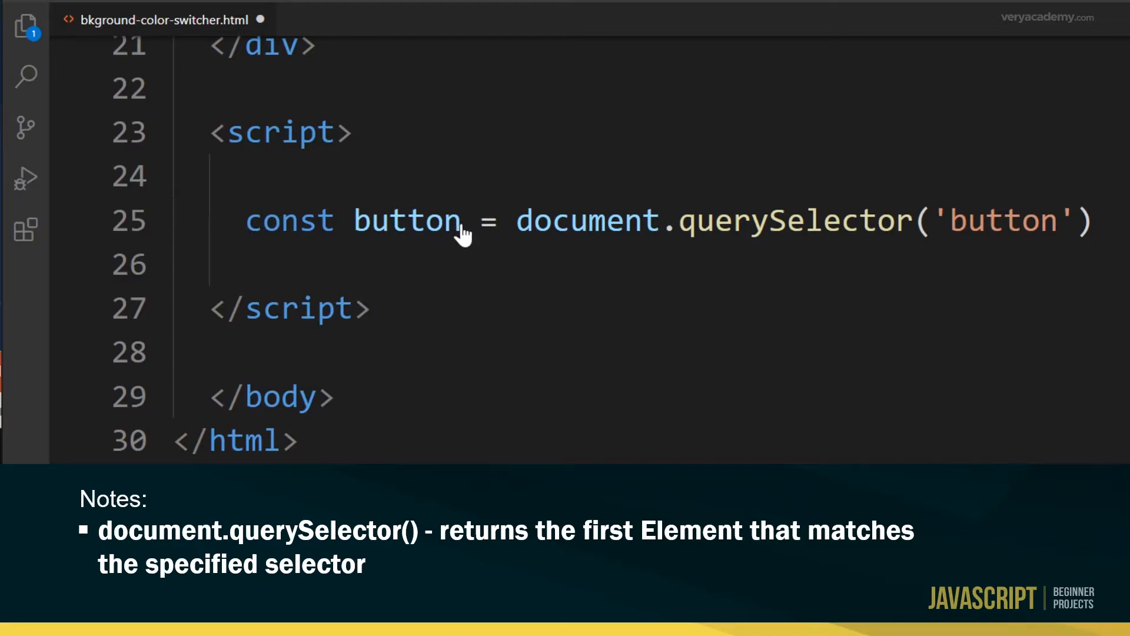
mouse_move(635, 298)
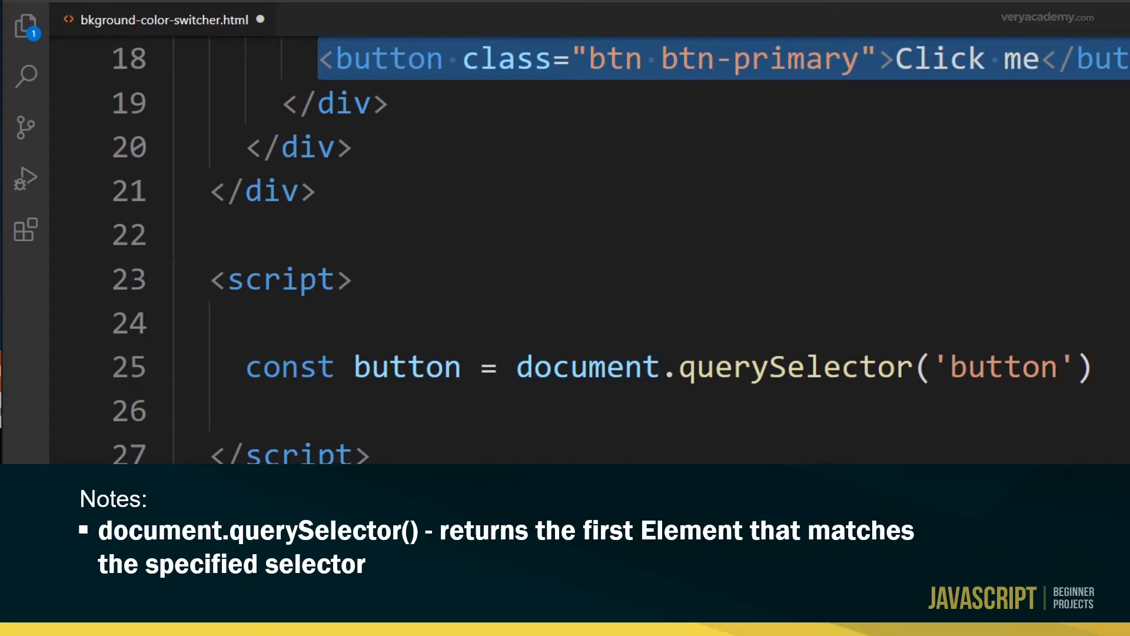
Step: Highlight the button element that document.querySelector('button') selects
double_click(1001, 367)
type("button.addEventListener('click', changeBg)")
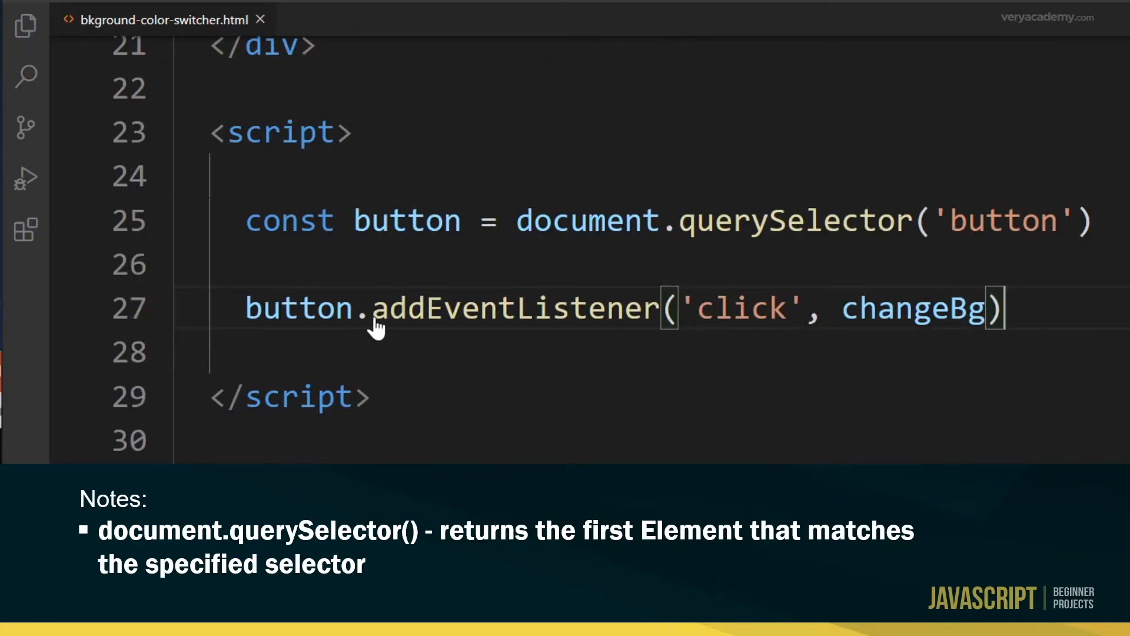
mouse_move(648, 396)
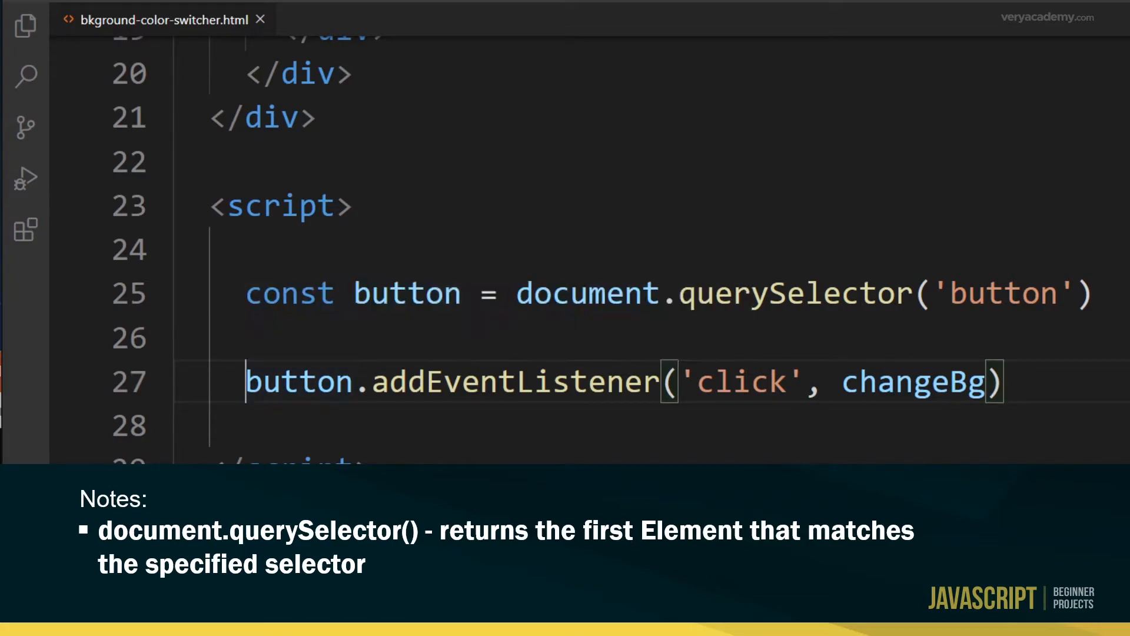
Step: Point out the button variable used in the addEventListener('click', changeBg) call
double_click(298, 381)
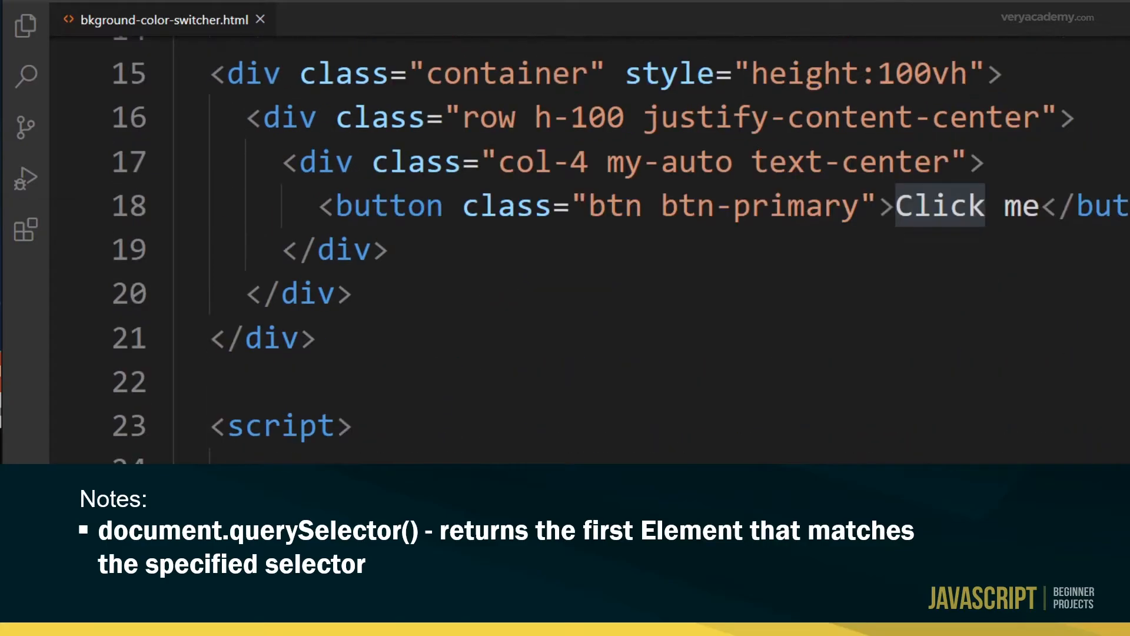
scroll("down", 3)
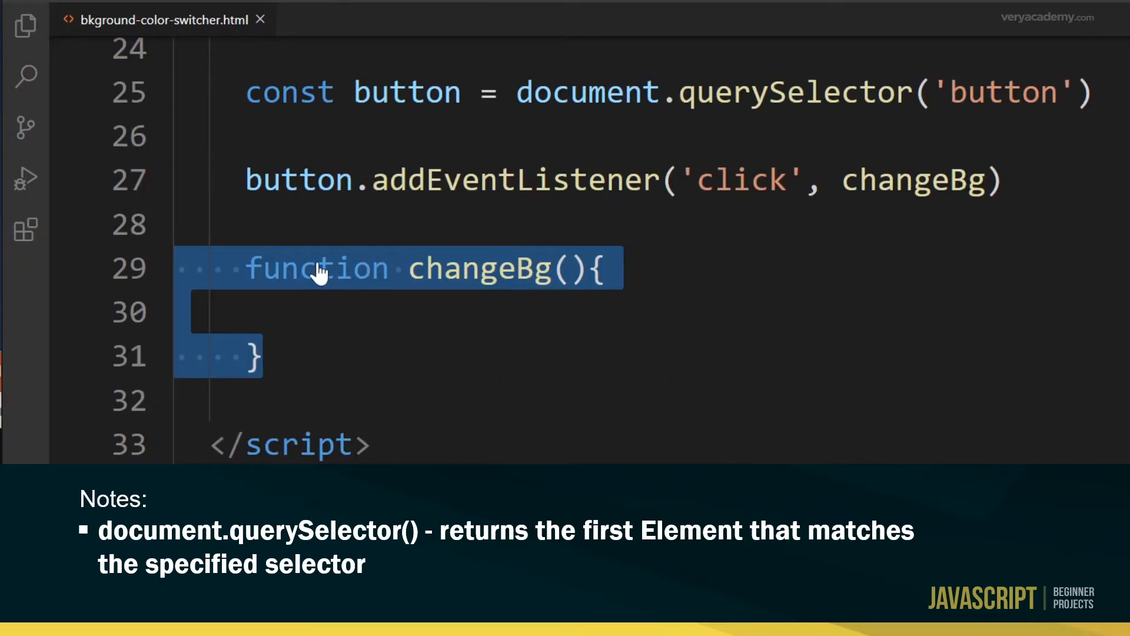
mouse_move(548, 281)
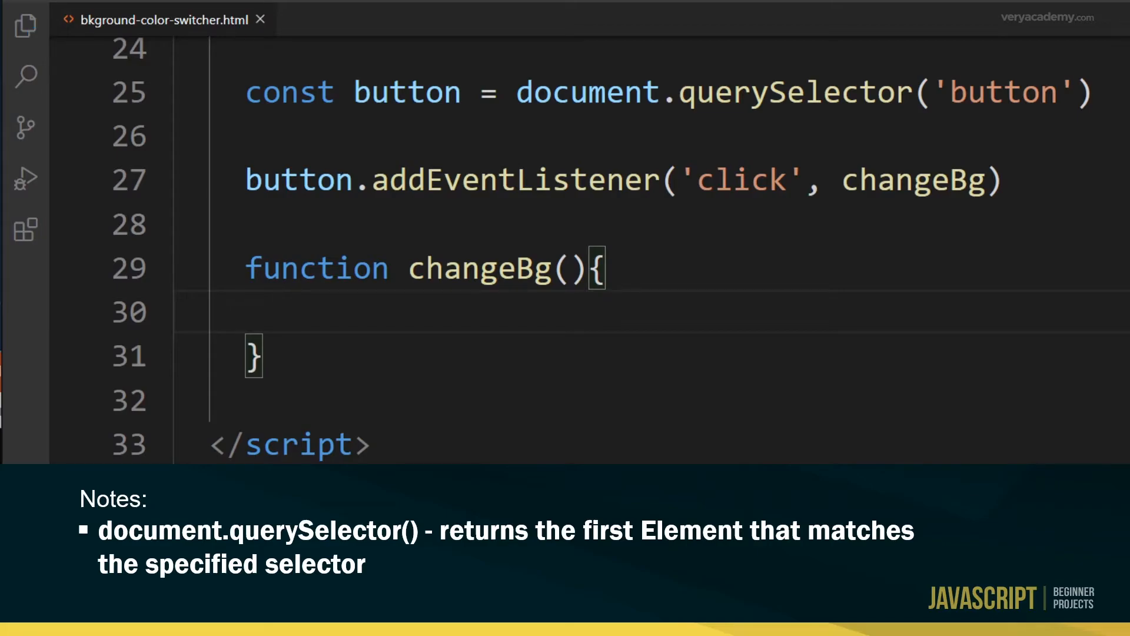
Step: Select the click event name in the listener to explain when changeBg runs
scroll("up", 3)
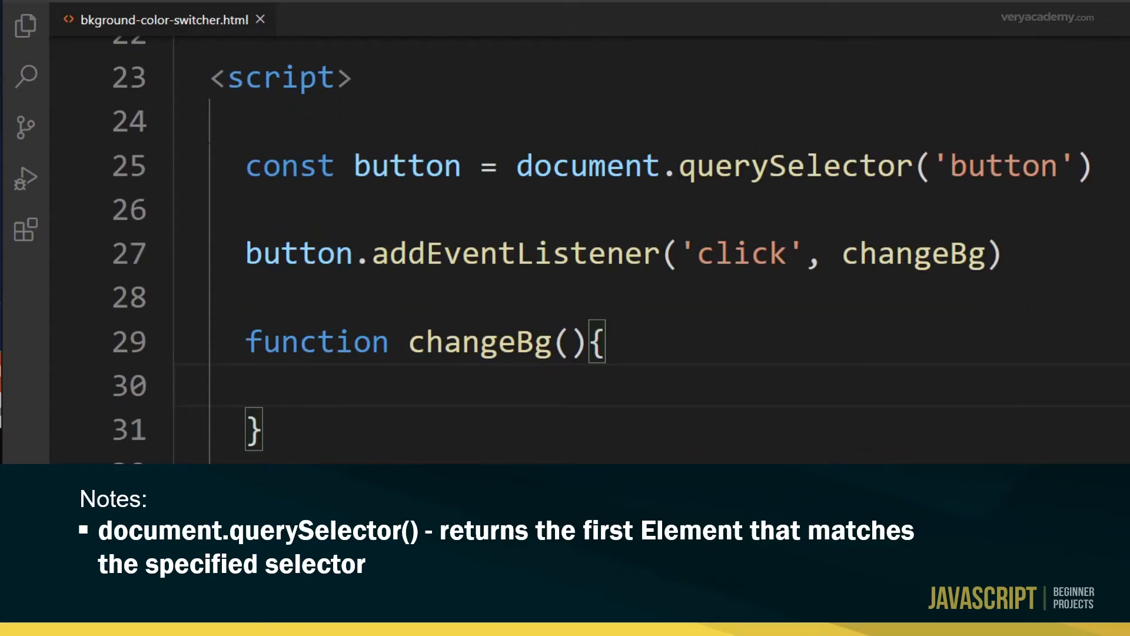
double_click(738, 253)
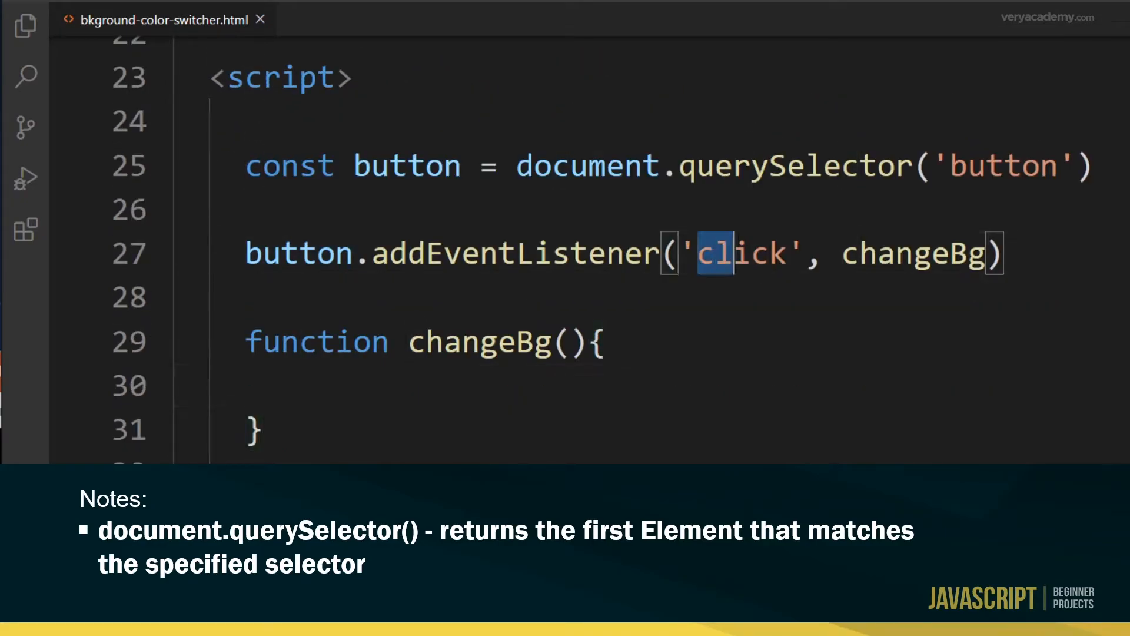
double_click(740, 254)
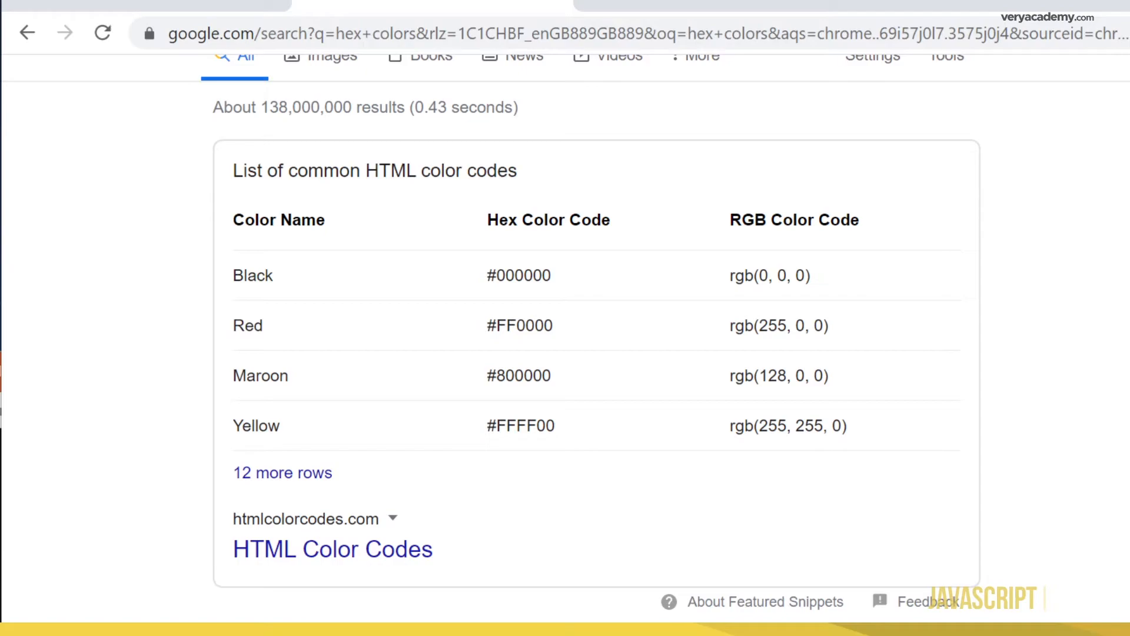
mouse_move(885, 387)
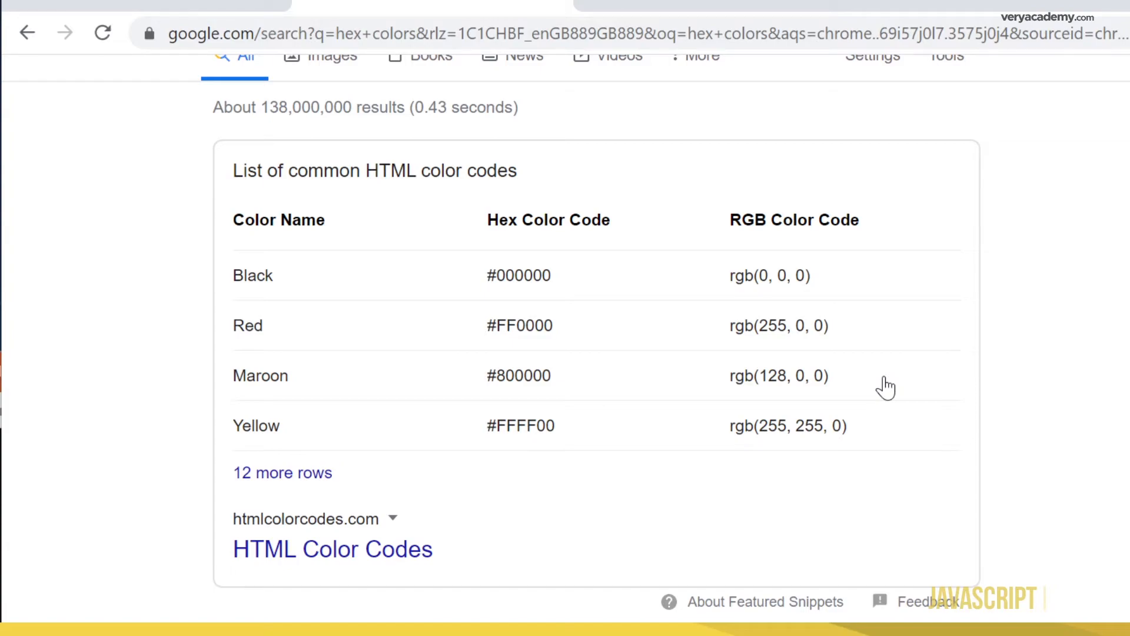
mouse_move(483, 274)
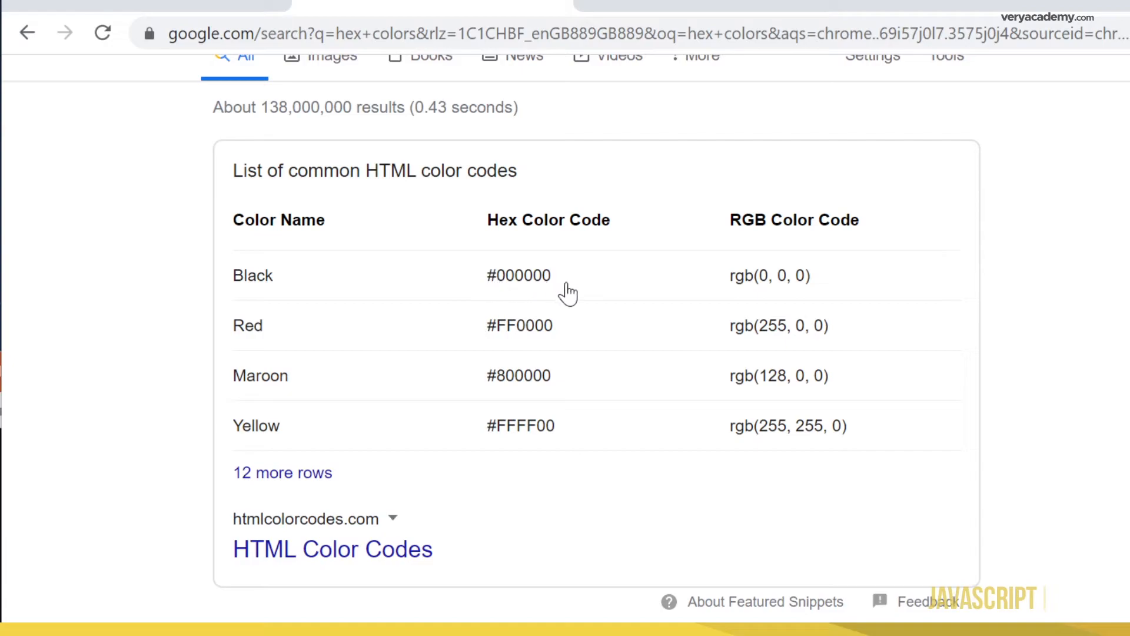
mouse_move(752, 296)
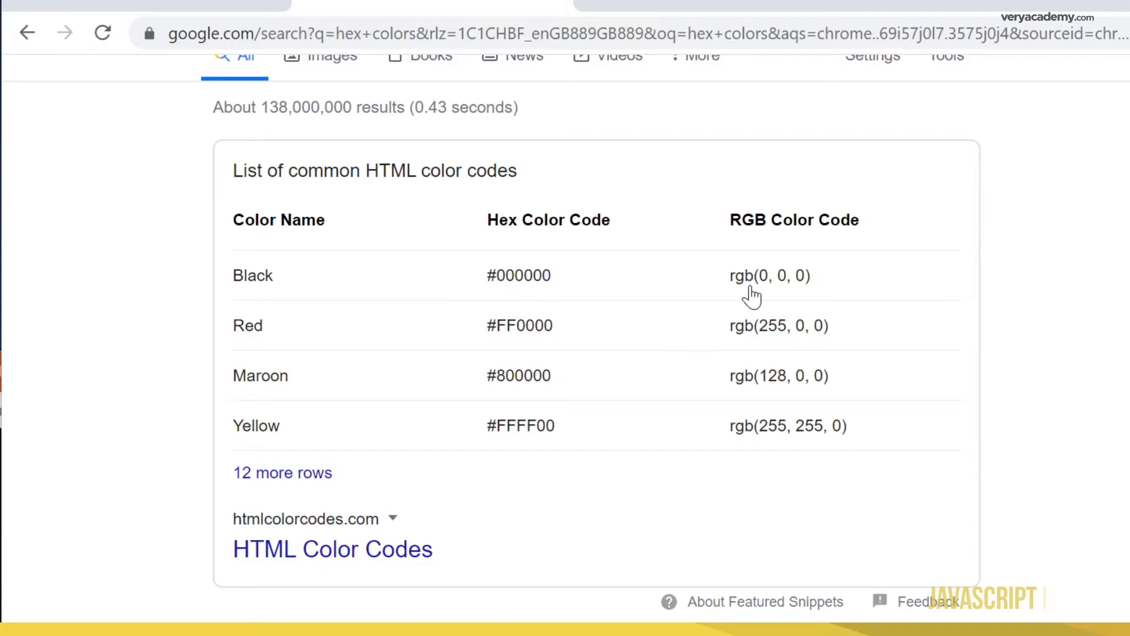
mouse_move(493, 378)
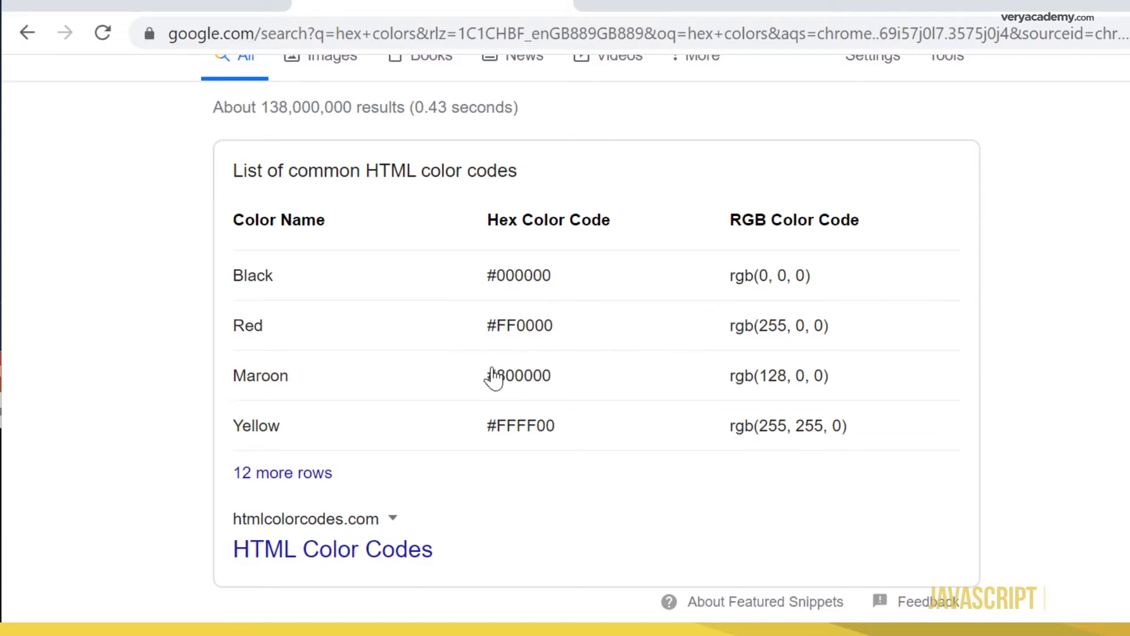
mouse_move(532, 411)
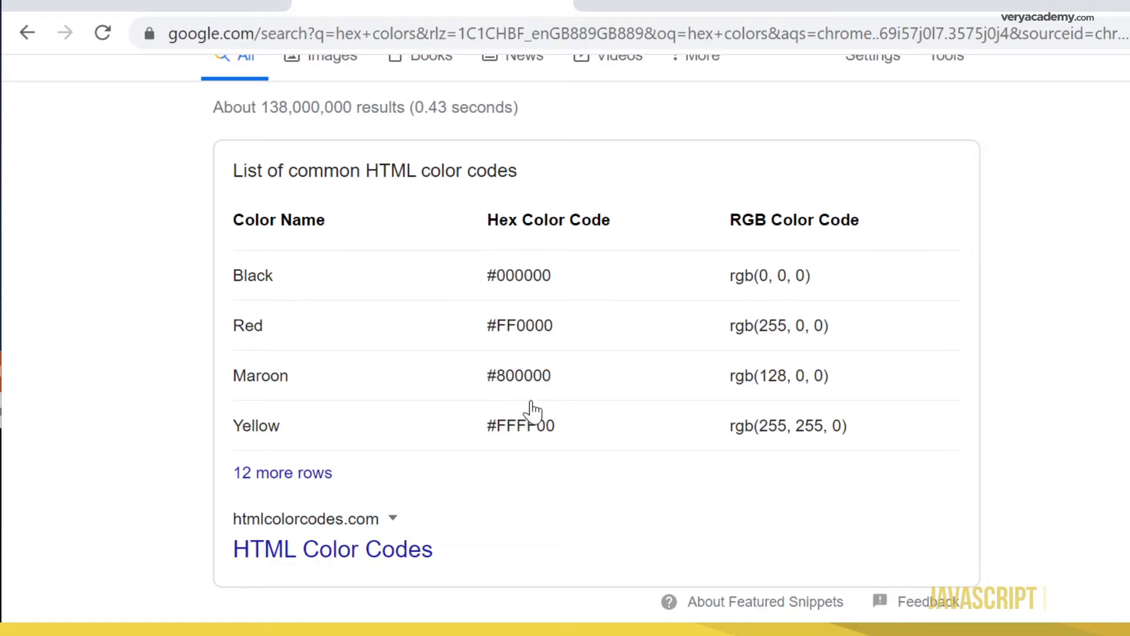
mouse_move(531, 437)
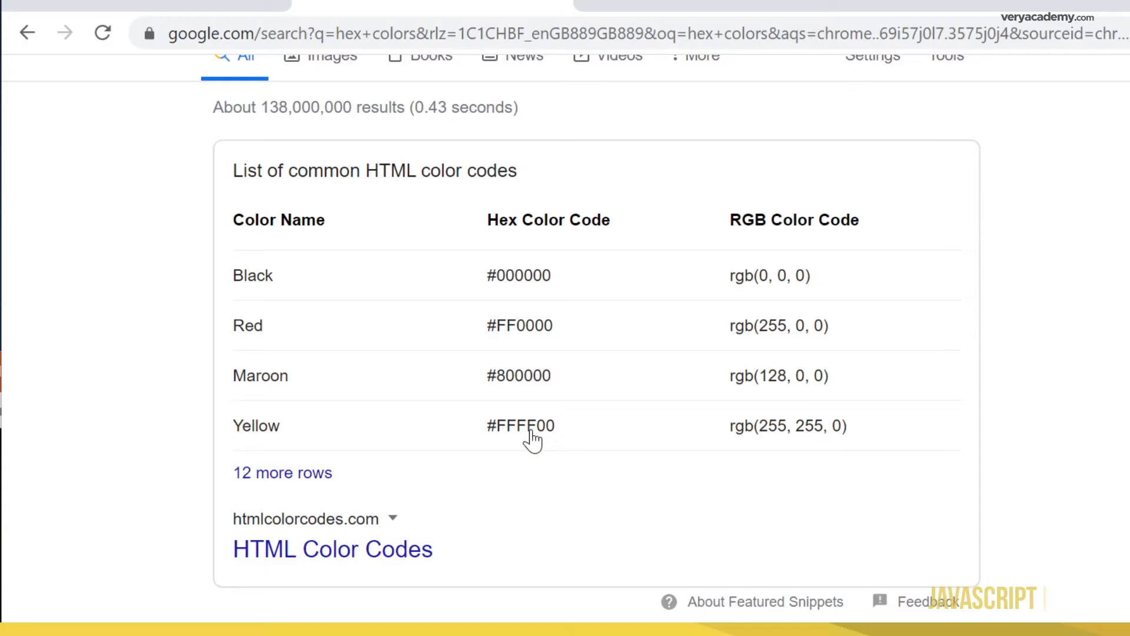
mouse_move(503, 292)
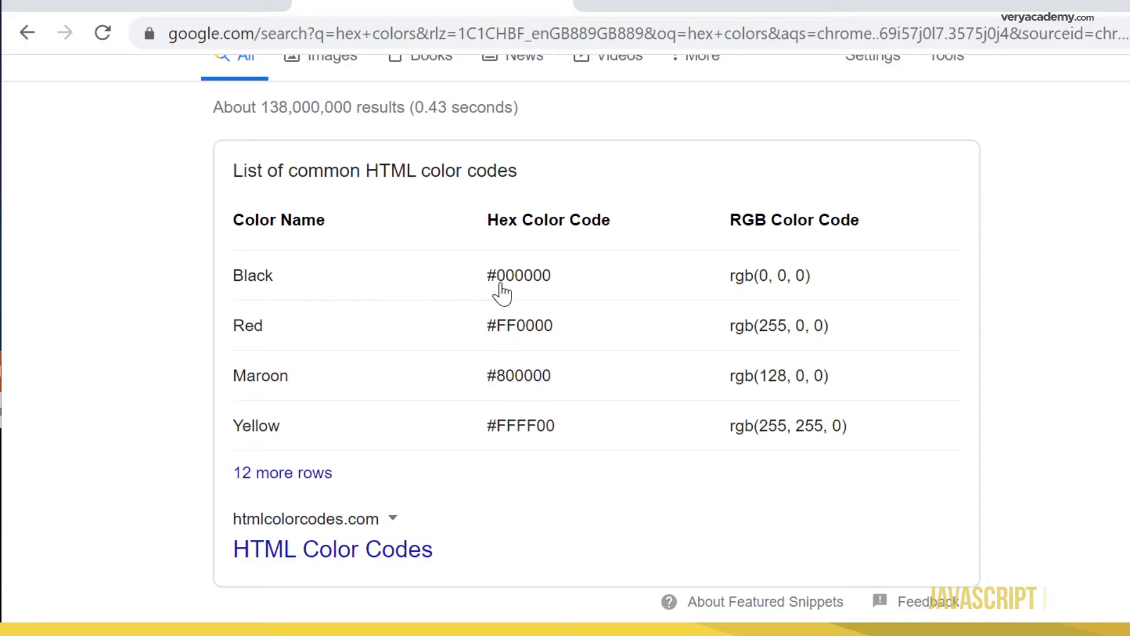
mouse_move(271, 282)
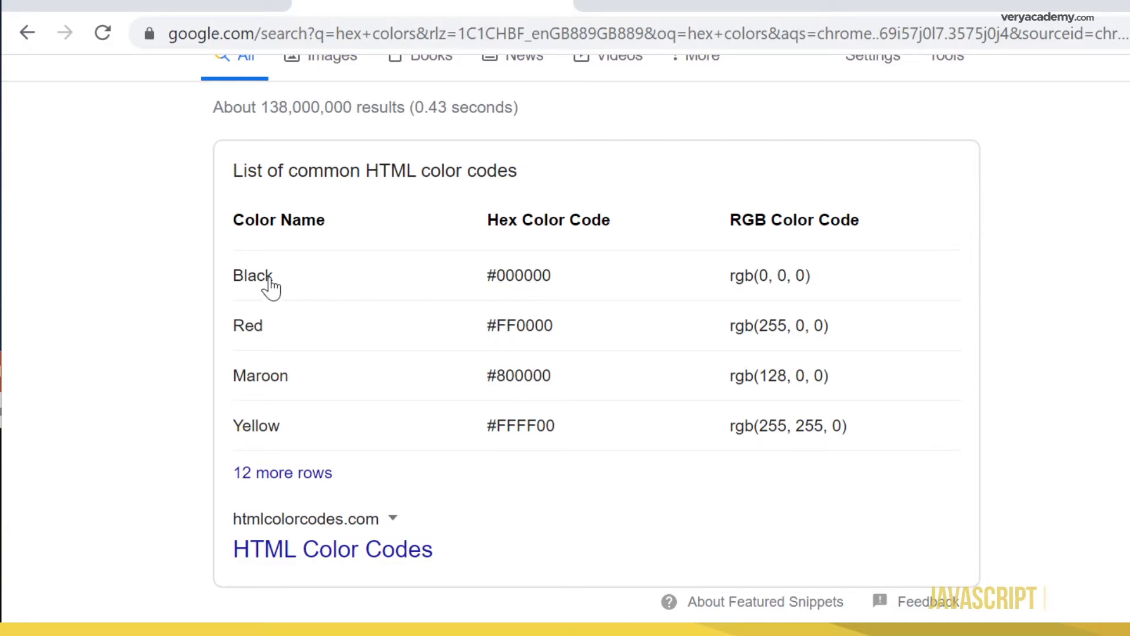
mouse_move(551, 420)
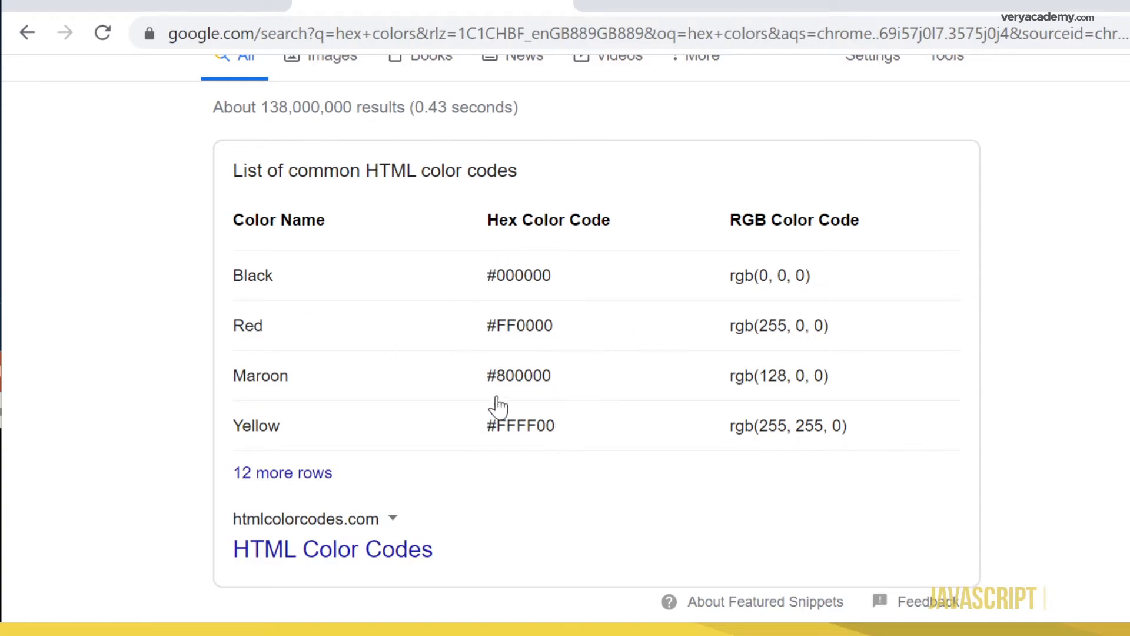
mouse_move(550, 378)
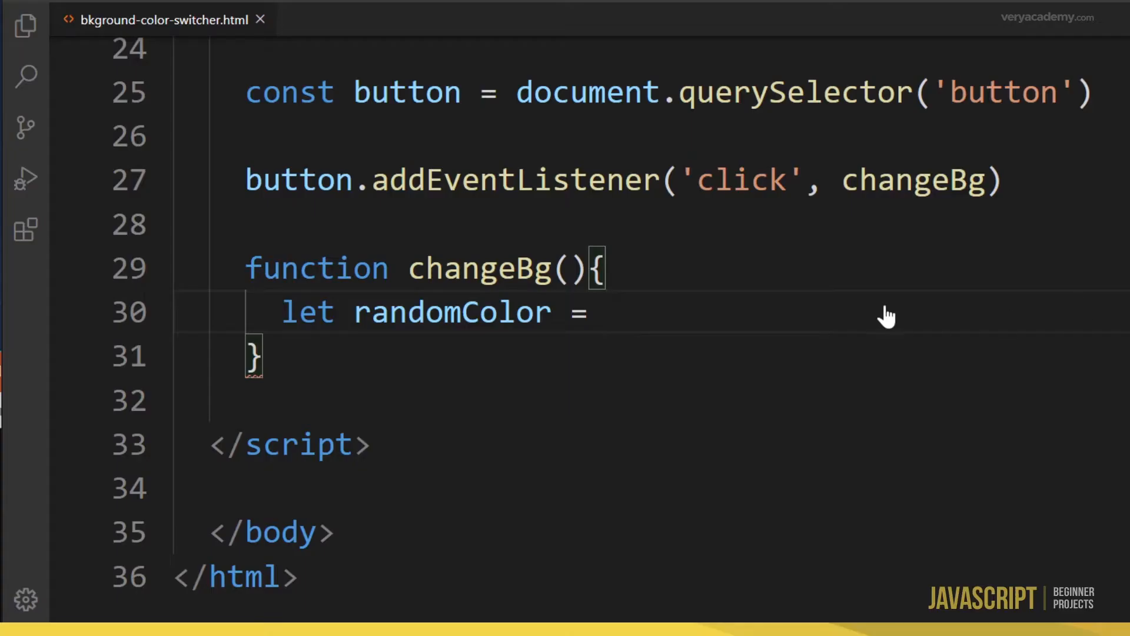
double_click(308, 311)
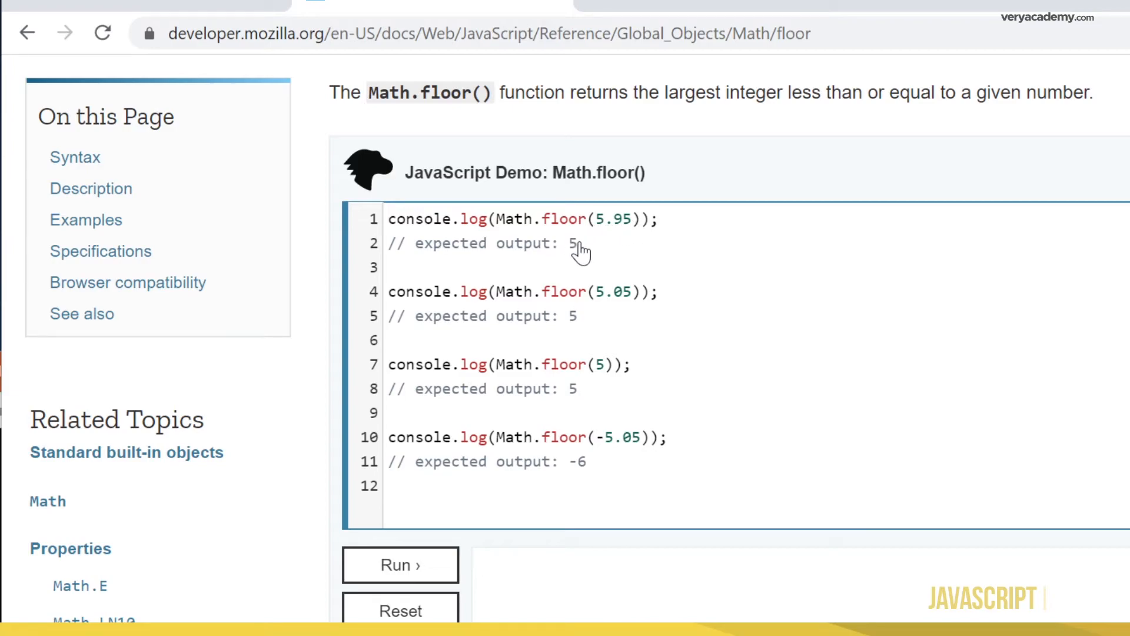
mouse_move(629, 310)
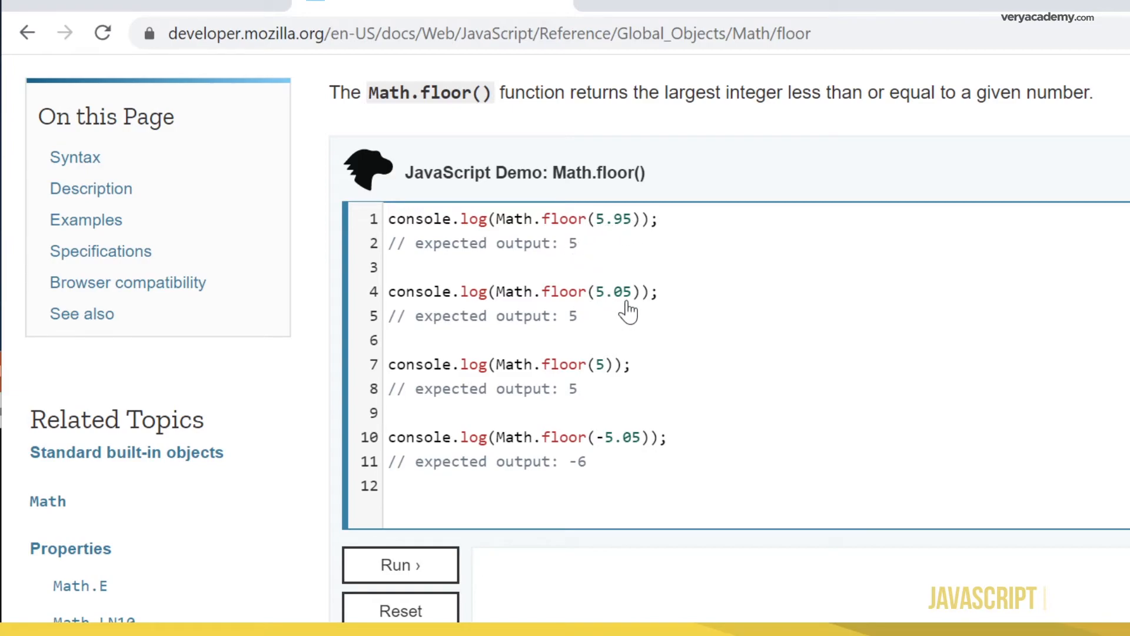
mouse_move(615, 421)
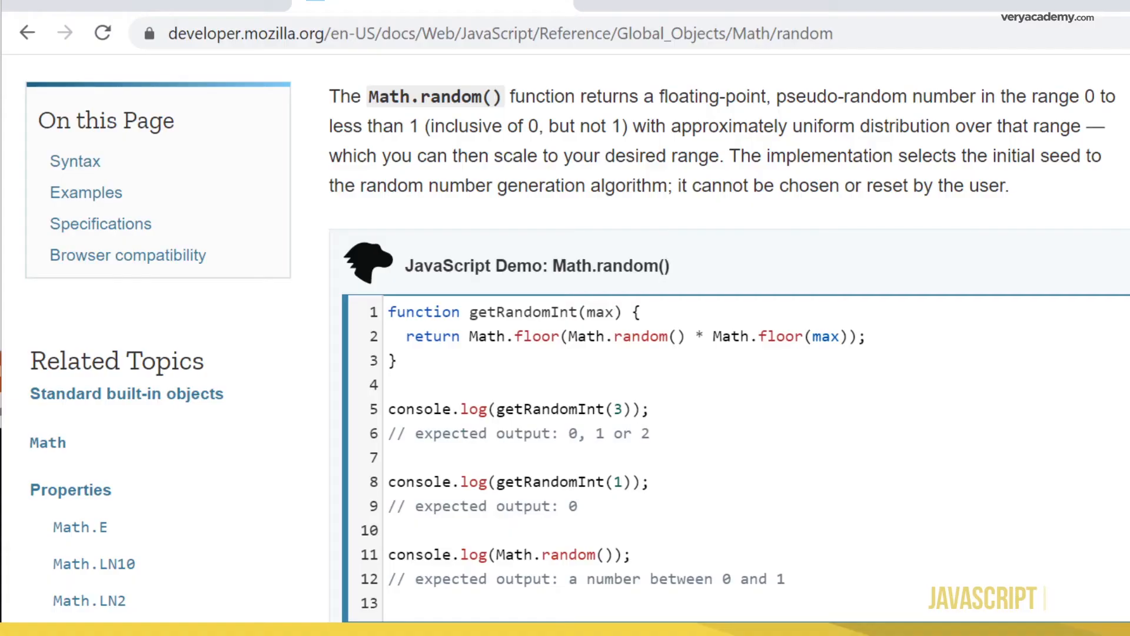
mouse_move(817, 228)
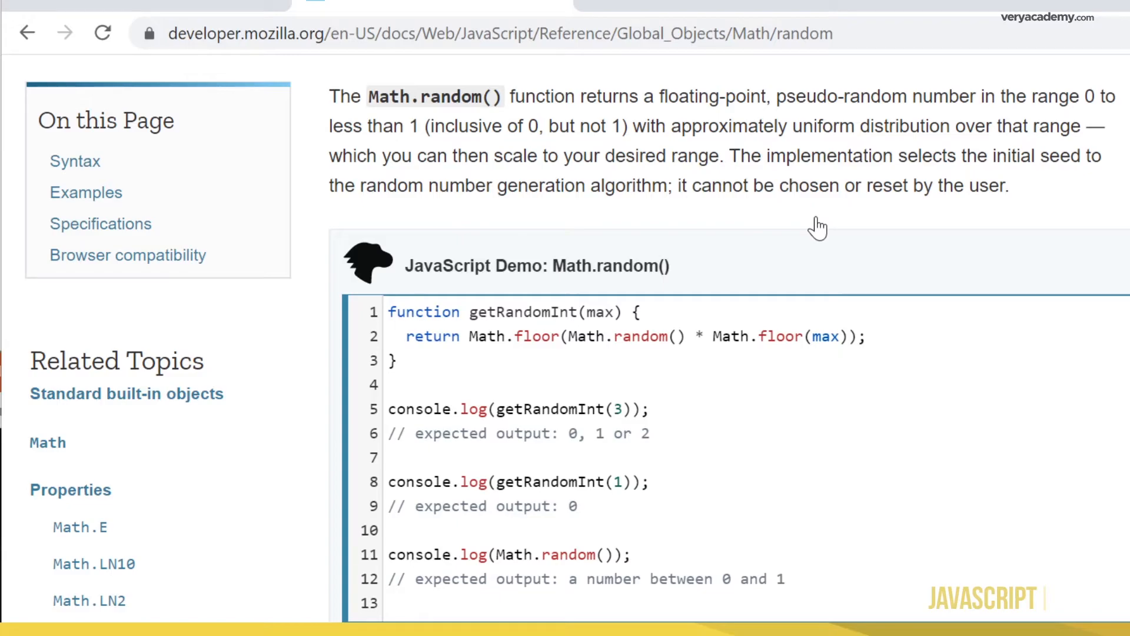
mouse_move(618, 165)
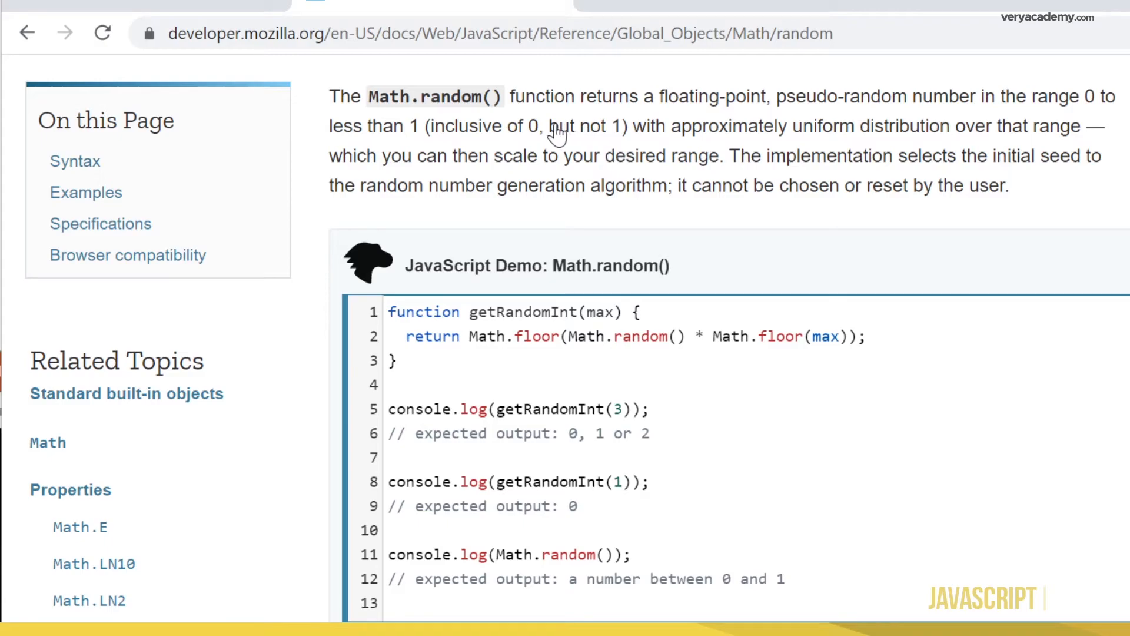
mouse_move(541, 148)
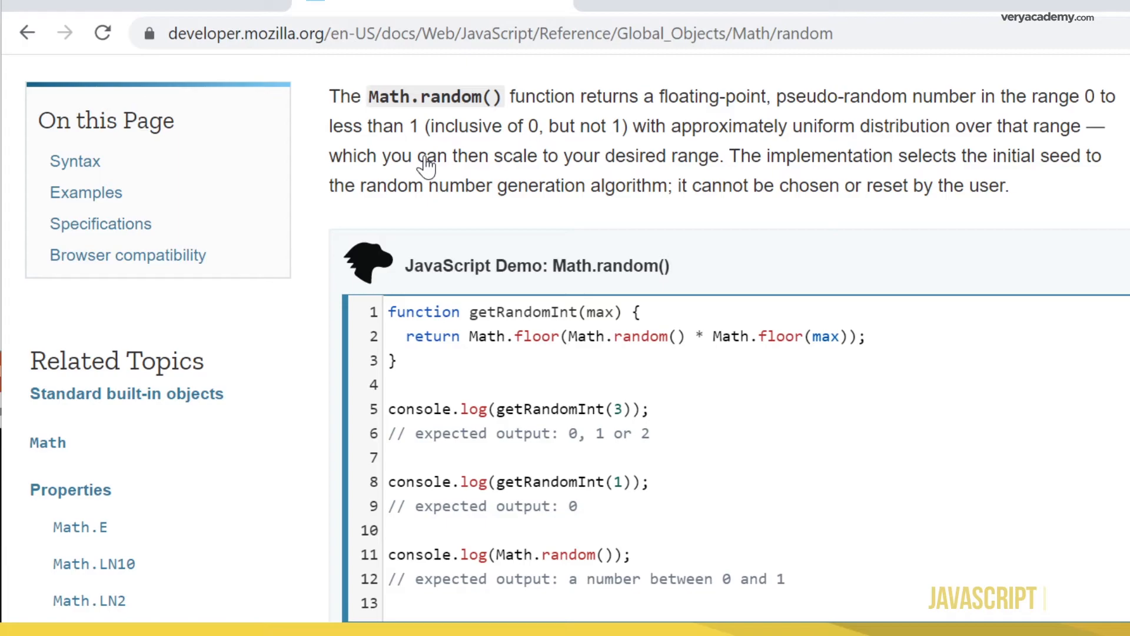
mouse_move(700, 142)
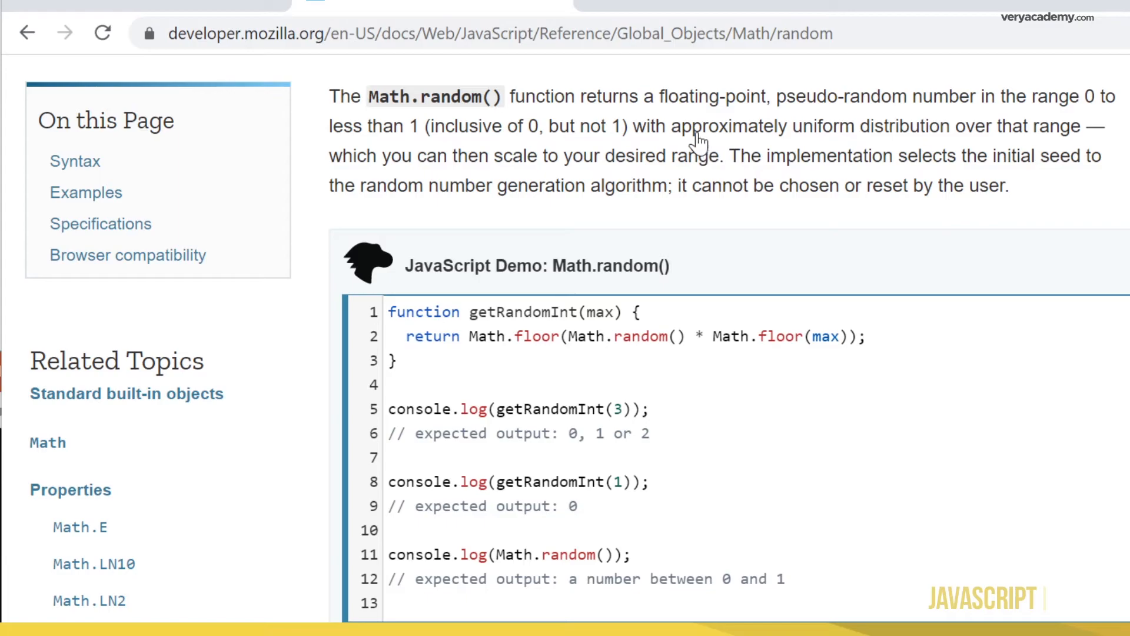
mouse_move(1123, 358)
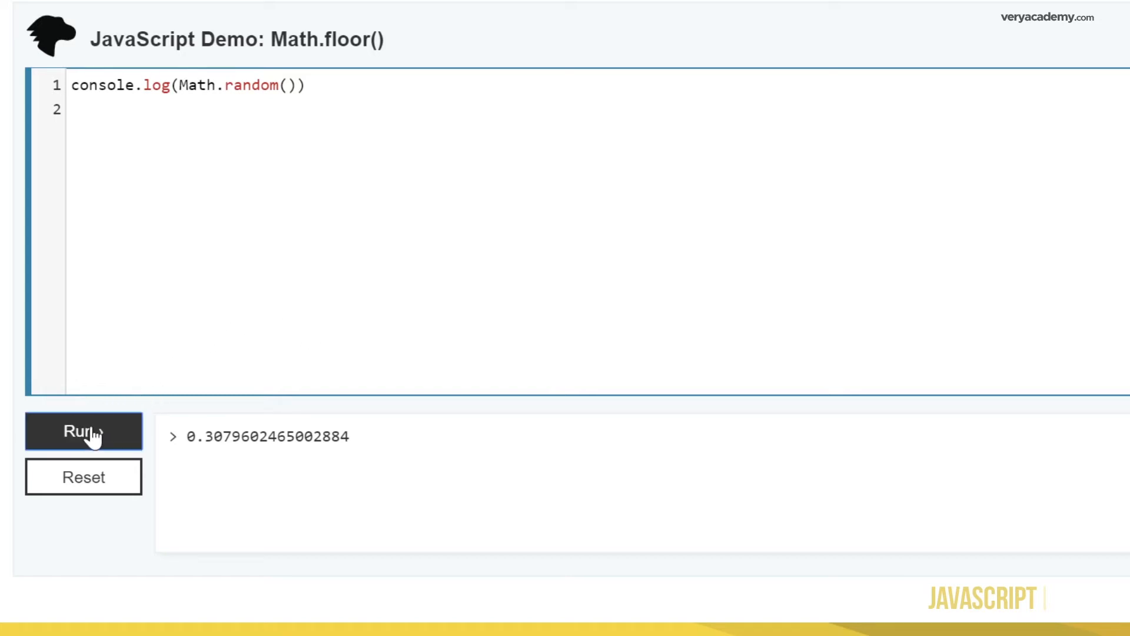
Step: Run the MDN Math.floor demo on Math.random() a few times, dismissing an accidental save dialog
left_click(82, 430)
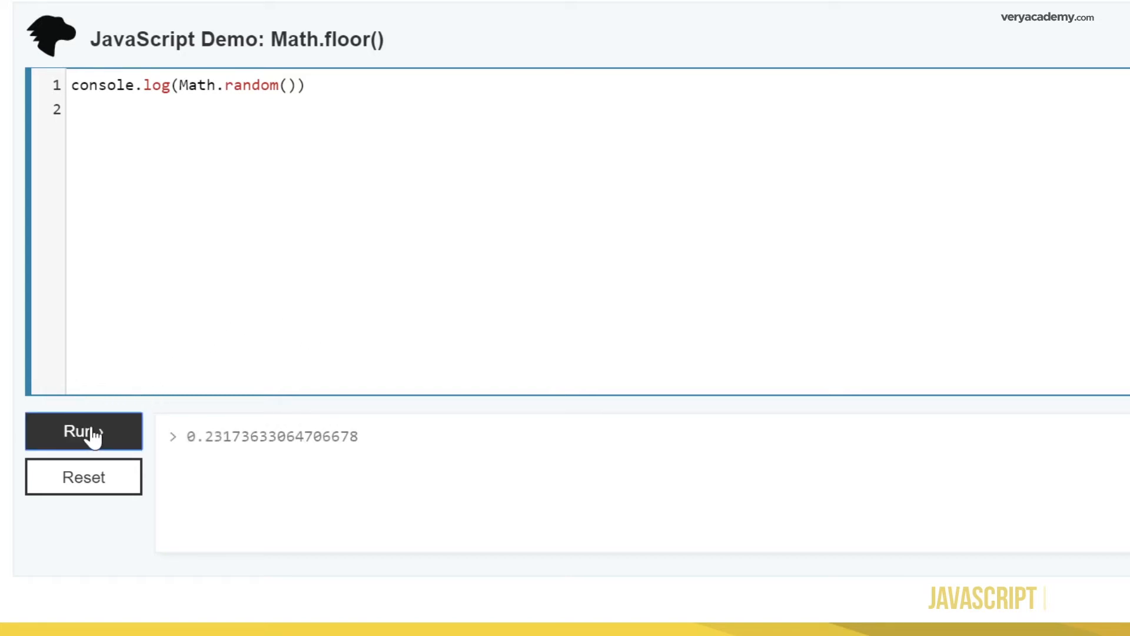
left_click(83, 431)
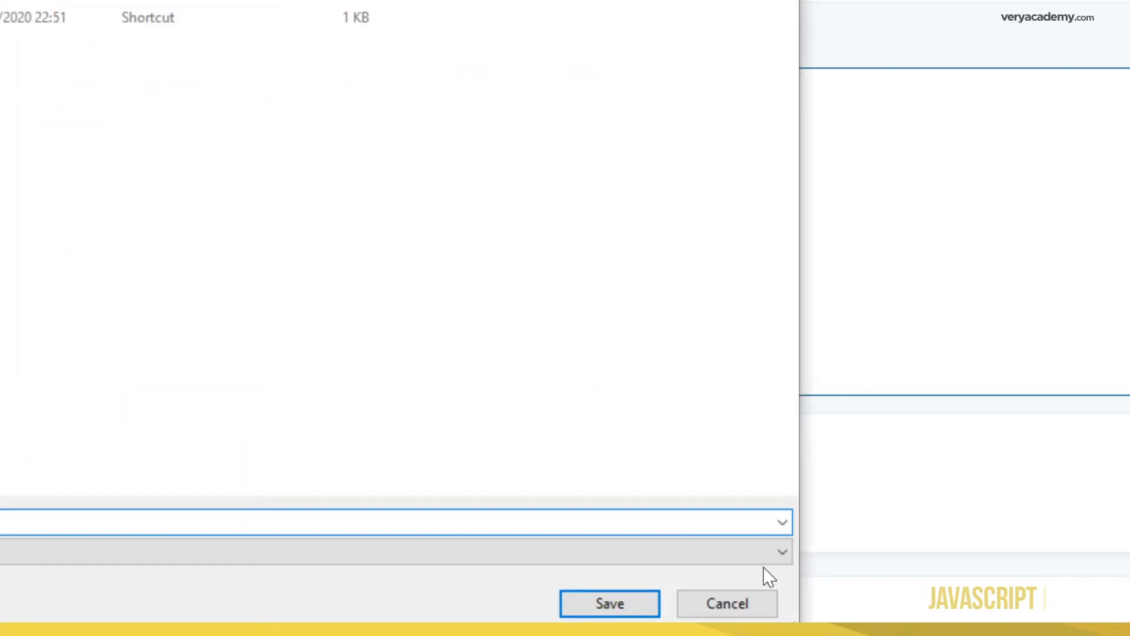
left_click(608, 602)
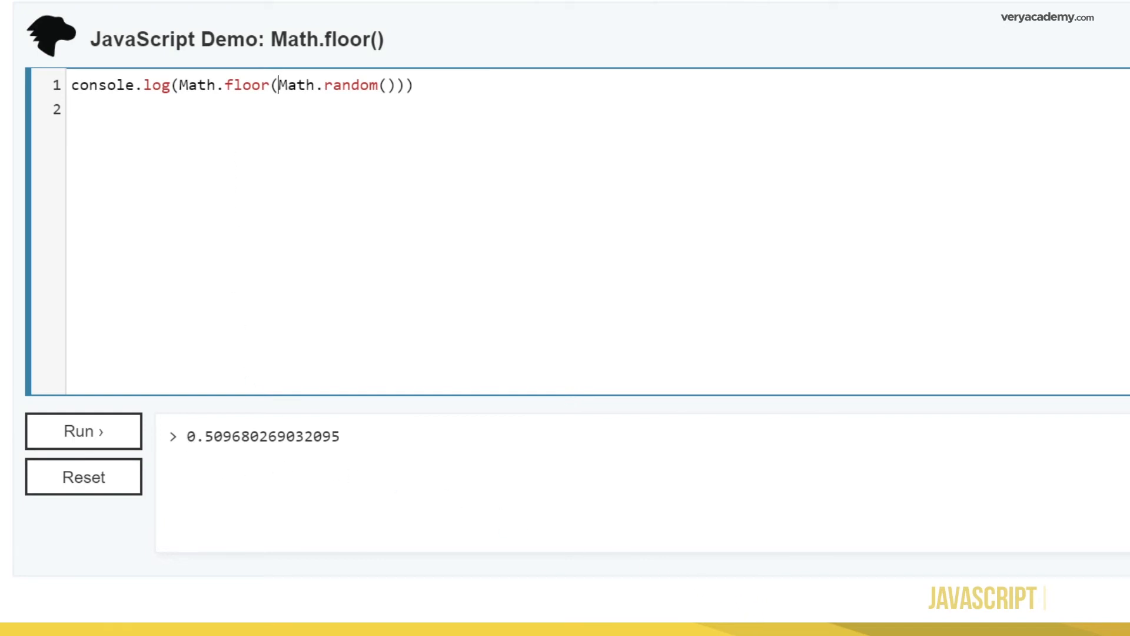
left_click(84, 431)
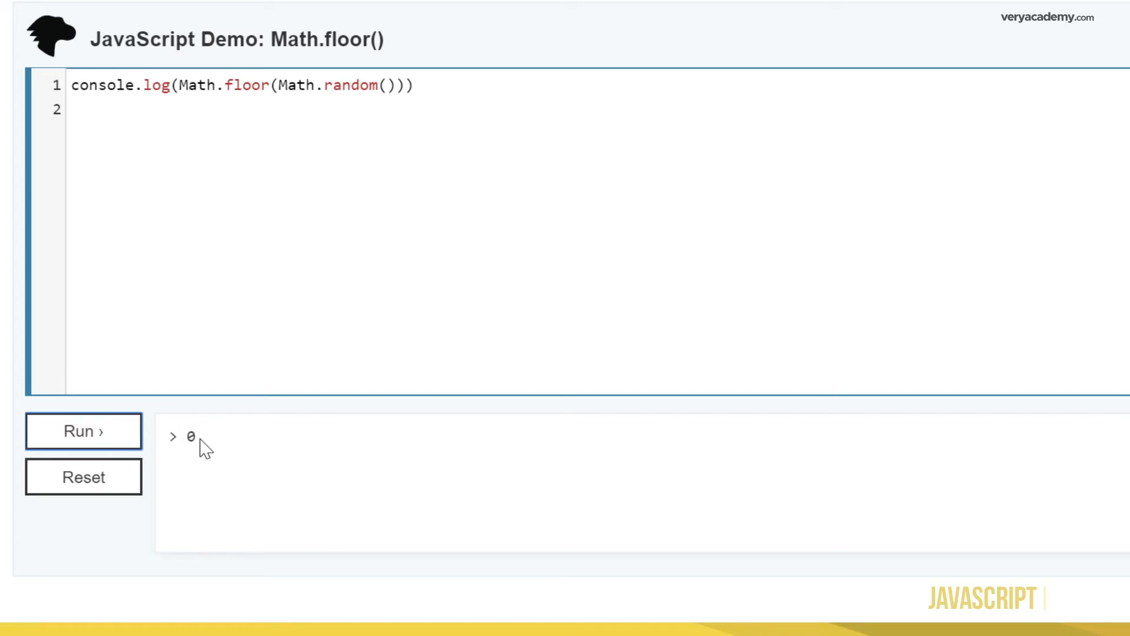
mouse_move(863, 373)
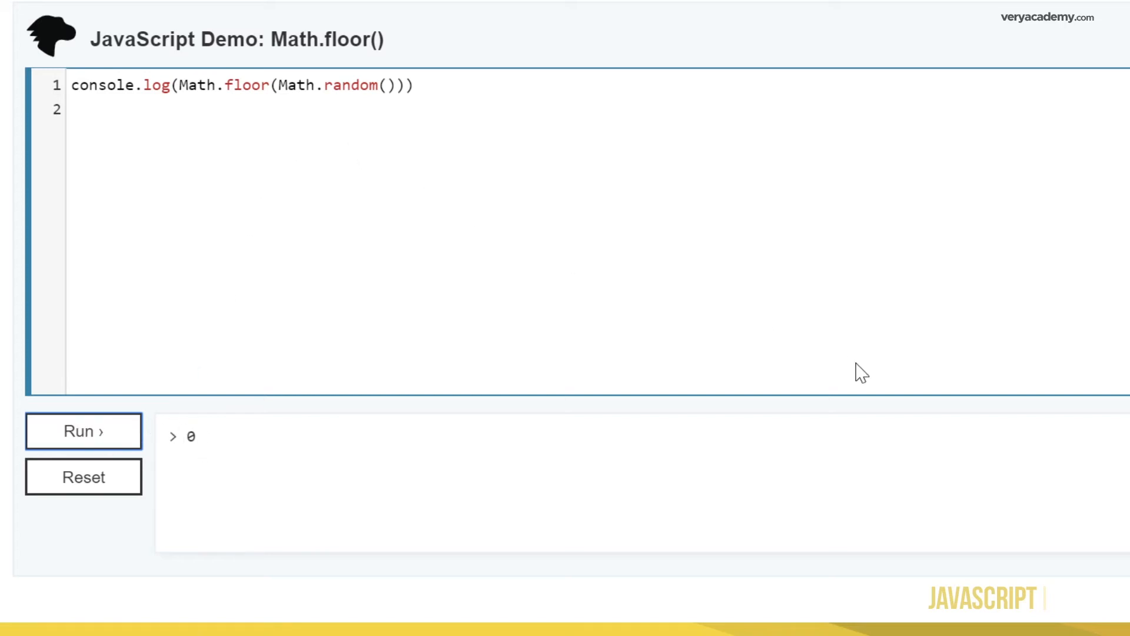
Step: Scale the random value by *16777215 and rerun the demo repeatedly to check the whole-number range
type("*16777215")
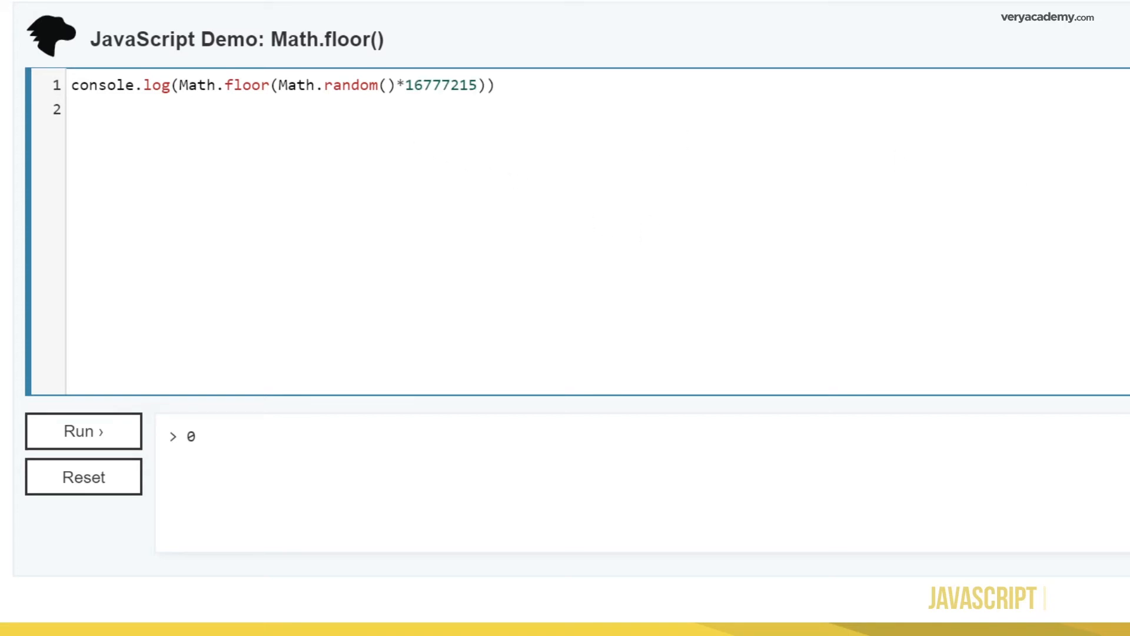
mouse_move(106, 430)
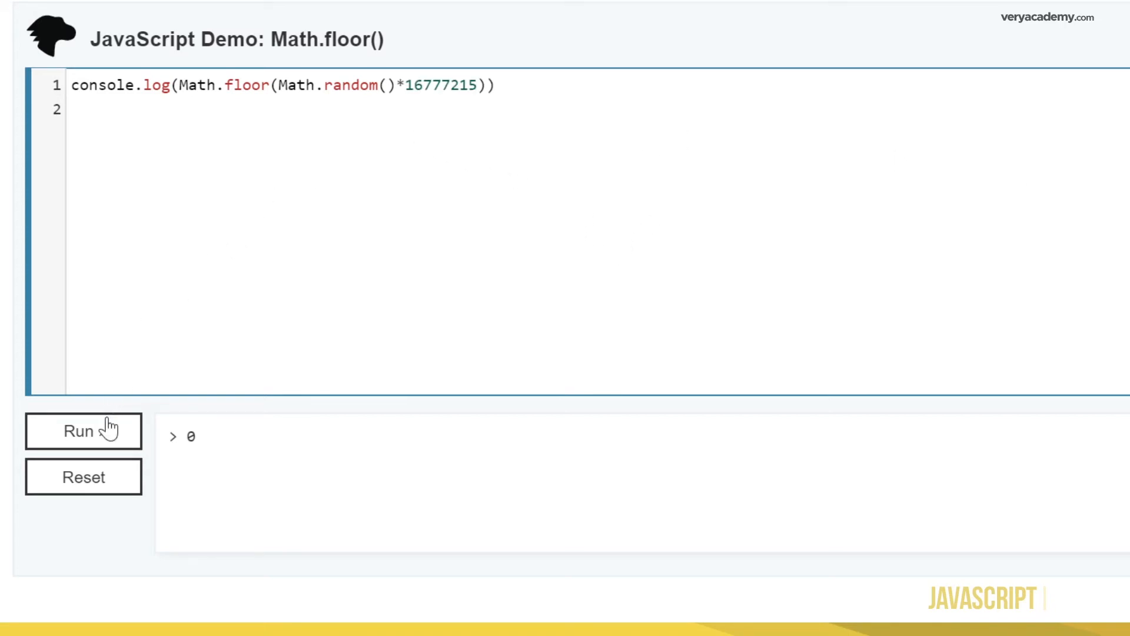
left_click(84, 431)
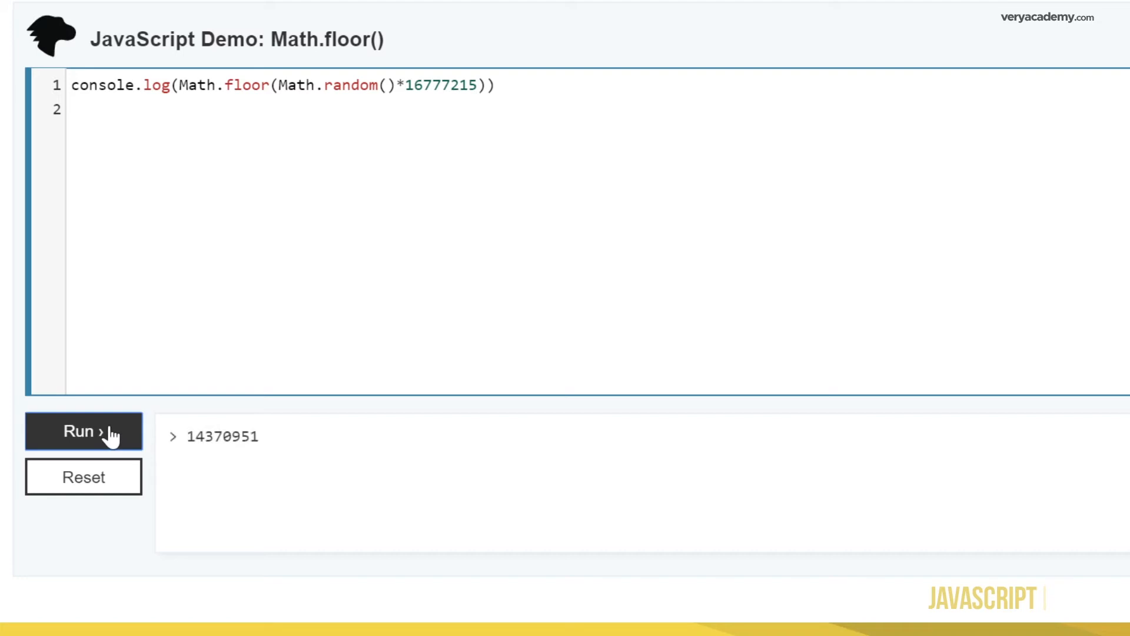
left_click(82, 431)
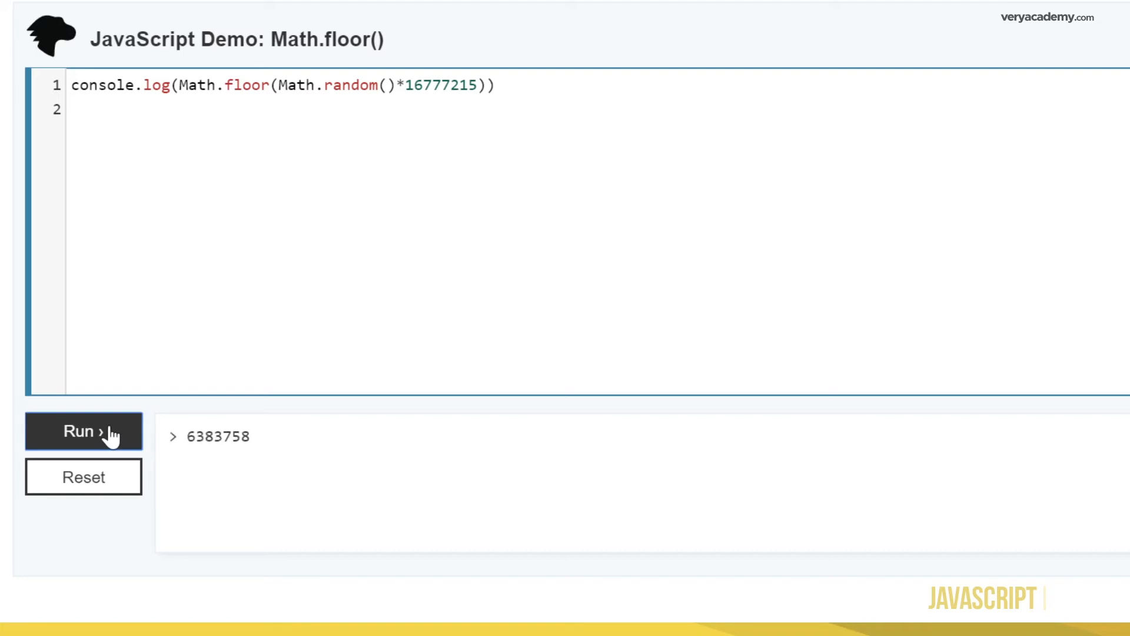
left_click(82, 431)
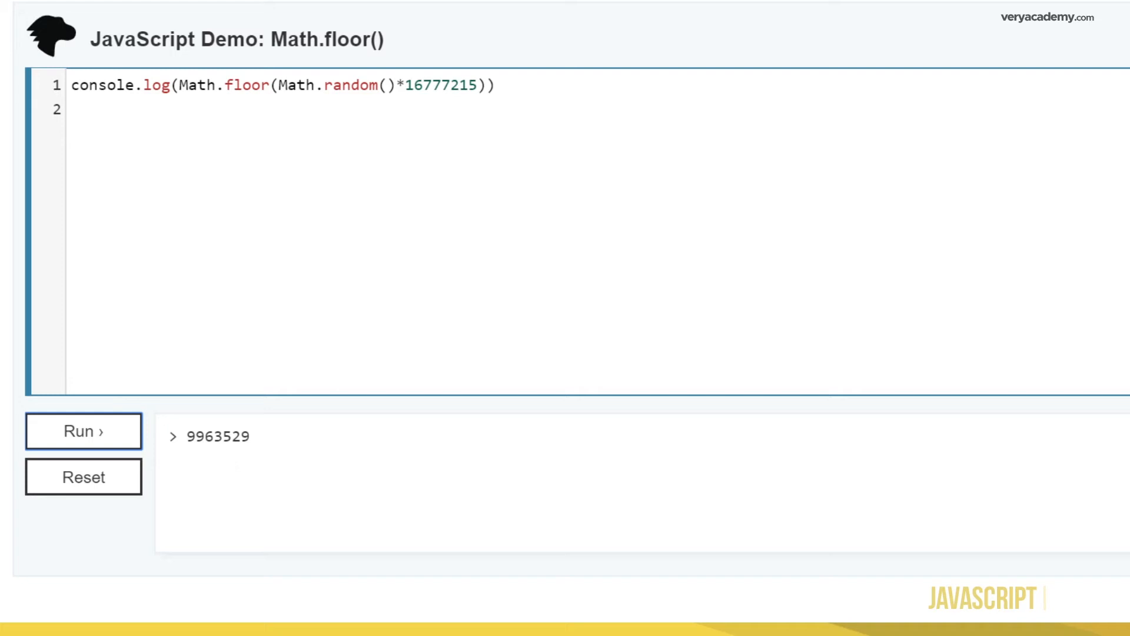
left_click(83, 431)
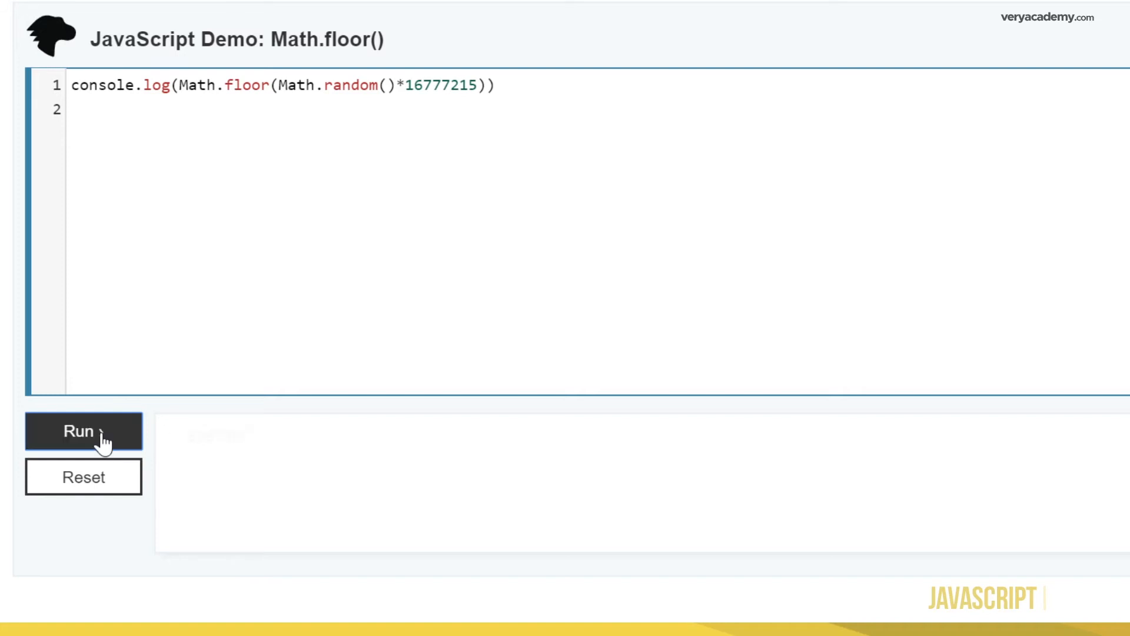
left_click(83, 431)
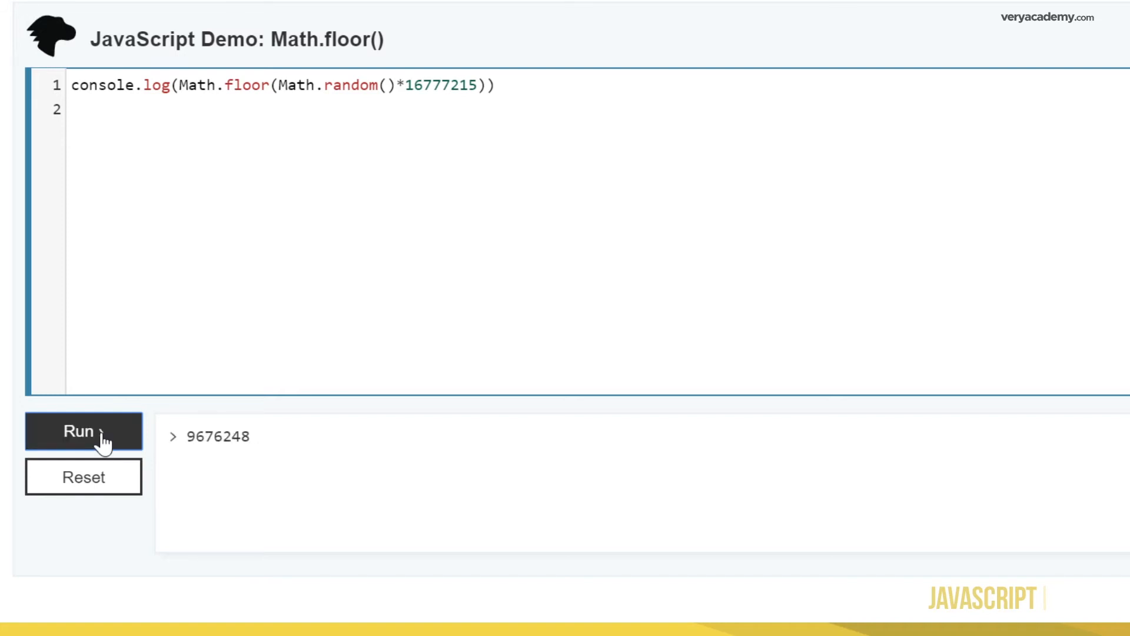
left_click(82, 430)
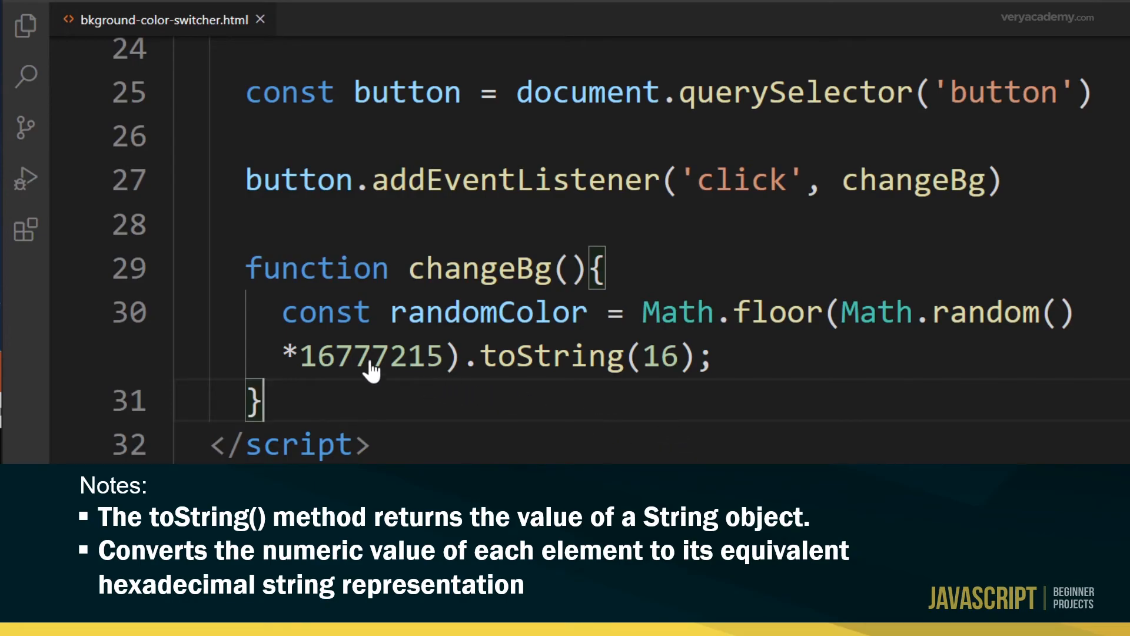
mouse_move(399, 363)
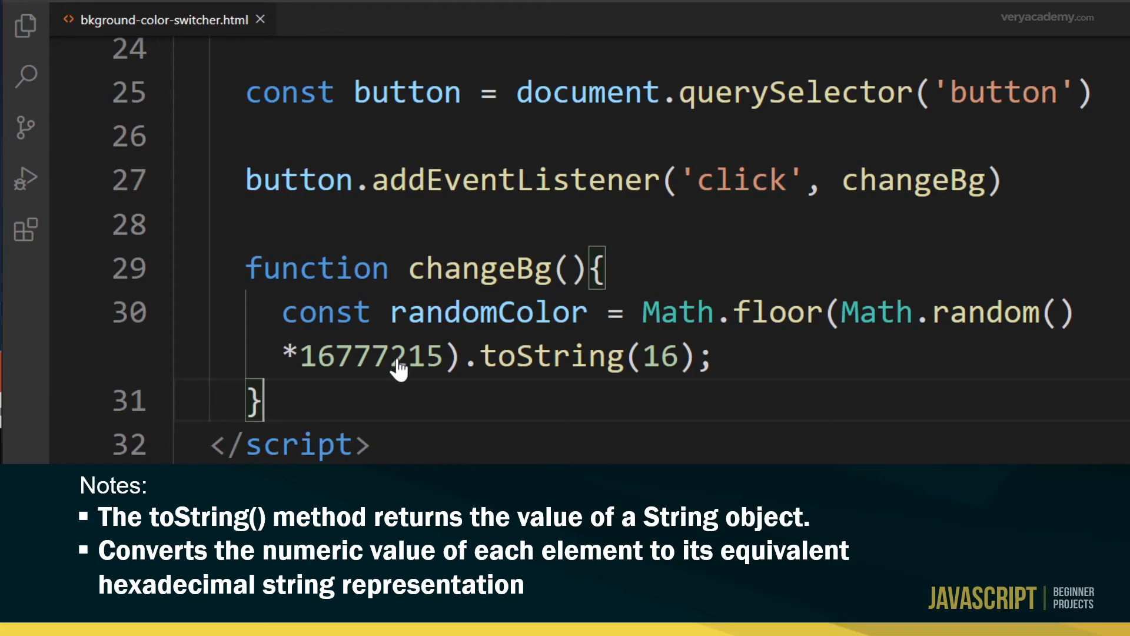
mouse_move(403, 421)
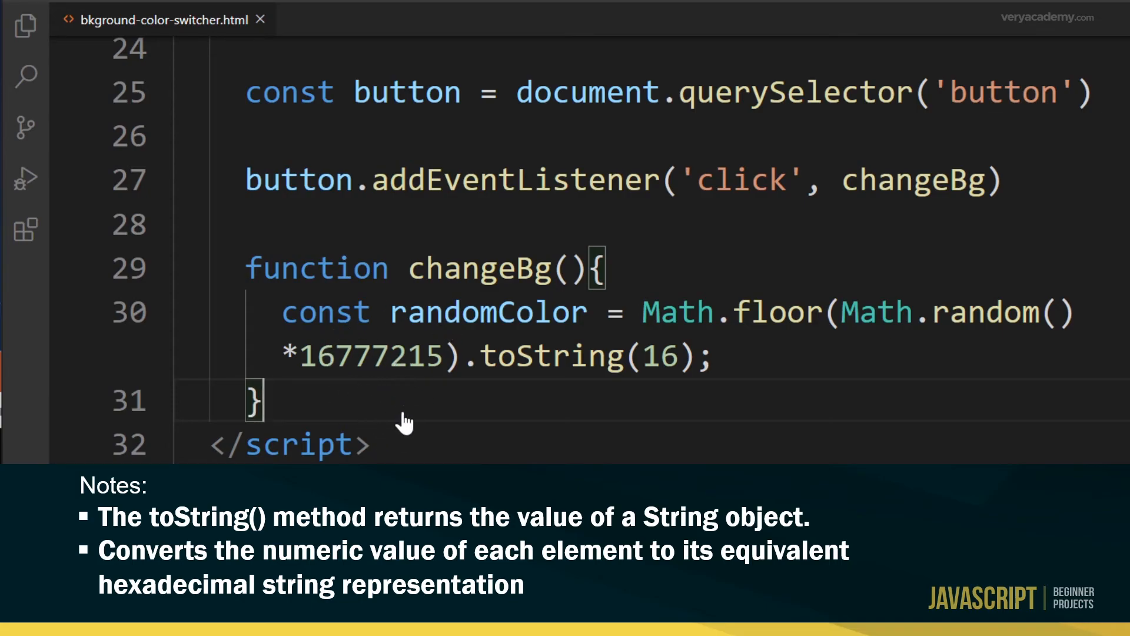
mouse_move(441, 418)
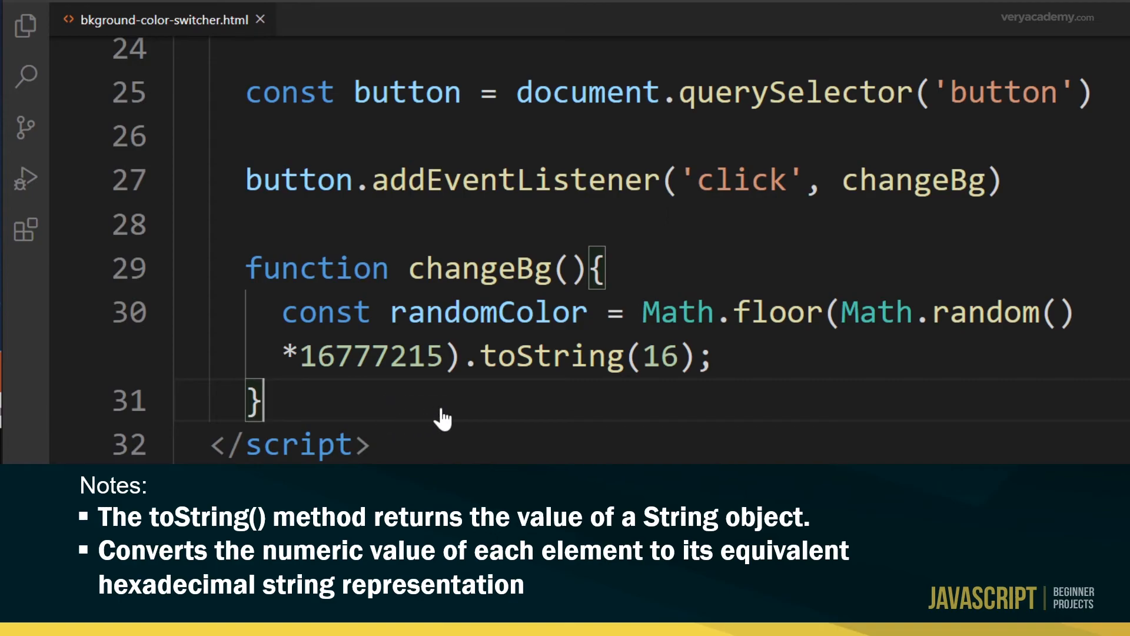
mouse_move(401, 432)
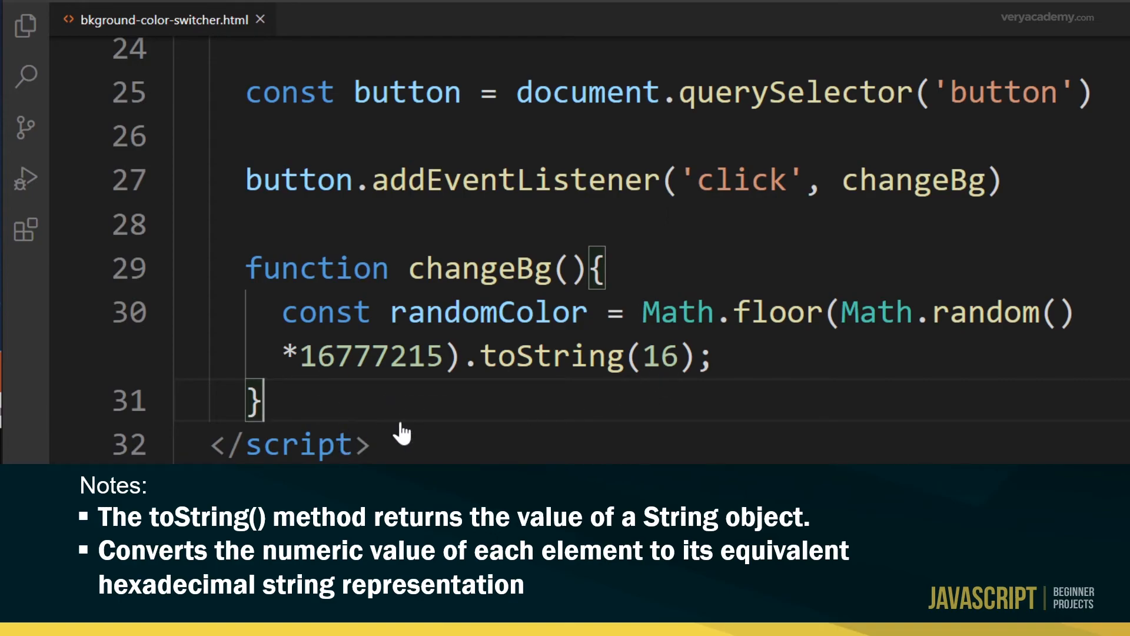
mouse_move(530, 374)
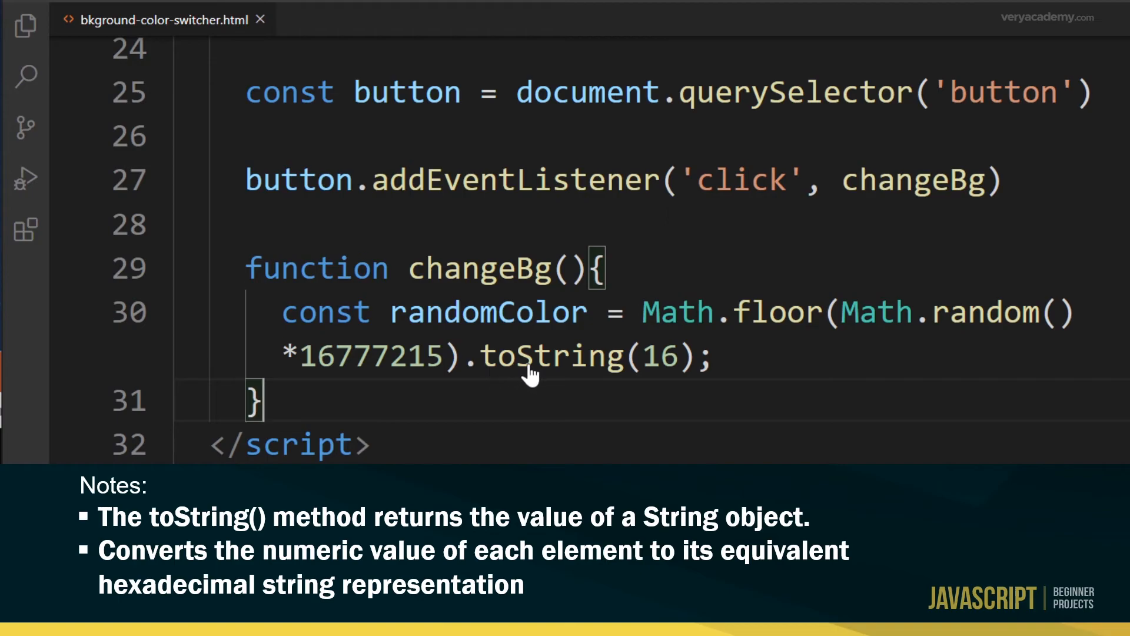
mouse_move(628, 367)
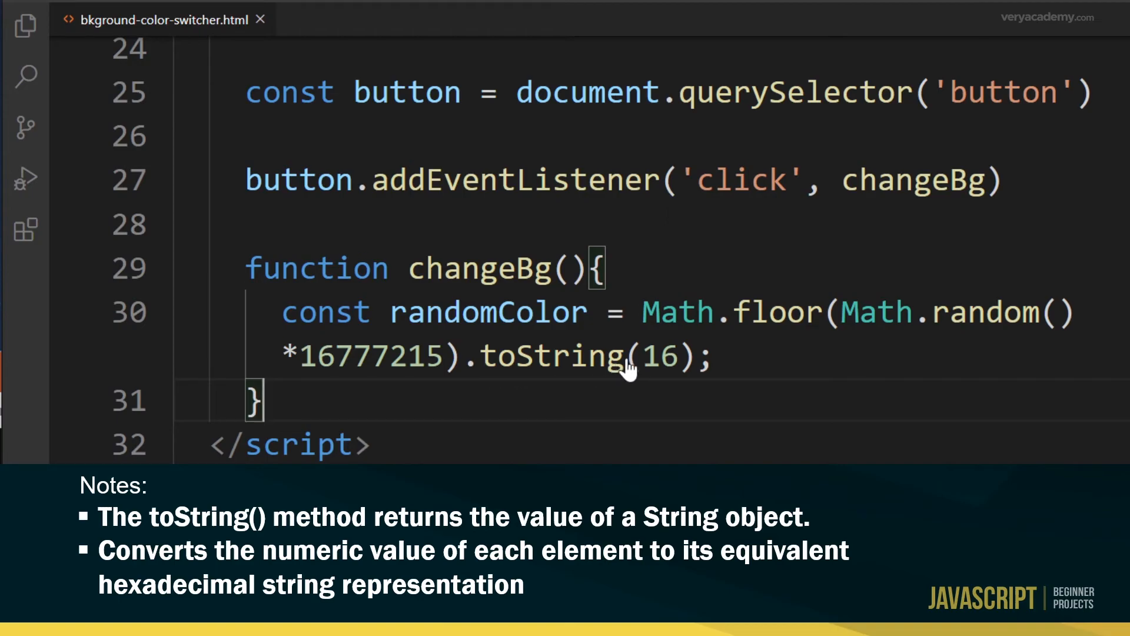
mouse_move(621, 369)
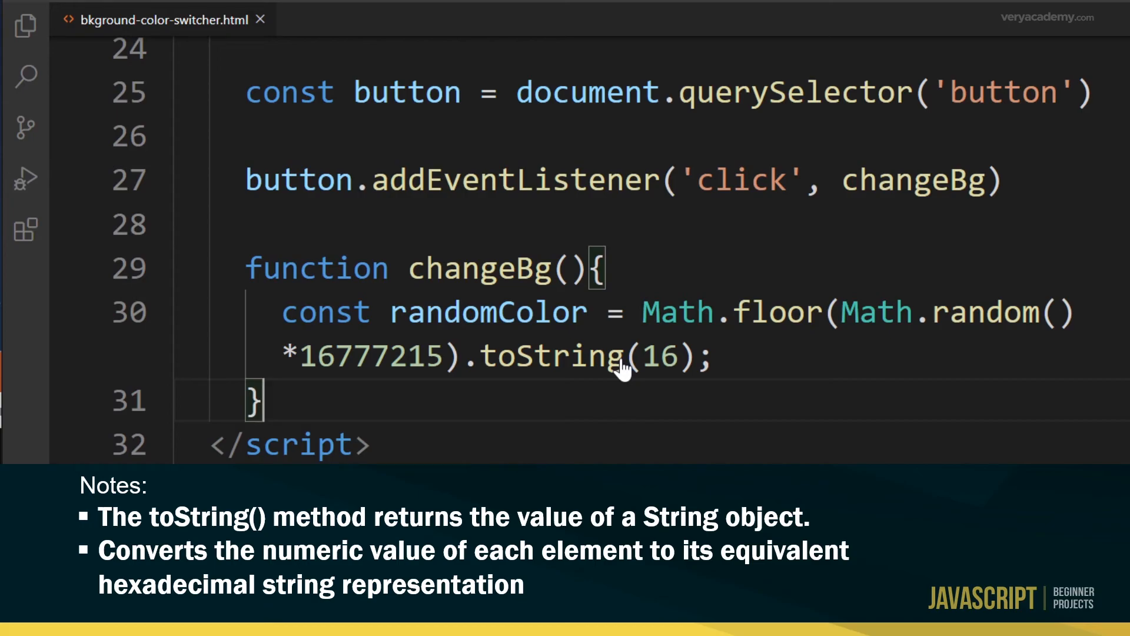
mouse_move(629, 380)
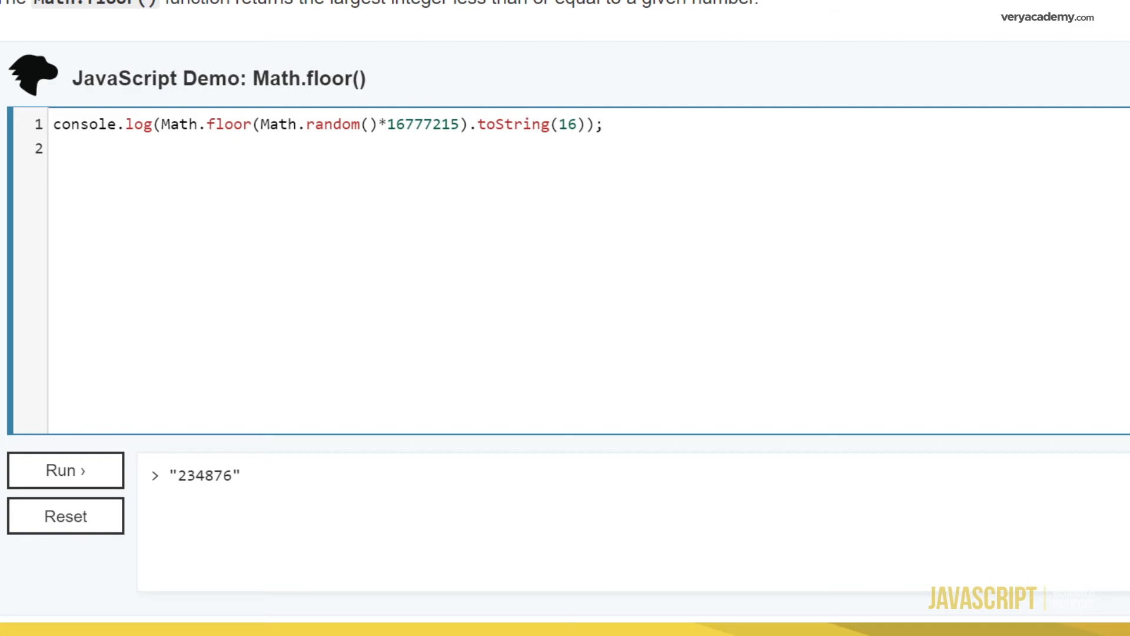
Step: Rerun the demo with .toString(16) repeatedly to print varied random hex strings
left_click(66, 469)
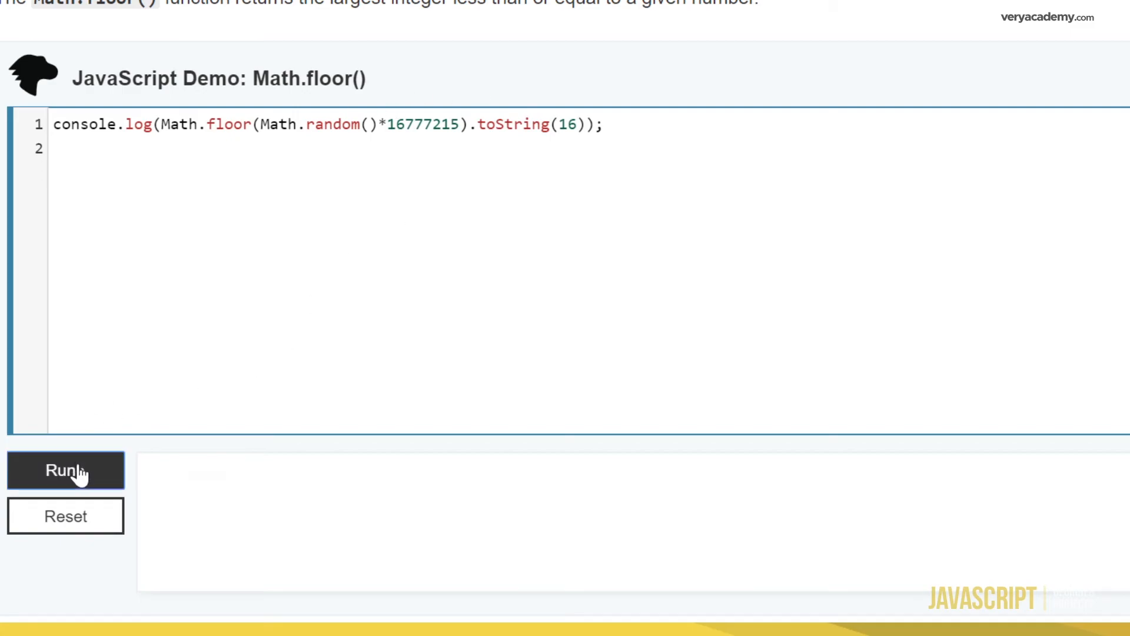
left_click(66, 470)
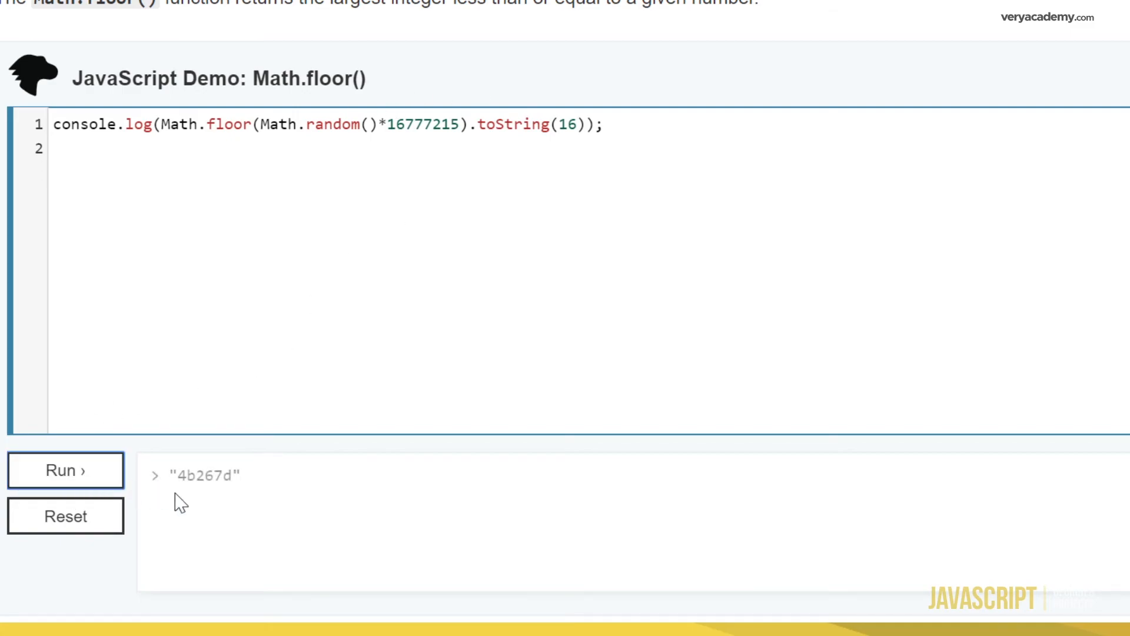
left_click(66, 470)
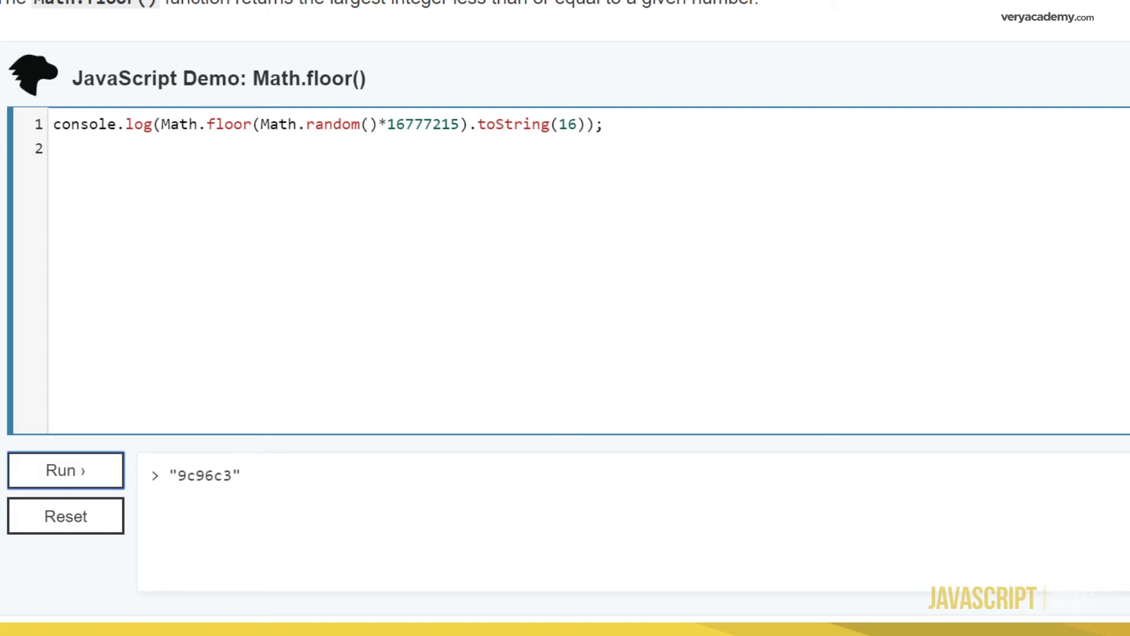
left_click(66, 470)
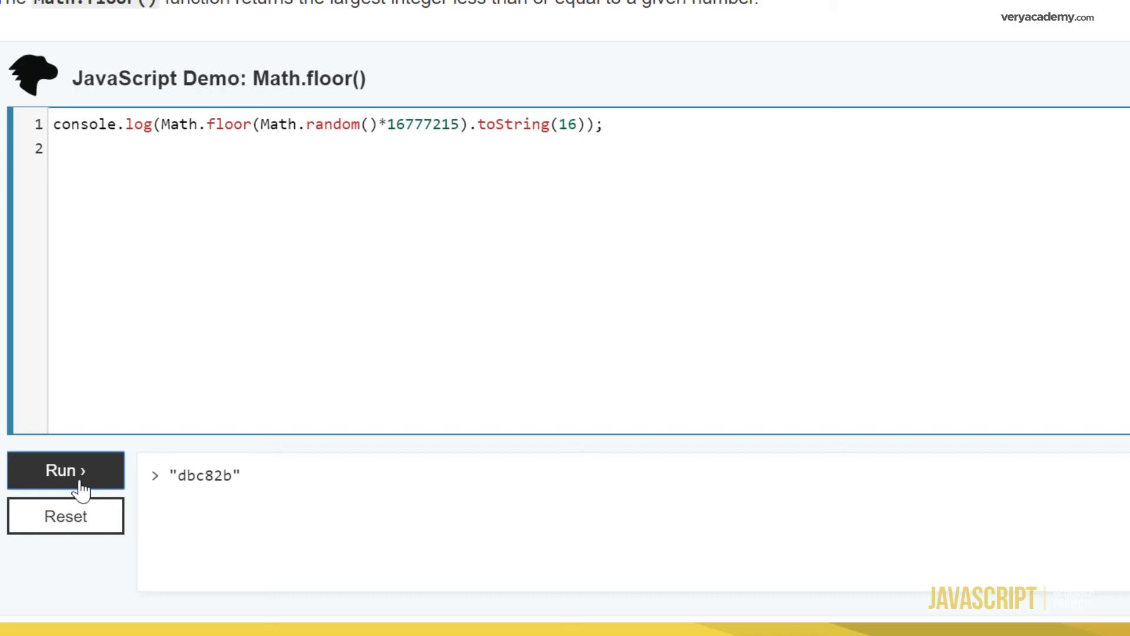
left_click(65, 470)
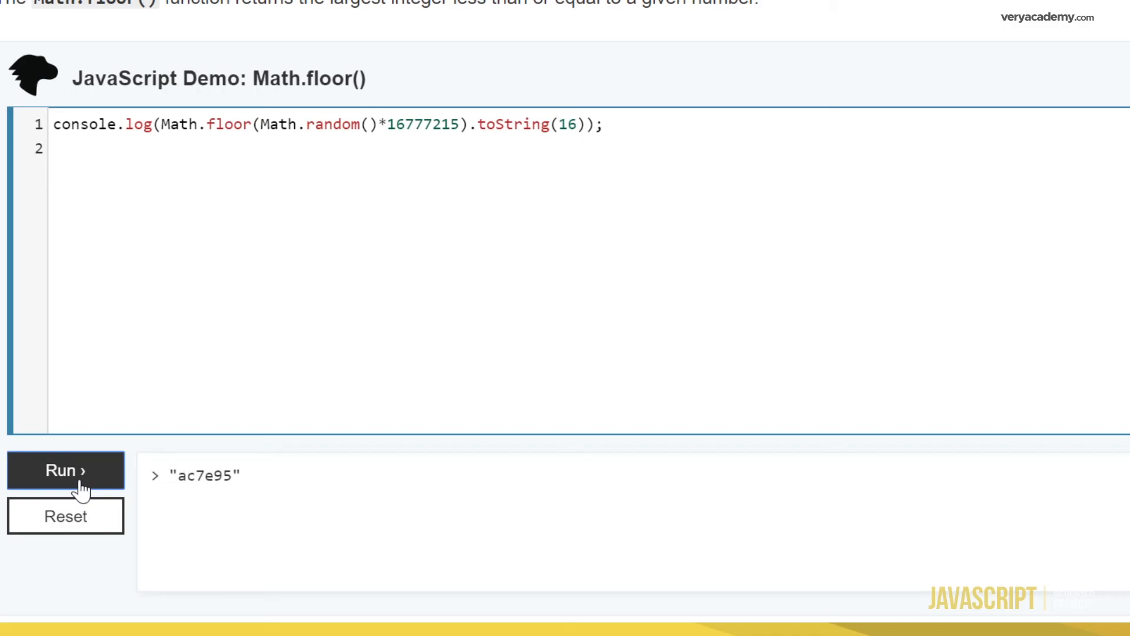
left_click(66, 470)
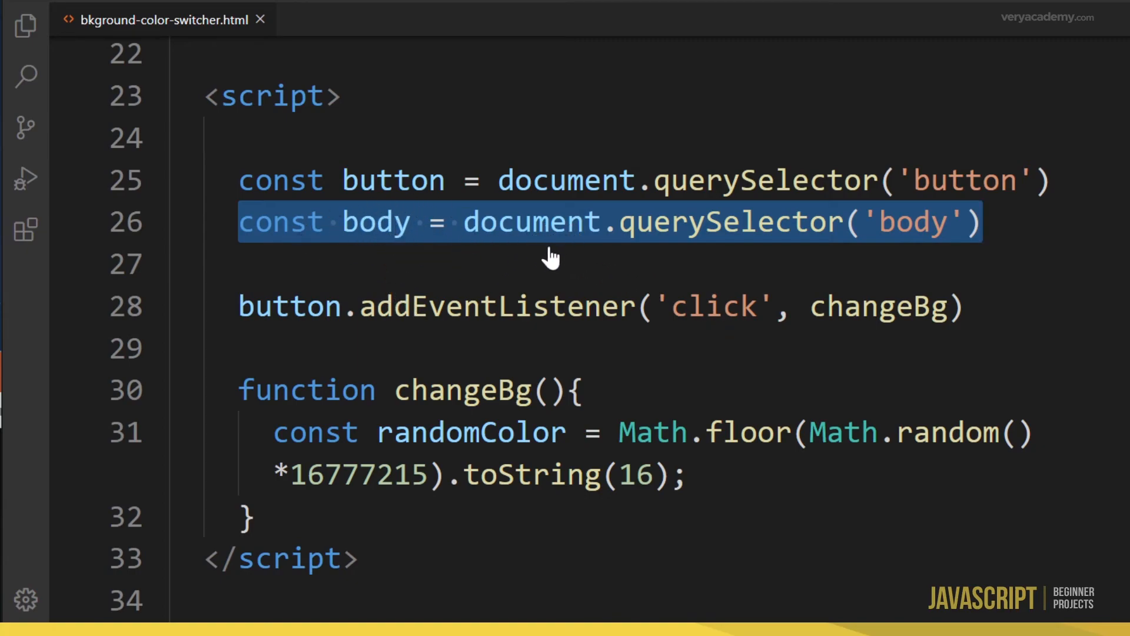
mouse_move(930, 245)
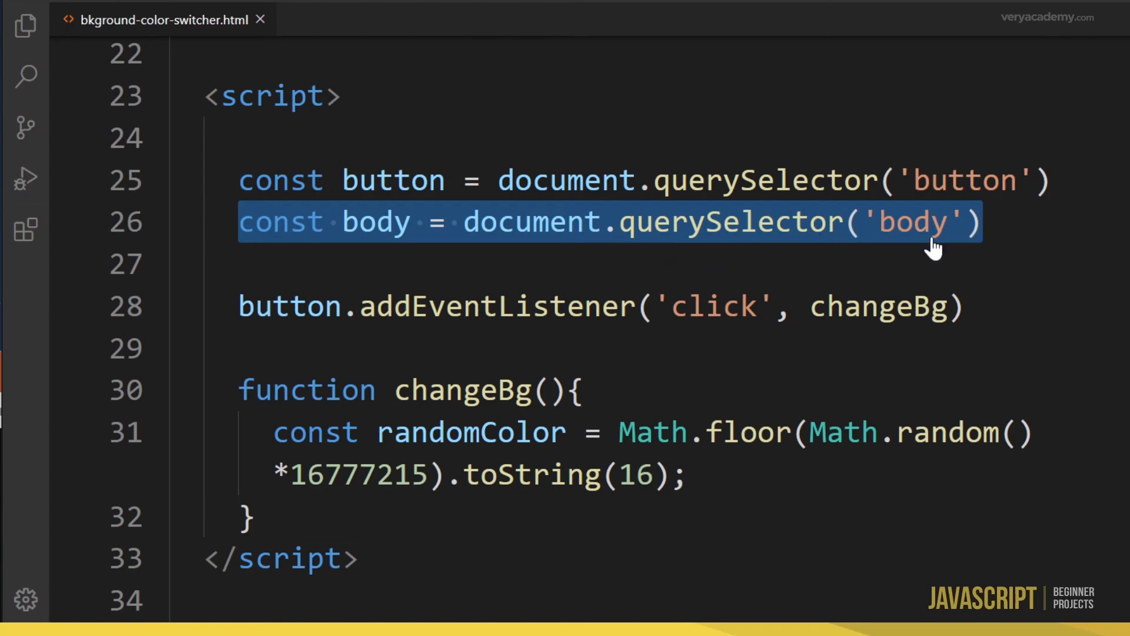
mouse_move(750, 472)
type("body.style.backgroundColor = \"#\" + randomColor;")
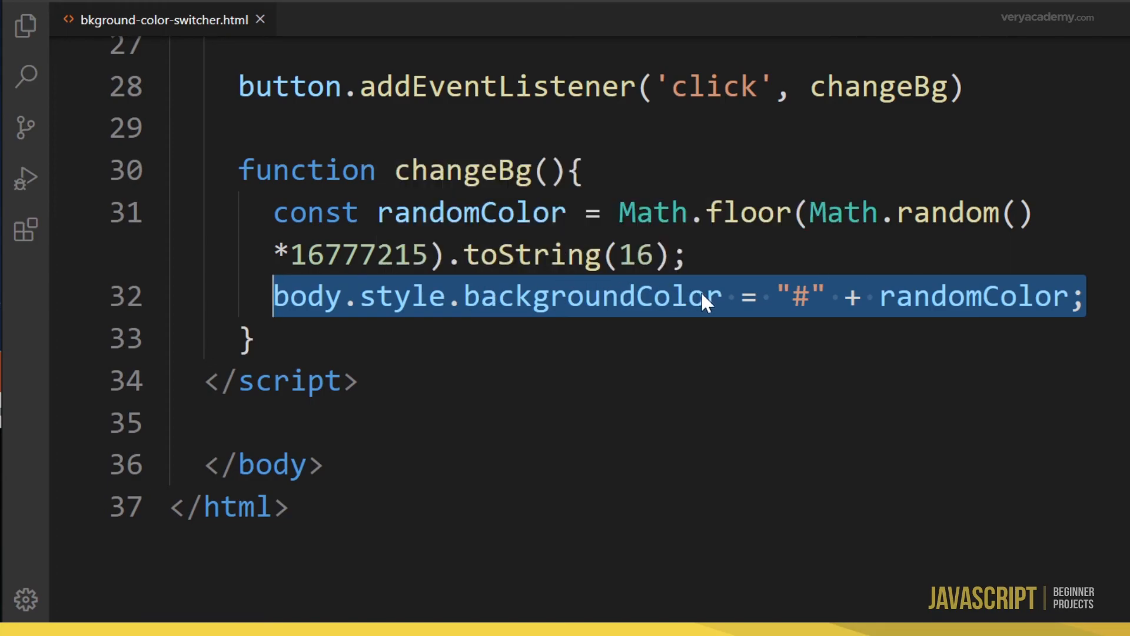
Step: Have changeBg set body.style.backgroundColor to "#" + randomColor and review the randomColor uses
left_click(707, 296)
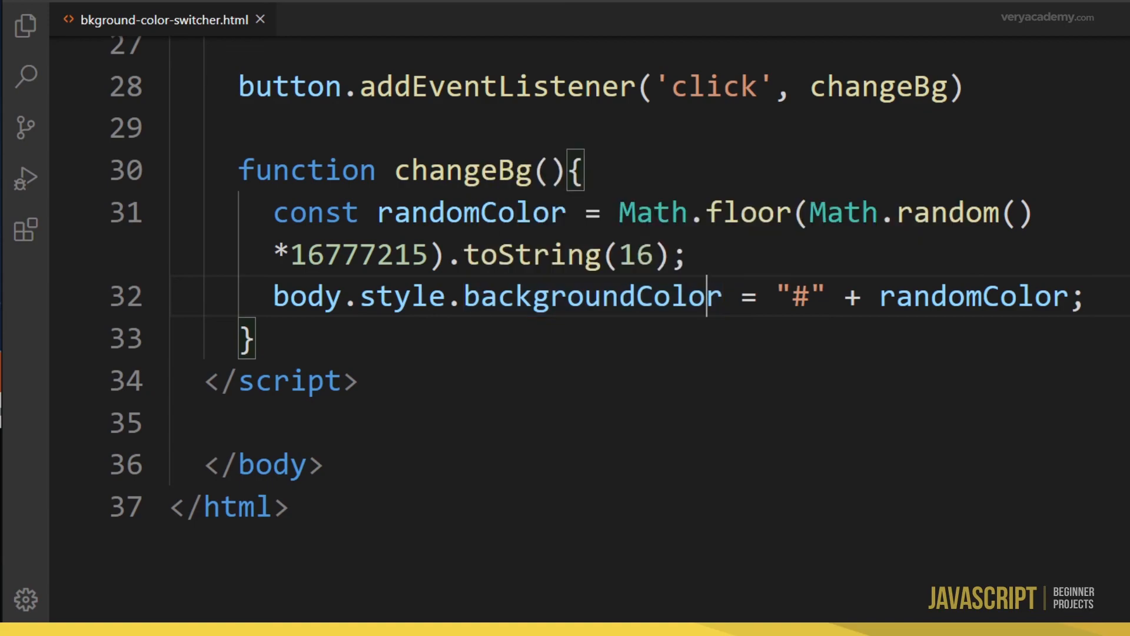
double_click(804, 296)
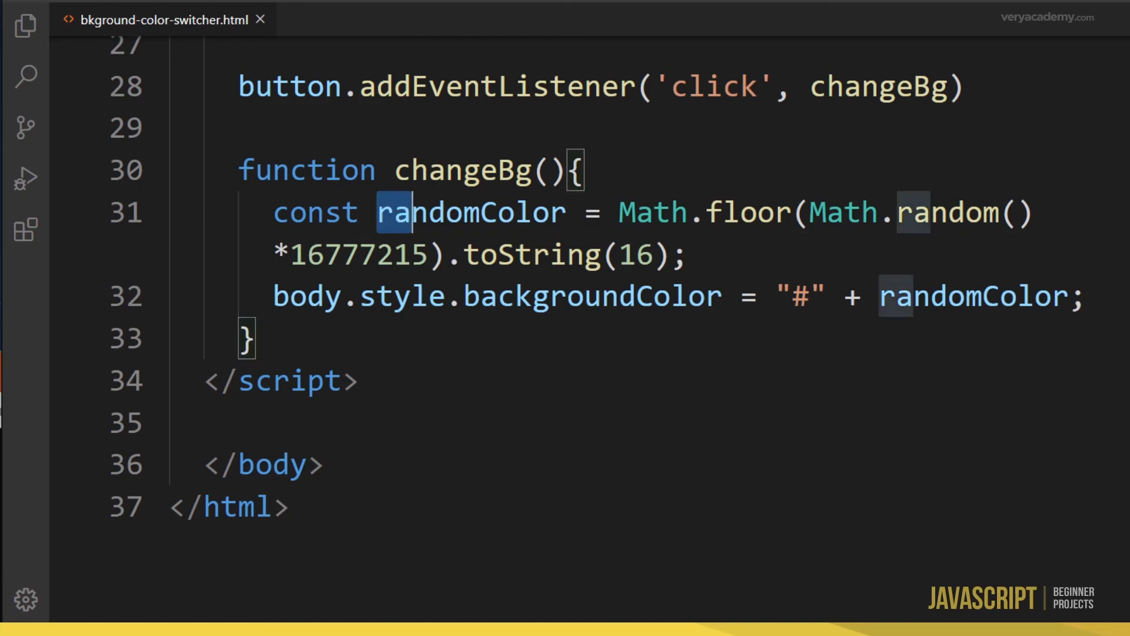
double_click(470, 212)
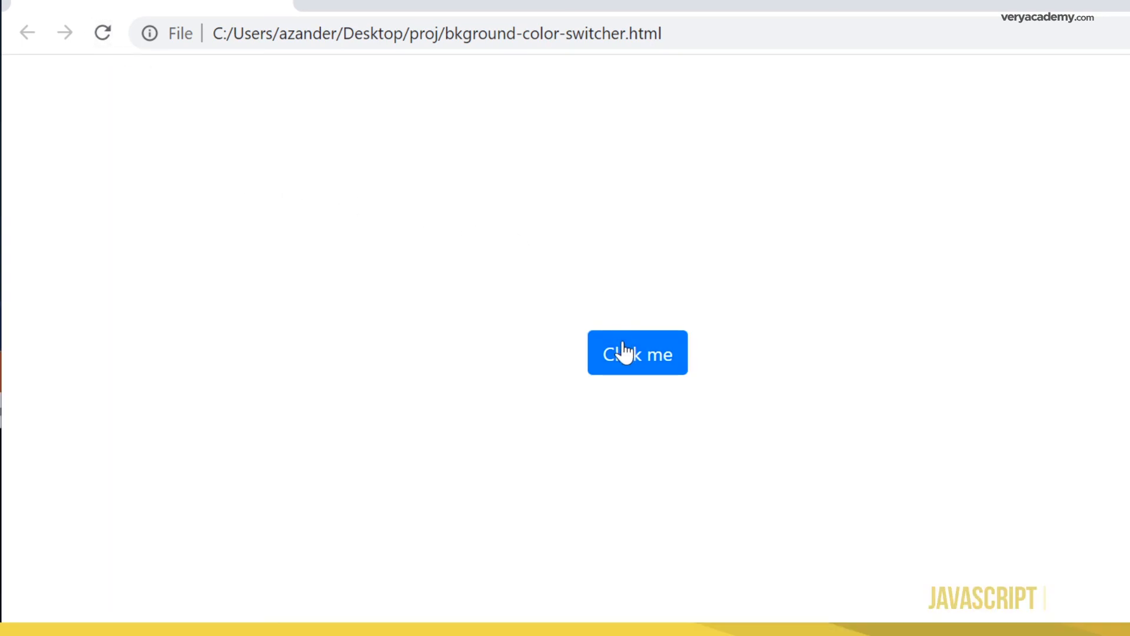
Step: Click the 'Click me' button twice, turning the background green then pale beige
left_click(637, 352)
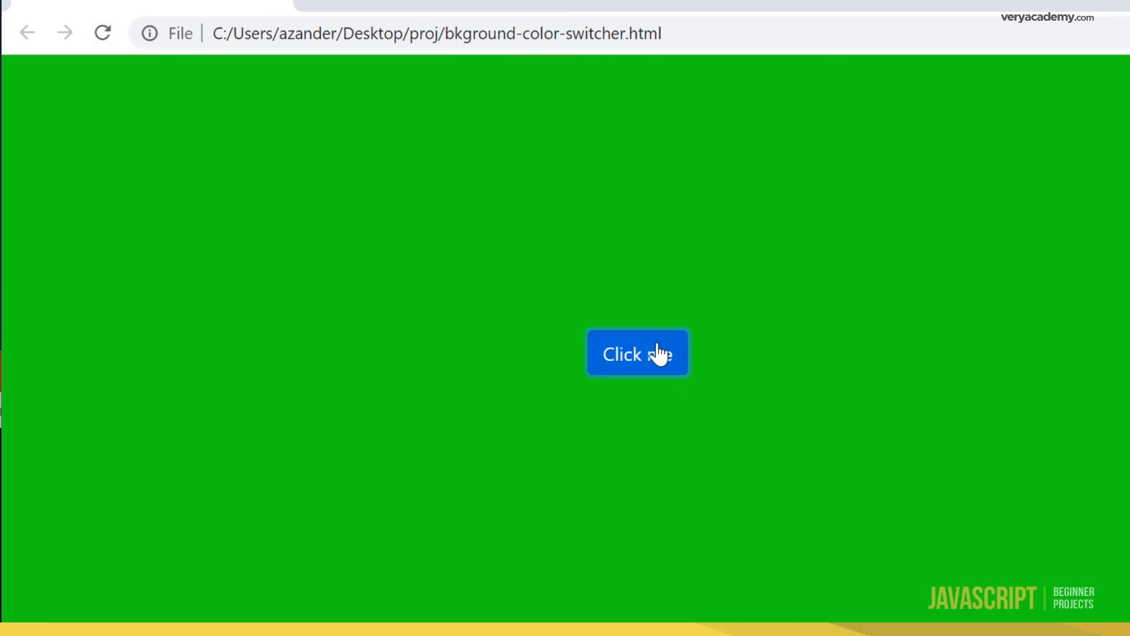
left_click(637, 352)
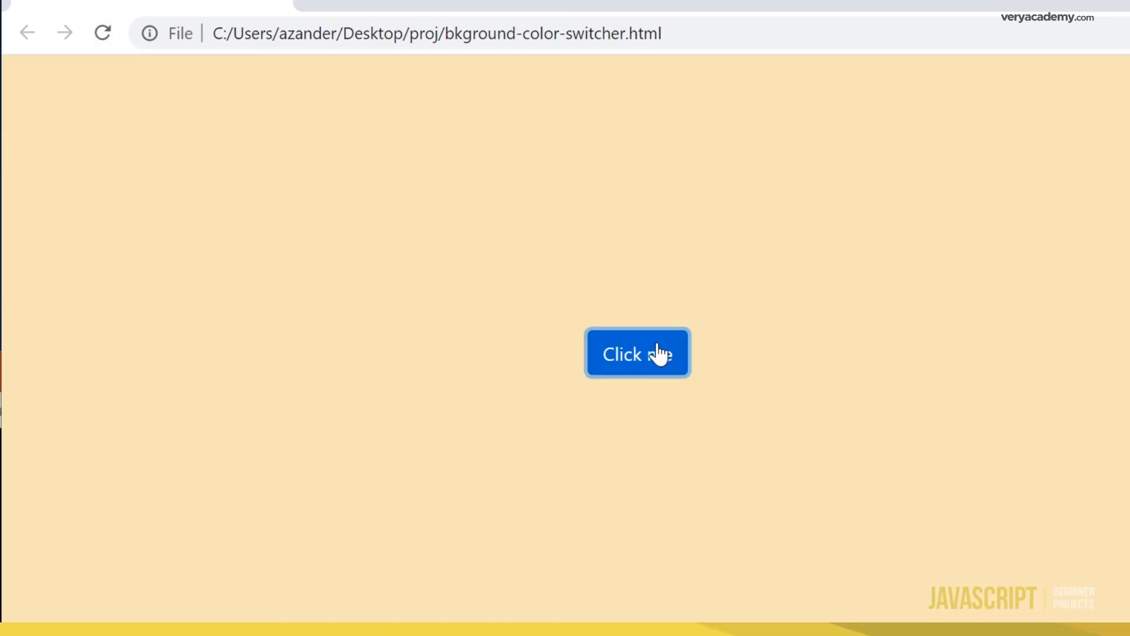